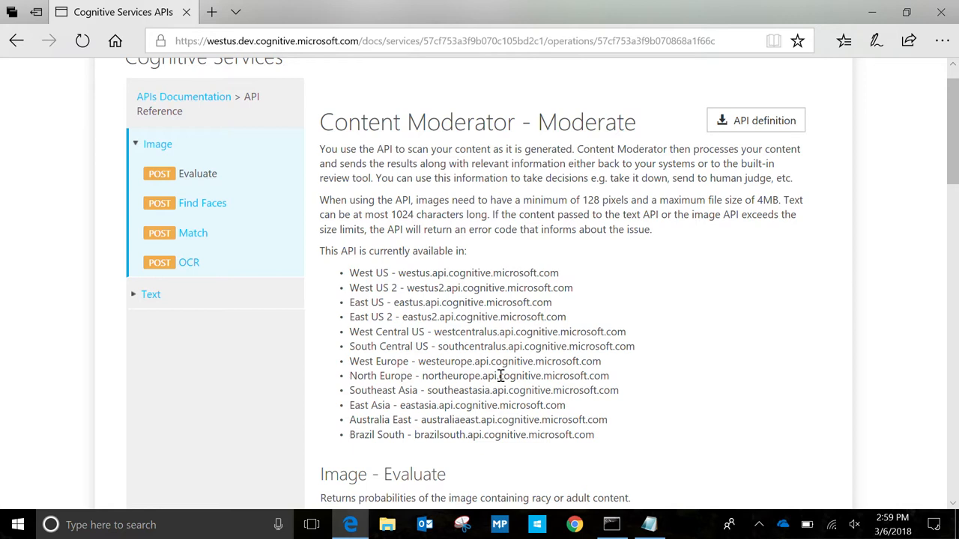
mouse_move(461, 272)
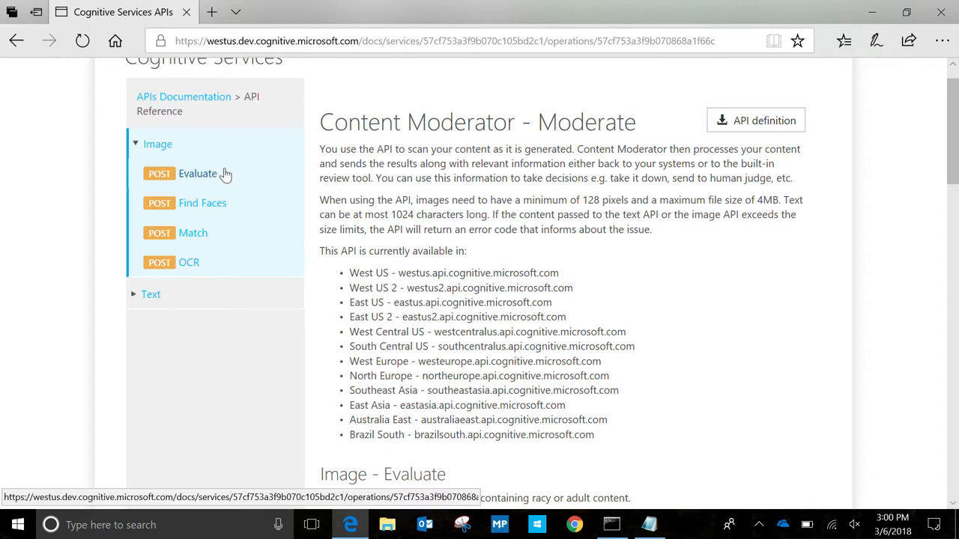
mouse_move(250, 215)
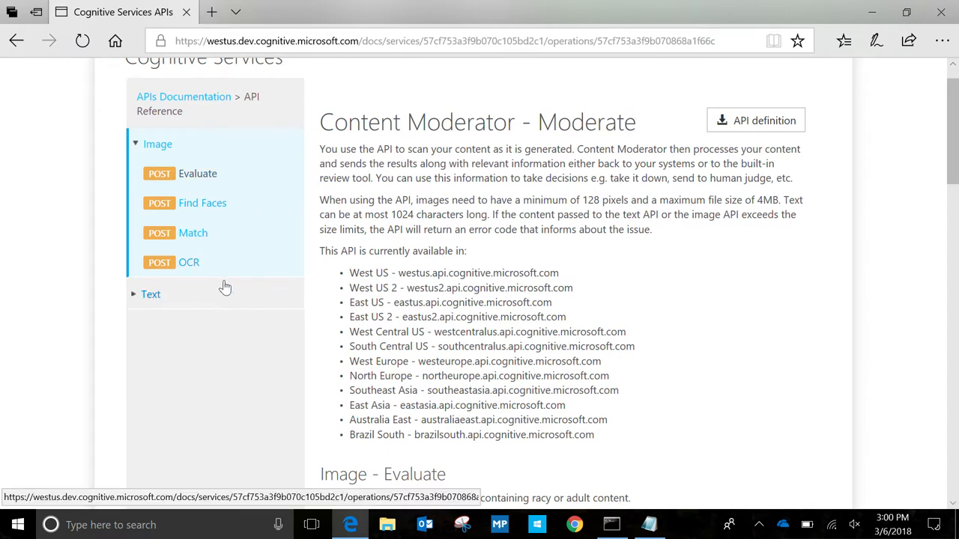
mouse_move(389, 154)
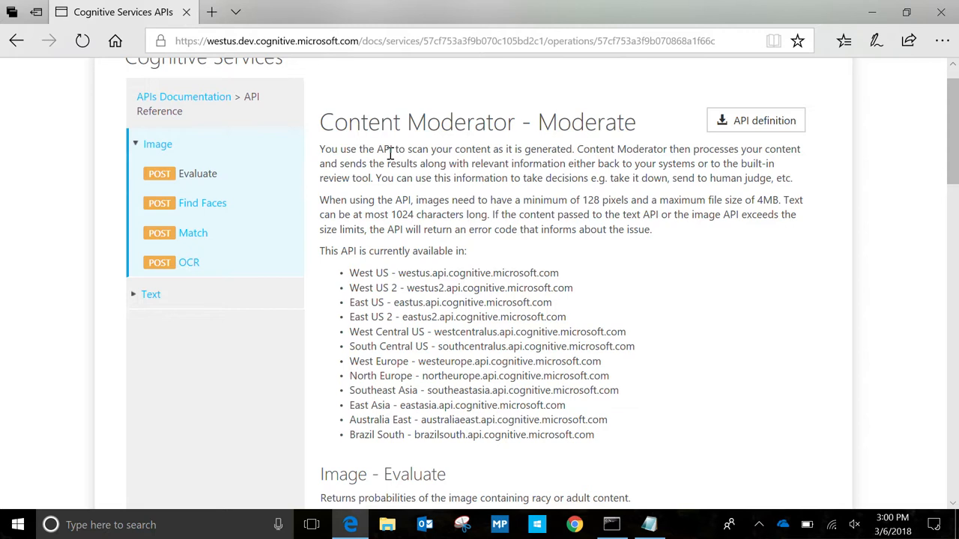
mouse_move(318, 175)
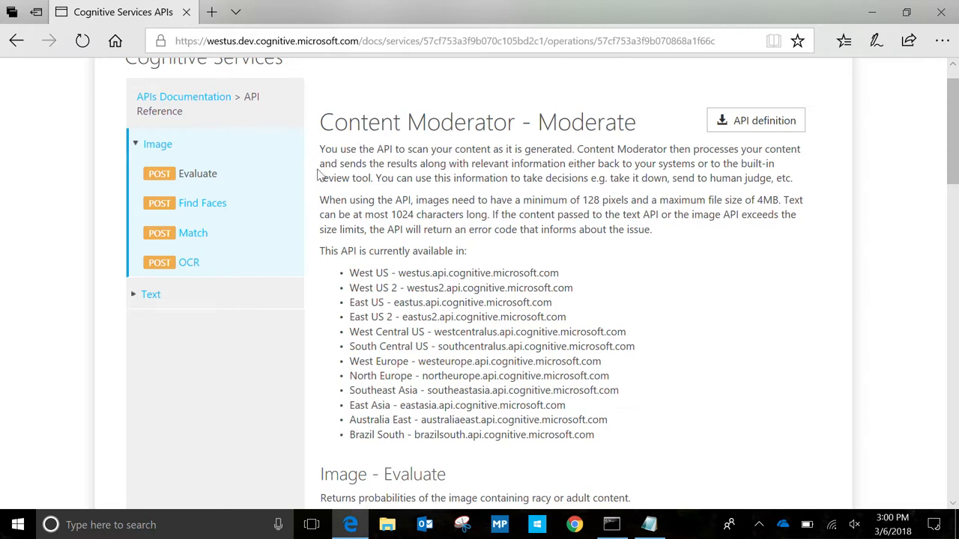
mouse_move(345, 166)
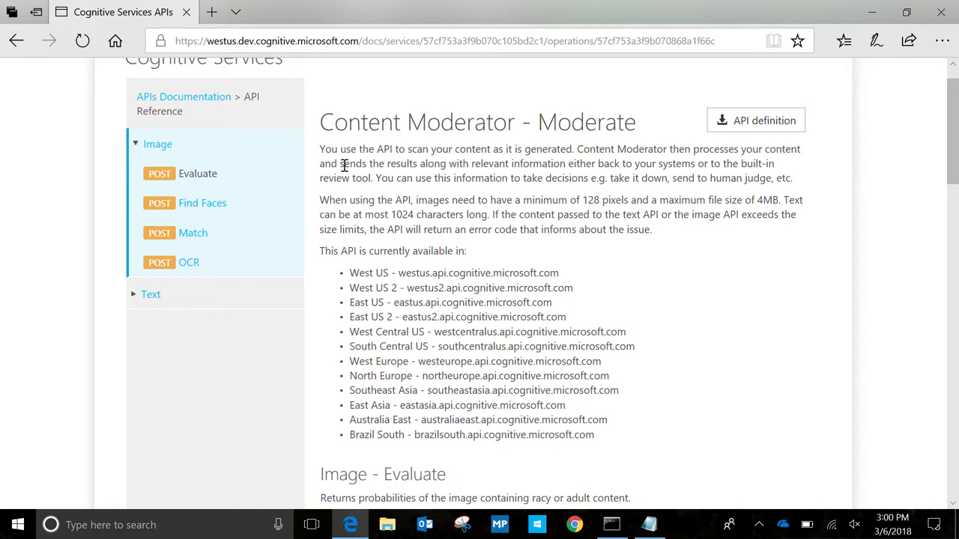
mouse_move(348, 143)
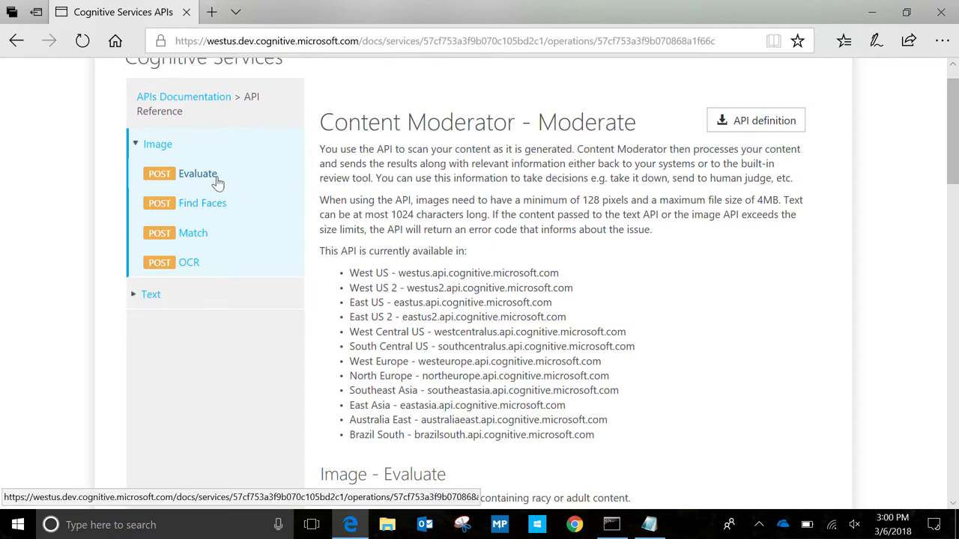
mouse_move(376, 212)
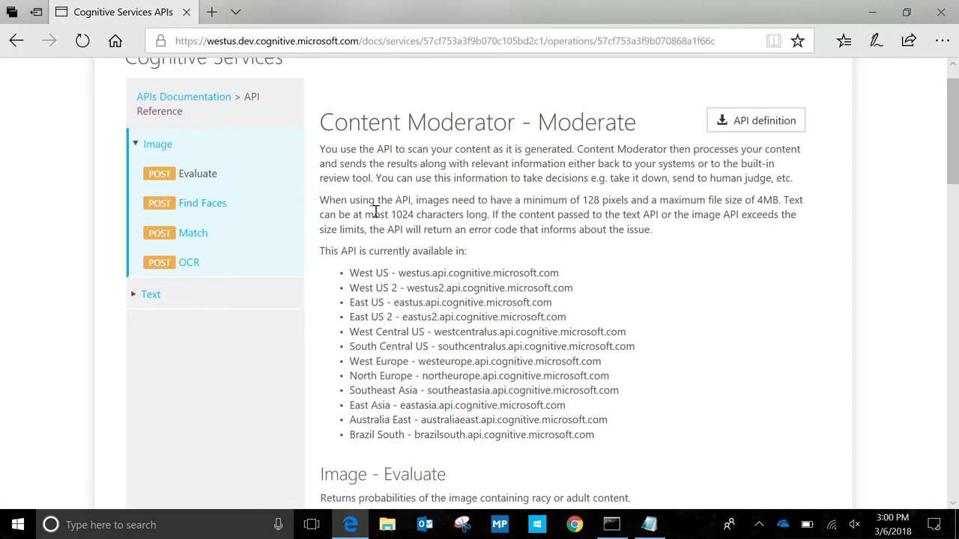
mouse_move(378, 210)
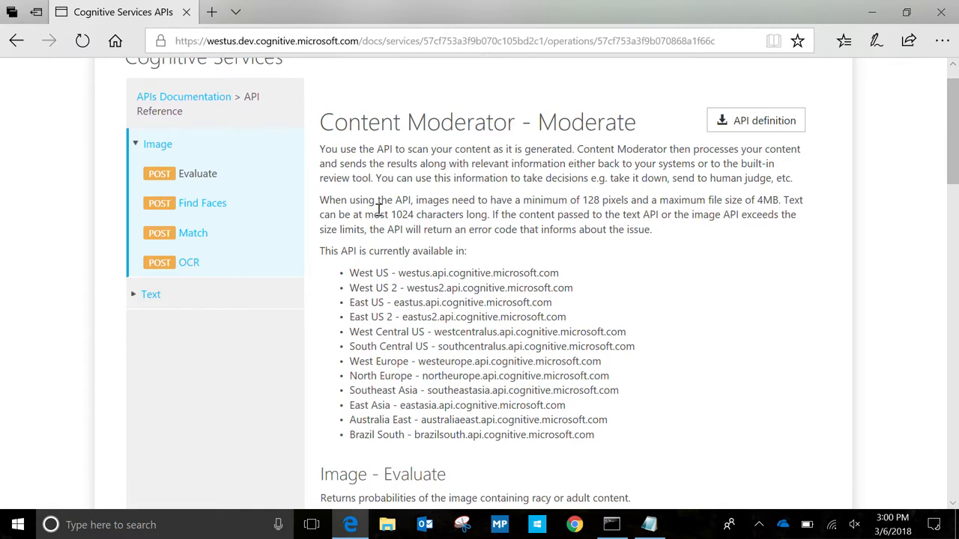
mouse_move(409, 209)
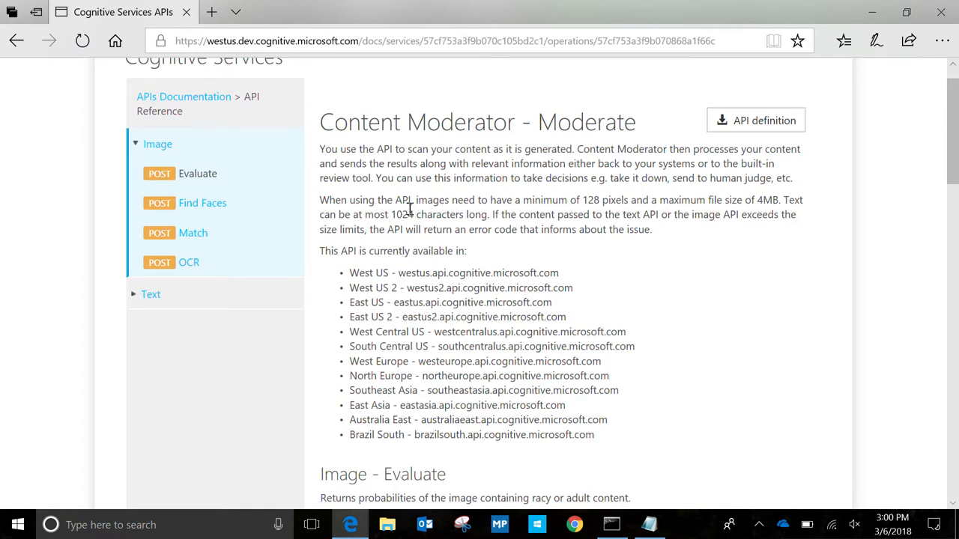
Launch the West US testing console from the Image - Evaluate operation's region buttons
scroll("down", 3)
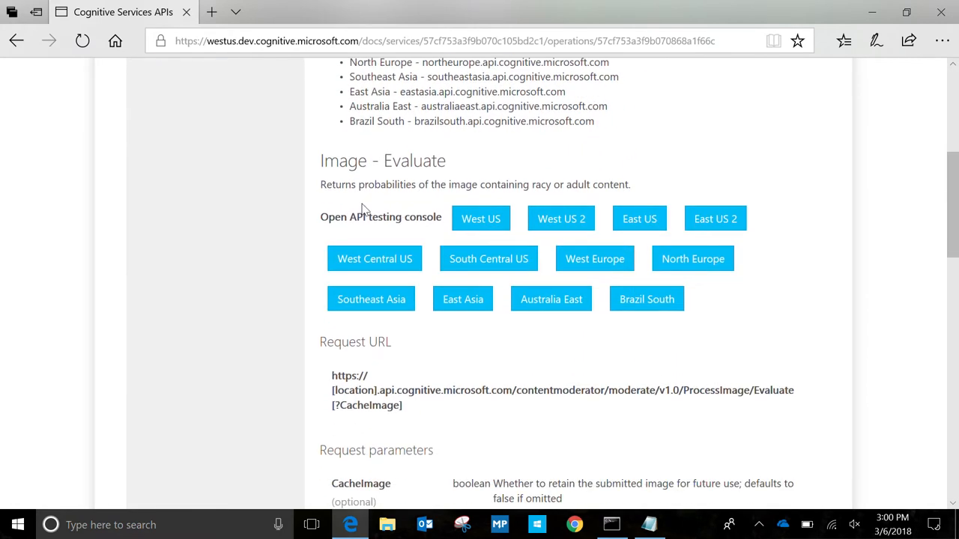
mouse_move(691, 182)
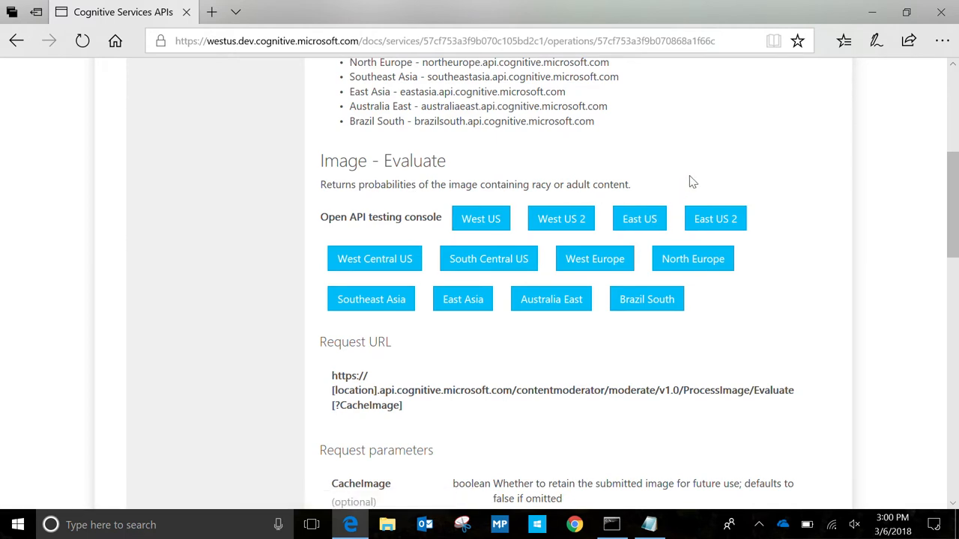
mouse_move(760, 332)
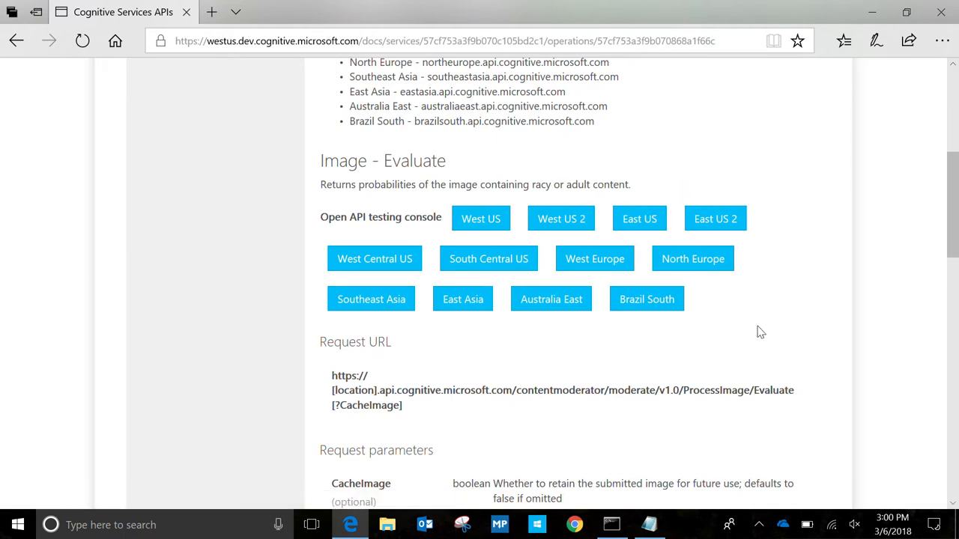
left_click(481, 218)
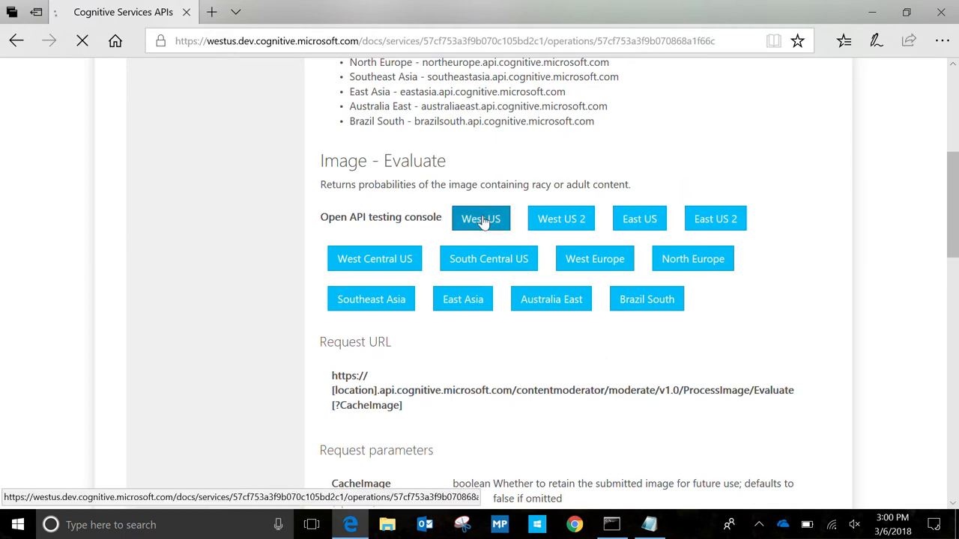
left_click(481, 218)
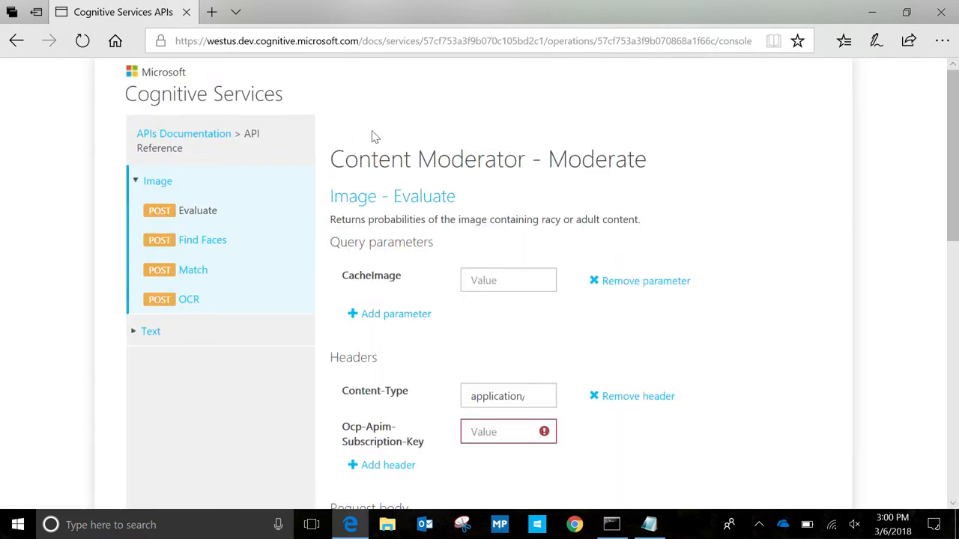
scroll("down", 3)
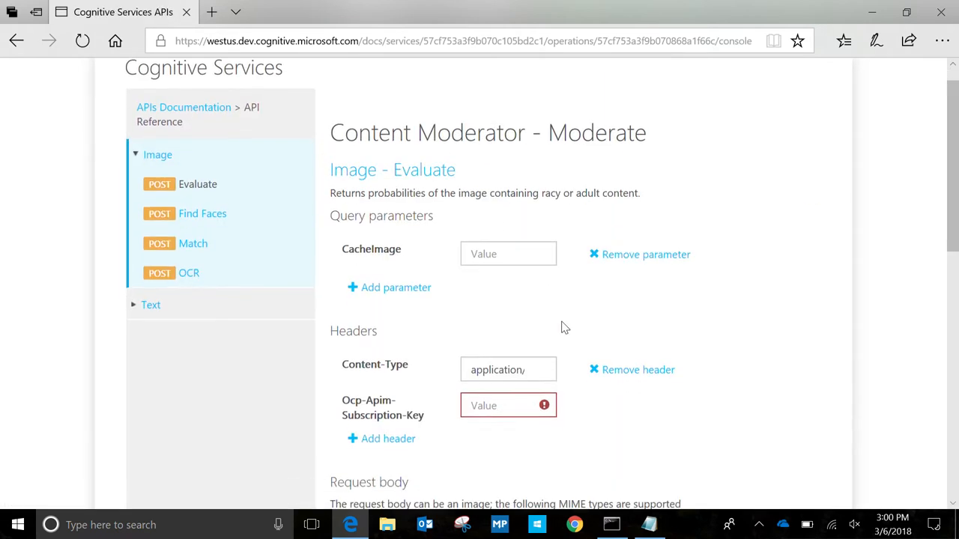
scroll("down", 3)
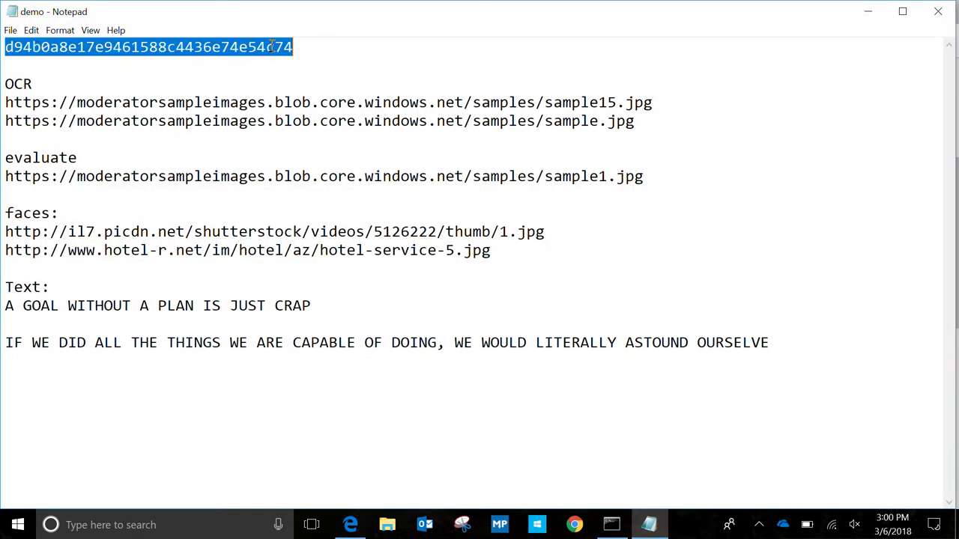
mouse_move(282, 80)
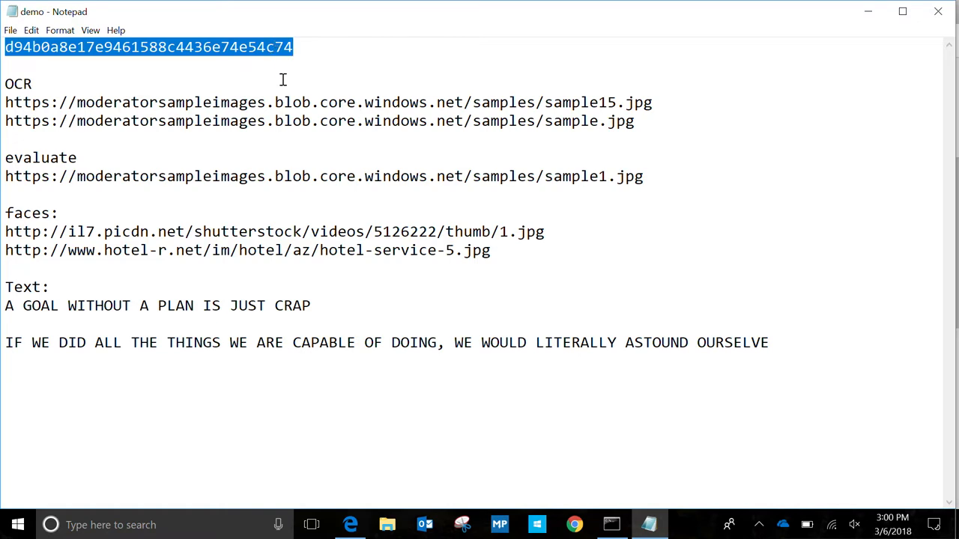
Paste the key from Notepad into Ocp-Apim-Subscription-Key and scroll to the HTTP request preview
left_click(350, 525)
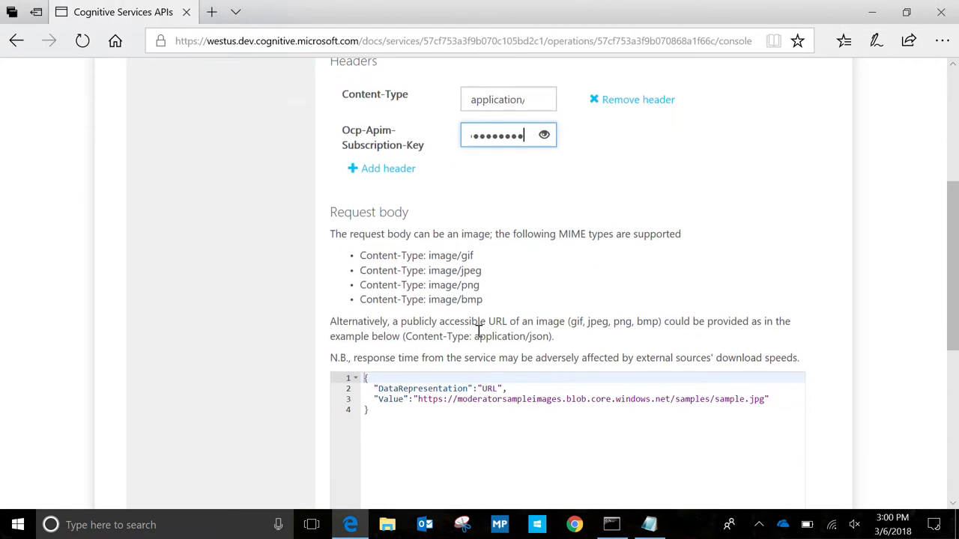
scroll("down", 3)
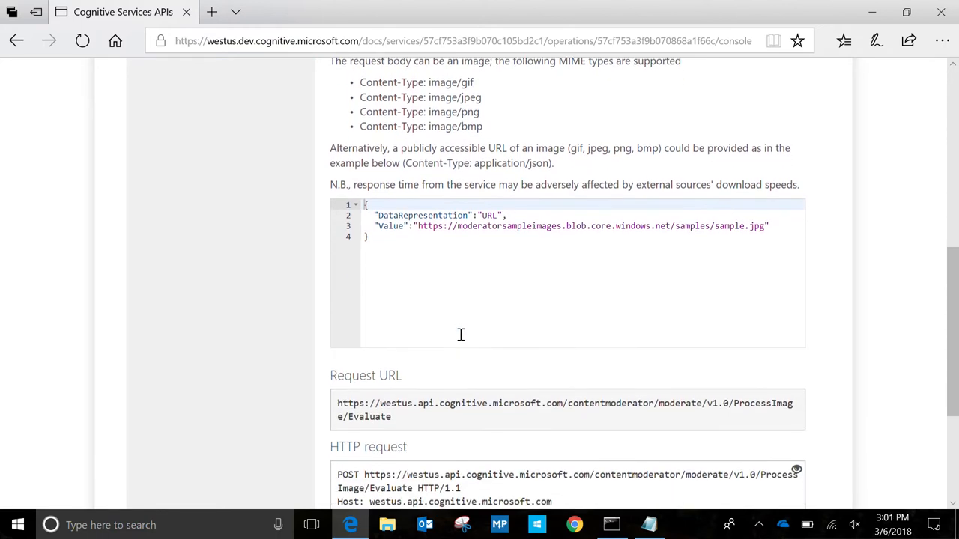
scroll("down", 3)
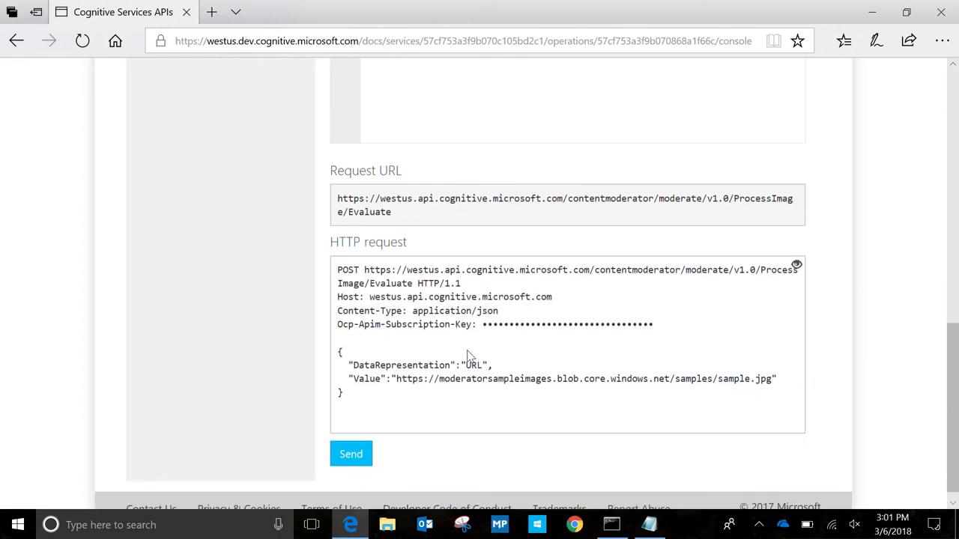
Send the Image - Evaluate request for the default sample image, returning low adult and racy scores
left_click(351, 453)
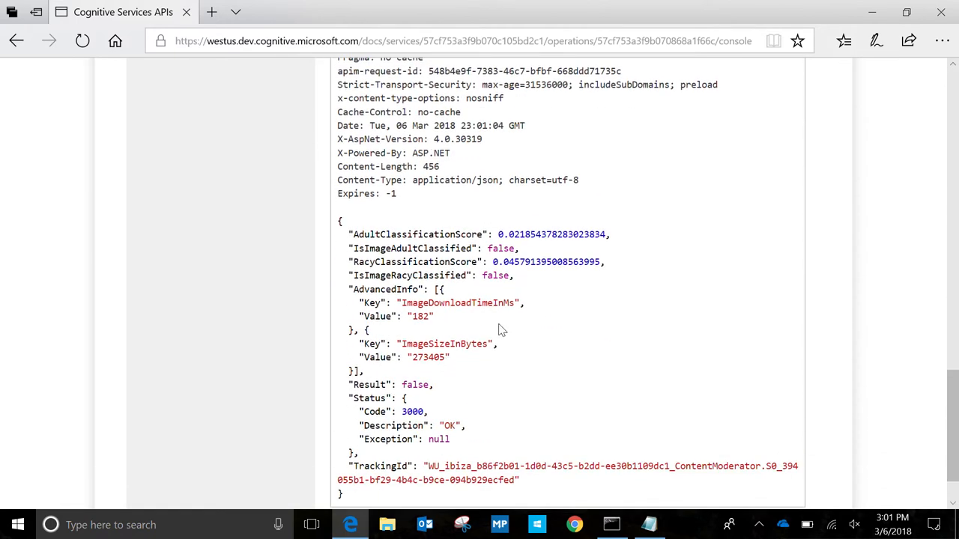
mouse_move(514, 276)
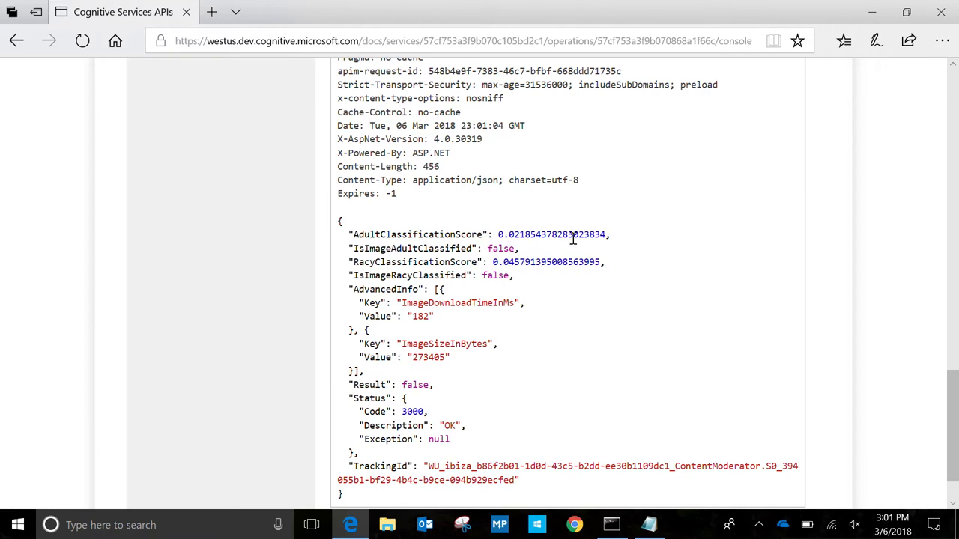
mouse_move(543, 292)
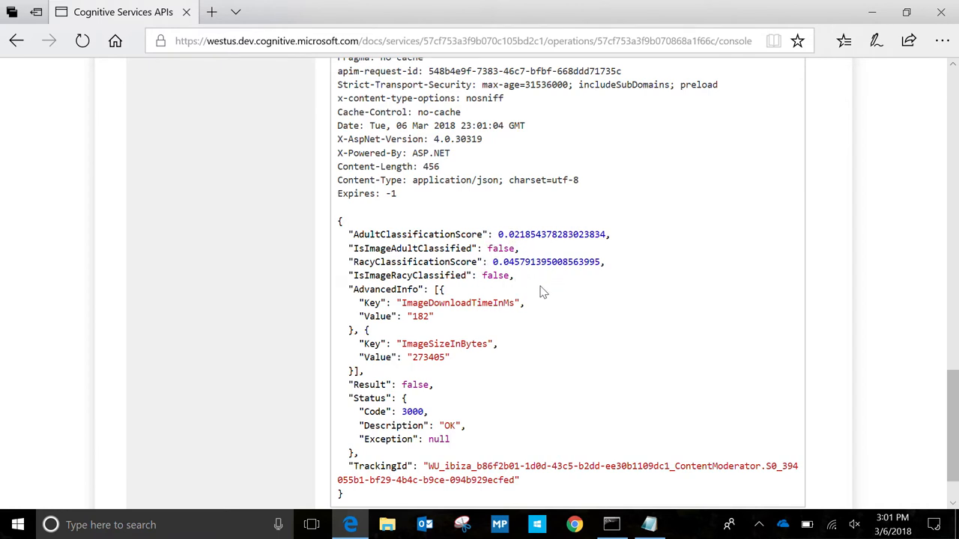
mouse_move(563, 374)
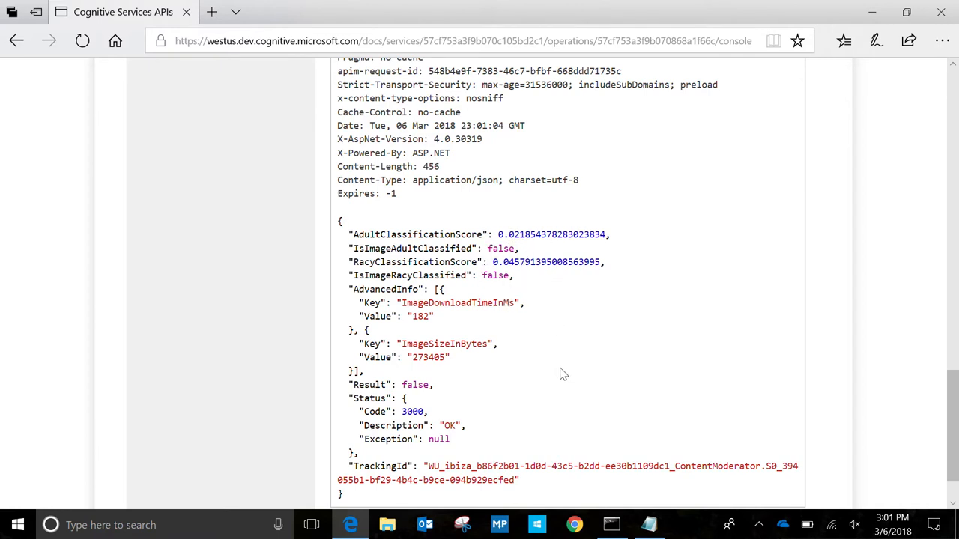
mouse_move(539, 362)
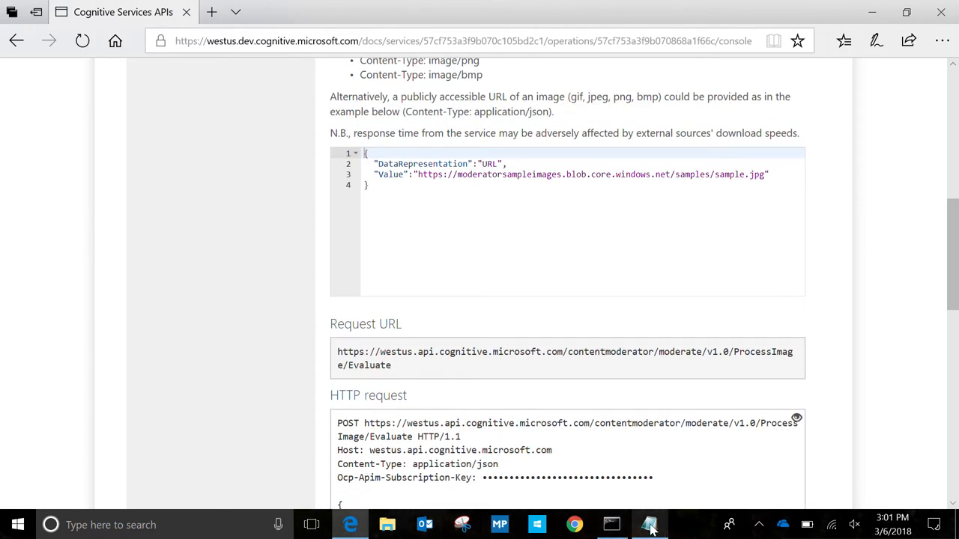
Put the sample1.jpg URL in the request body Value, send it, and review the racy-not-adult response
left_click(650, 525)
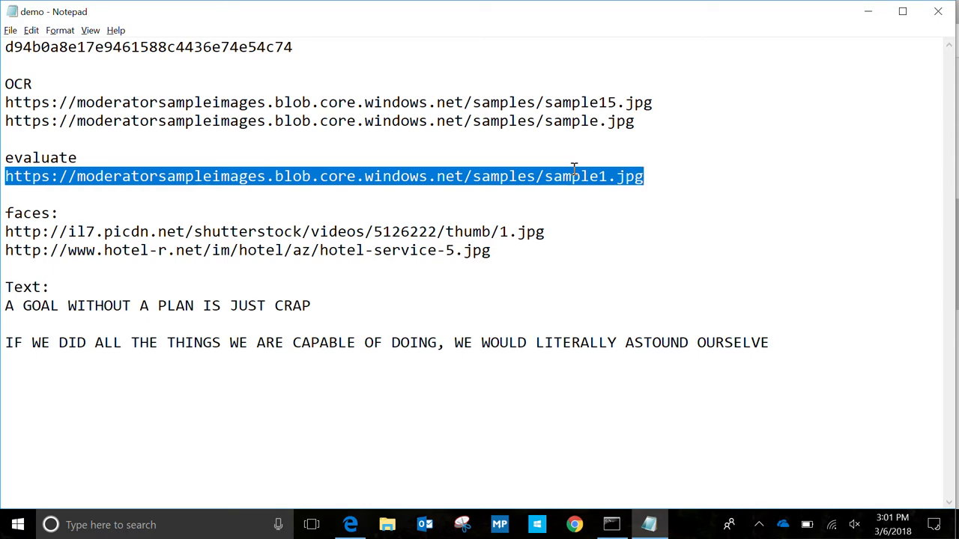
left_click(348, 525)
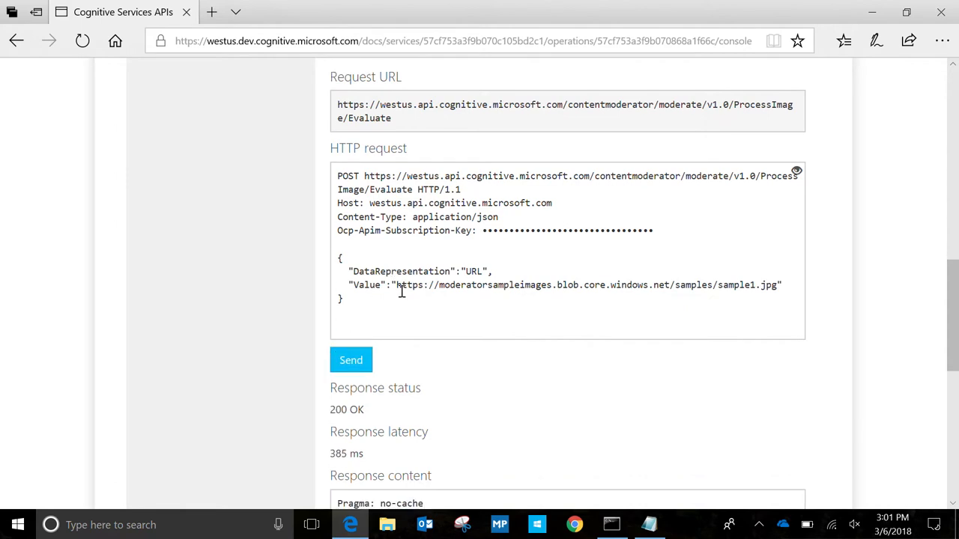
scroll("down", 3)
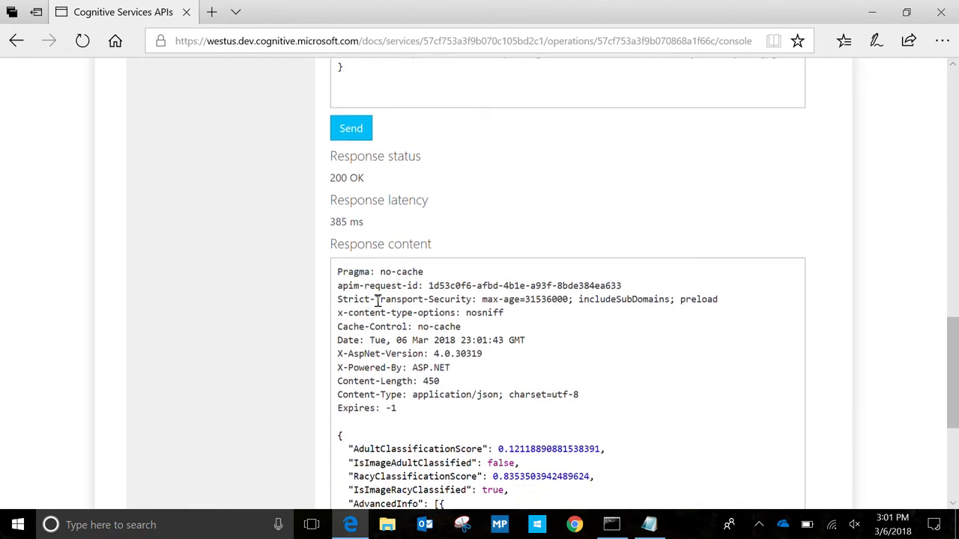
scroll("down", 3)
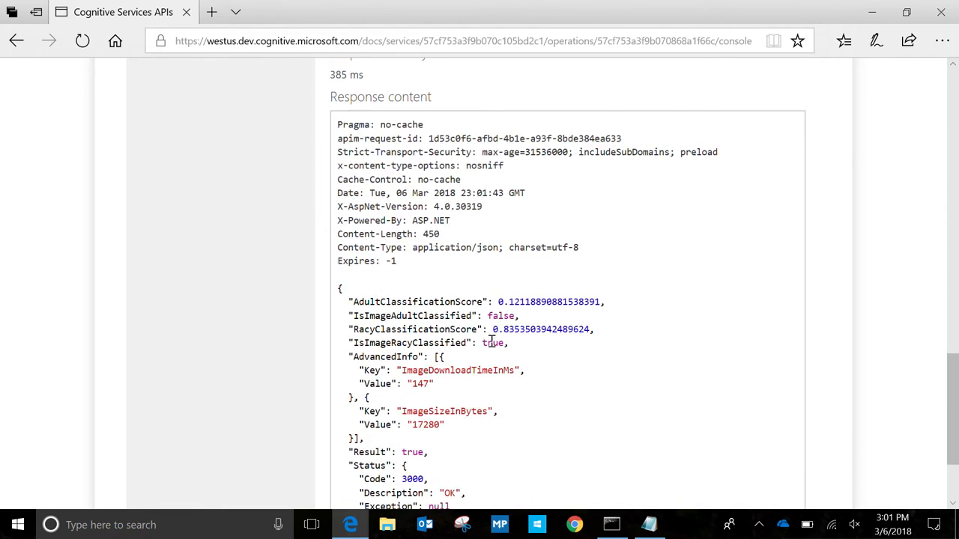
mouse_move(464, 342)
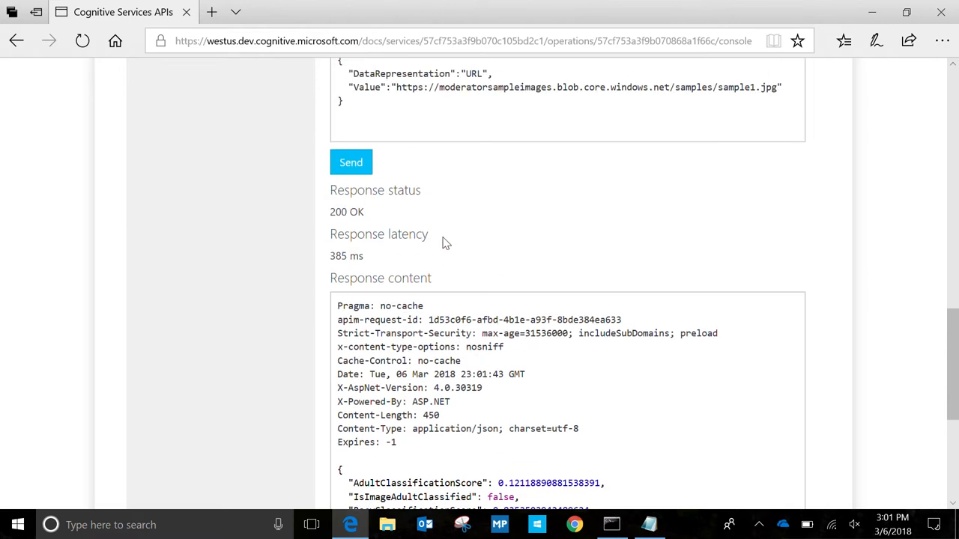
scroll("up", 3)
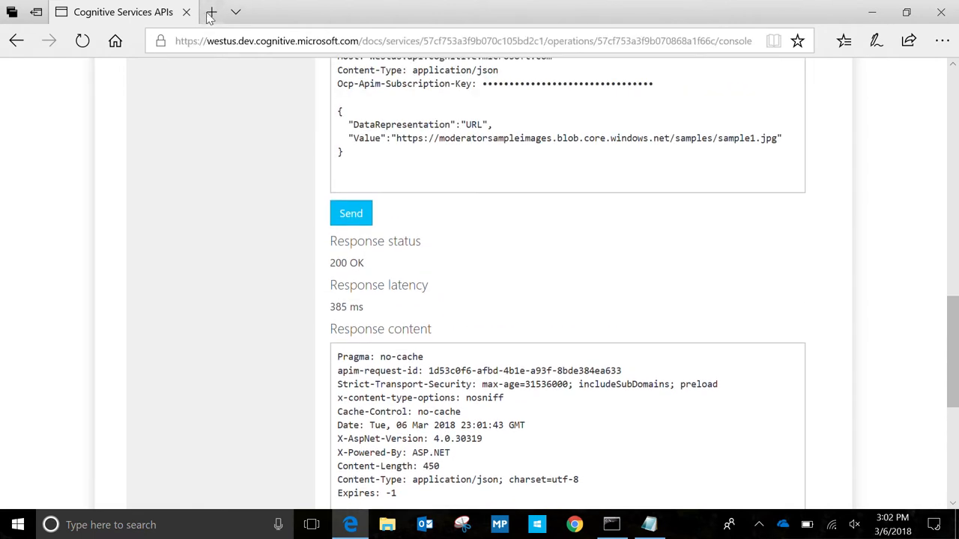
left_click(213, 13)
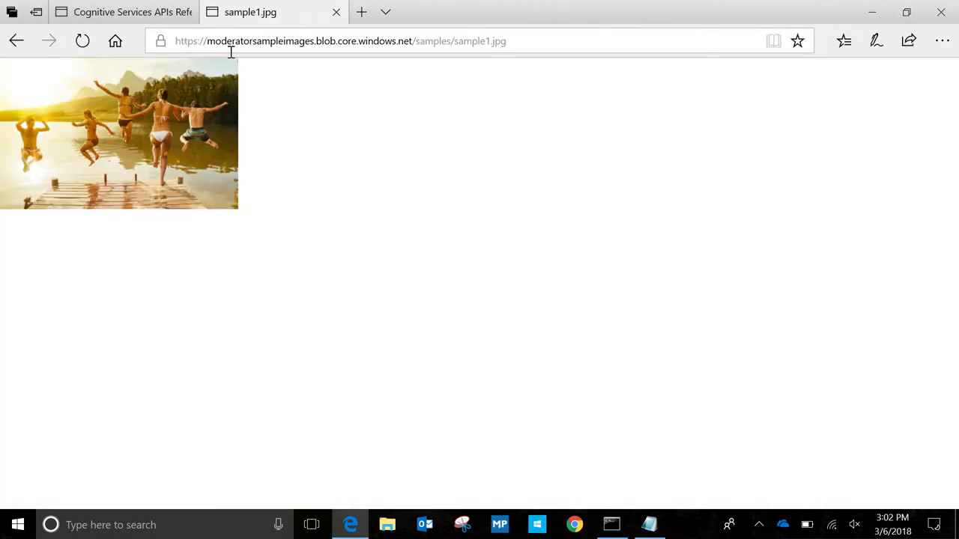
left_click(127, 12)
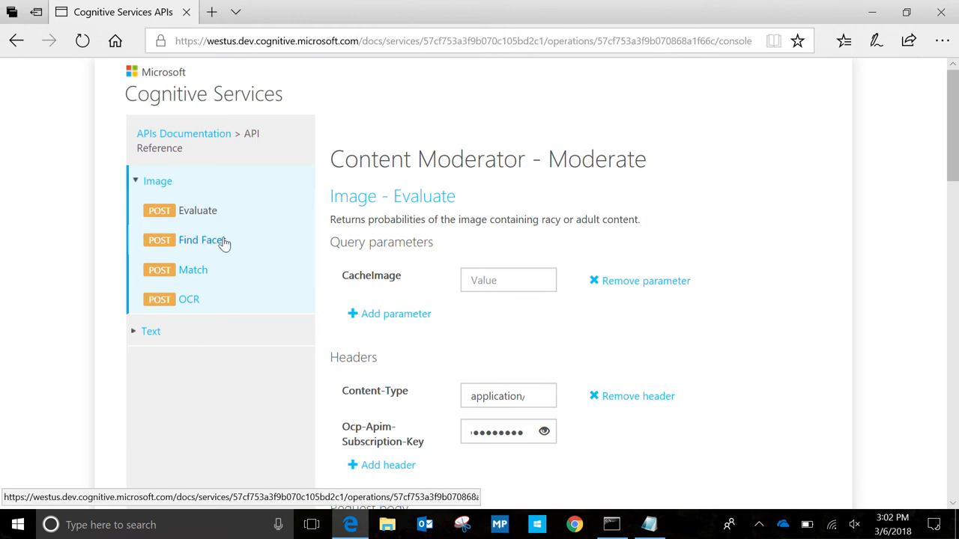
Go to Find Faces in the sidebar and scroll to the Image - Find Faces region buttons
left_click(202, 239)
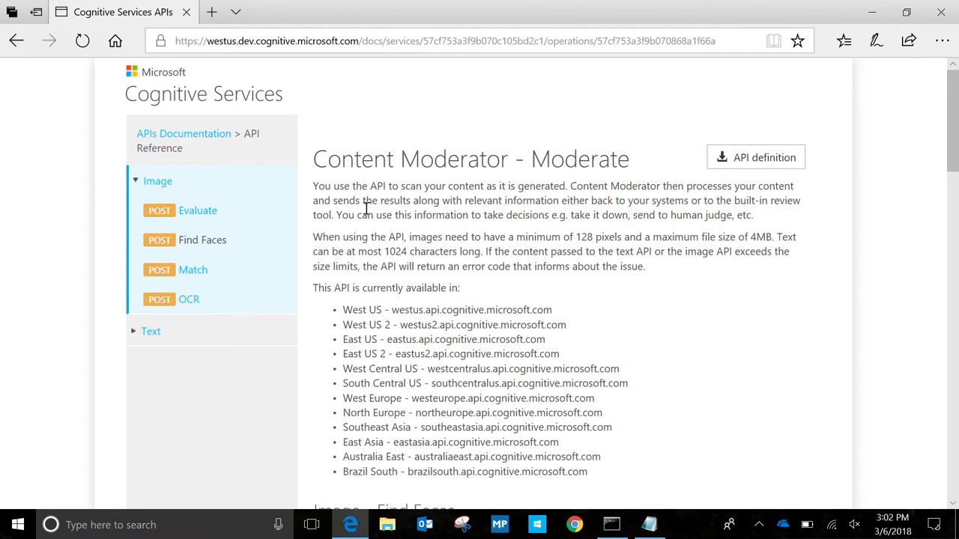
scroll("down", 3)
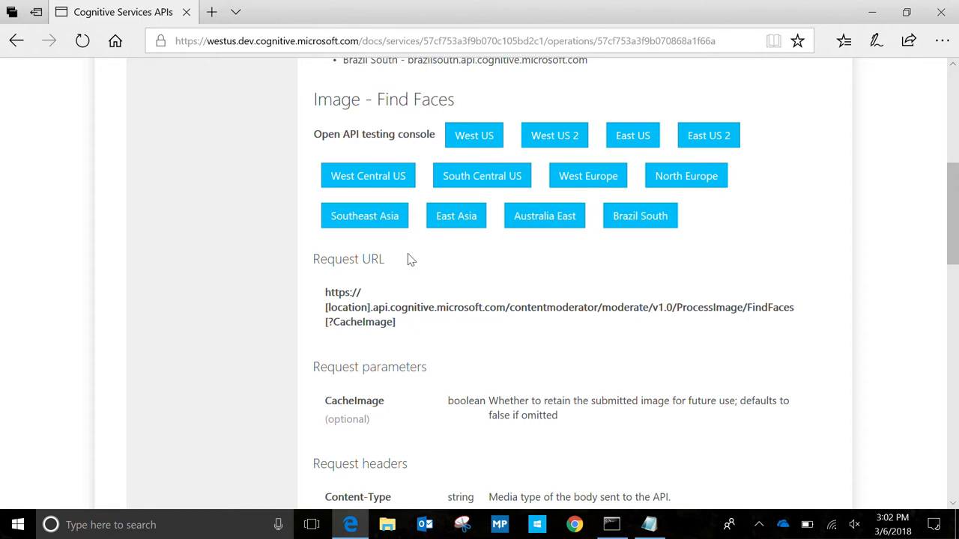
mouse_move(424, 142)
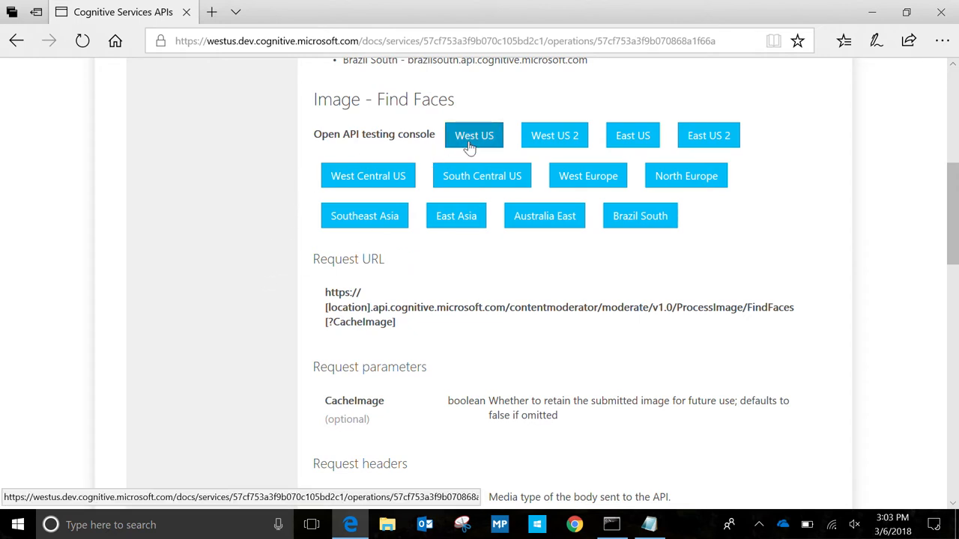
Launch the West US Find Faces console, paste the Notepad key, and scroll to the request body
left_click(474, 135)
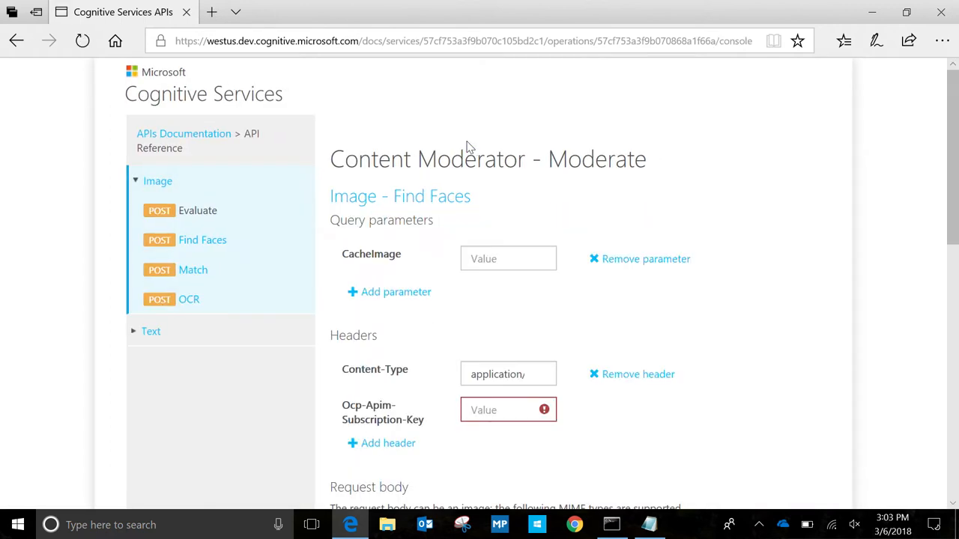
scroll("down", 3)
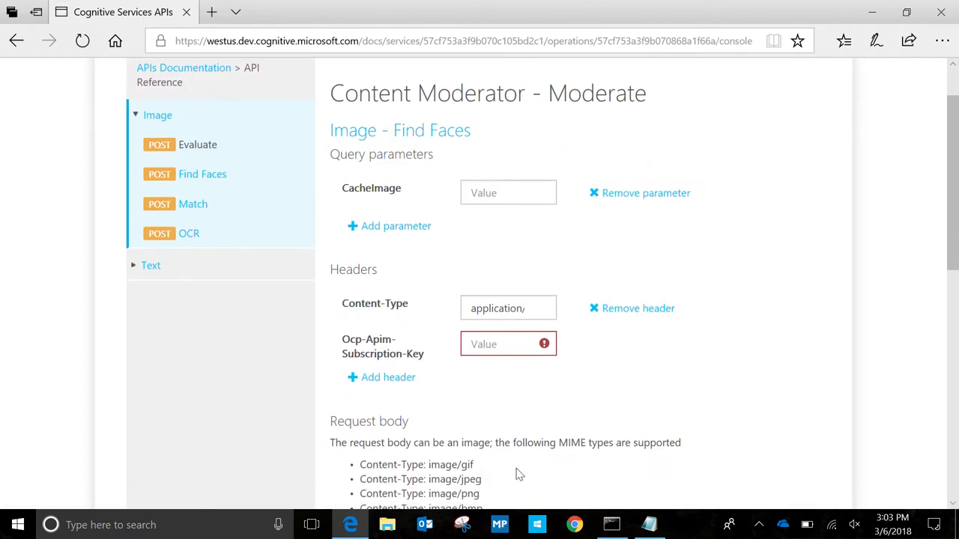
left_click(648, 525)
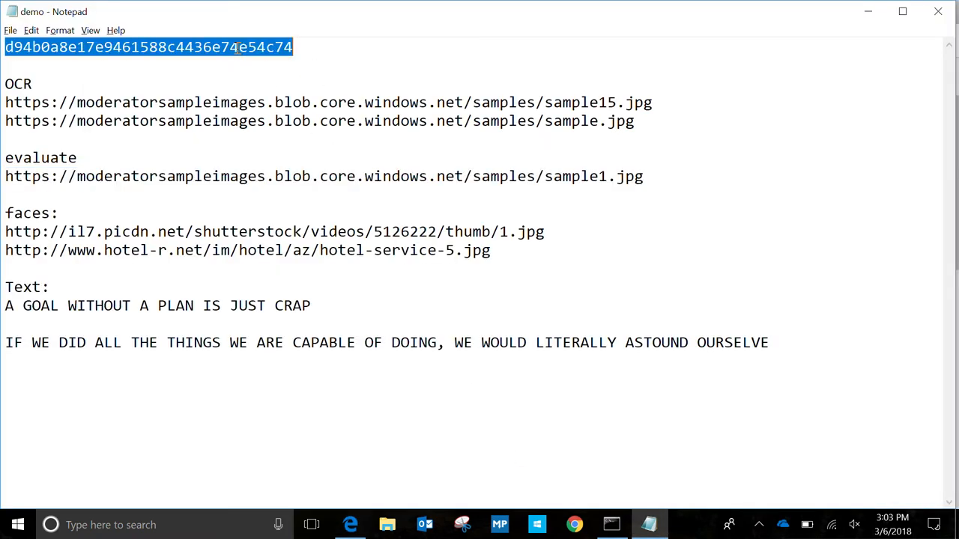
left_click(350, 525)
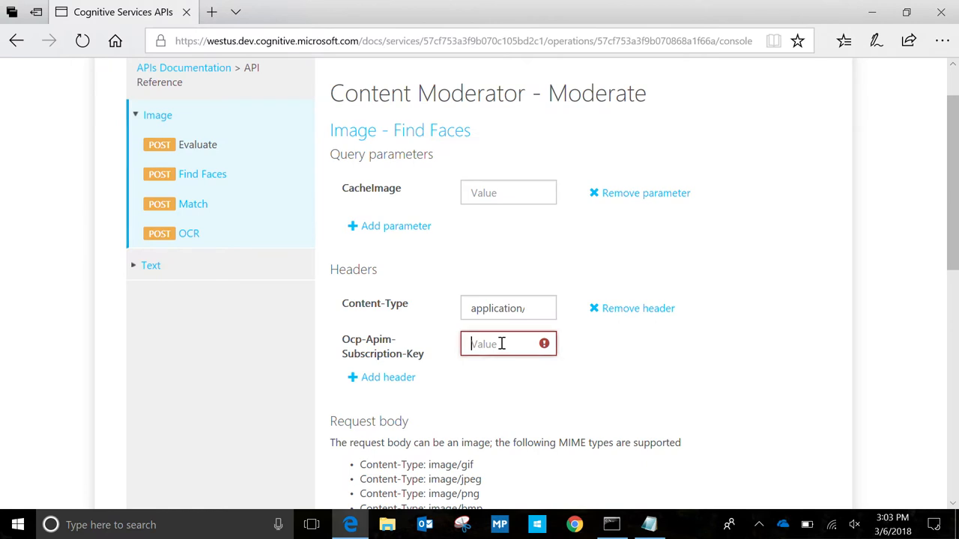
scroll("down", 3)
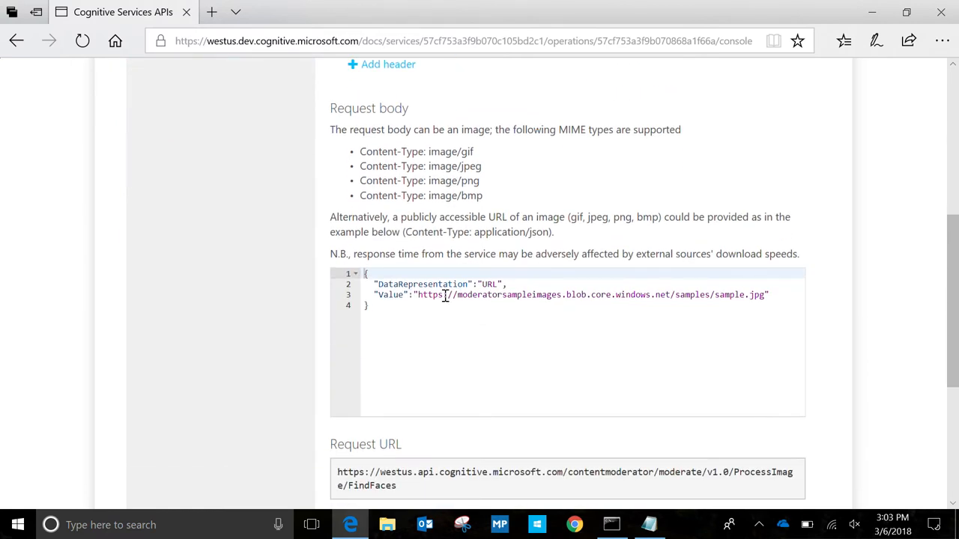
scroll("down", 3)
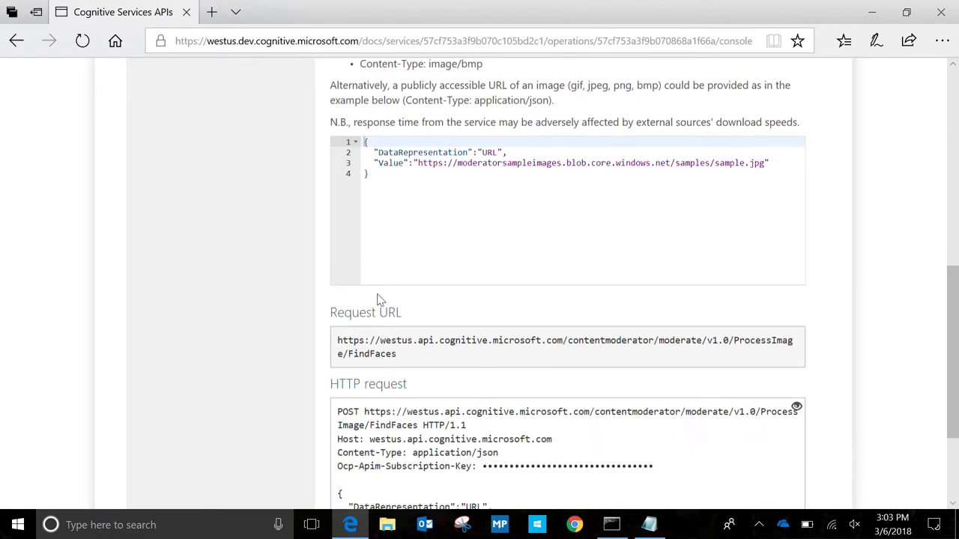
scroll("down", 3)
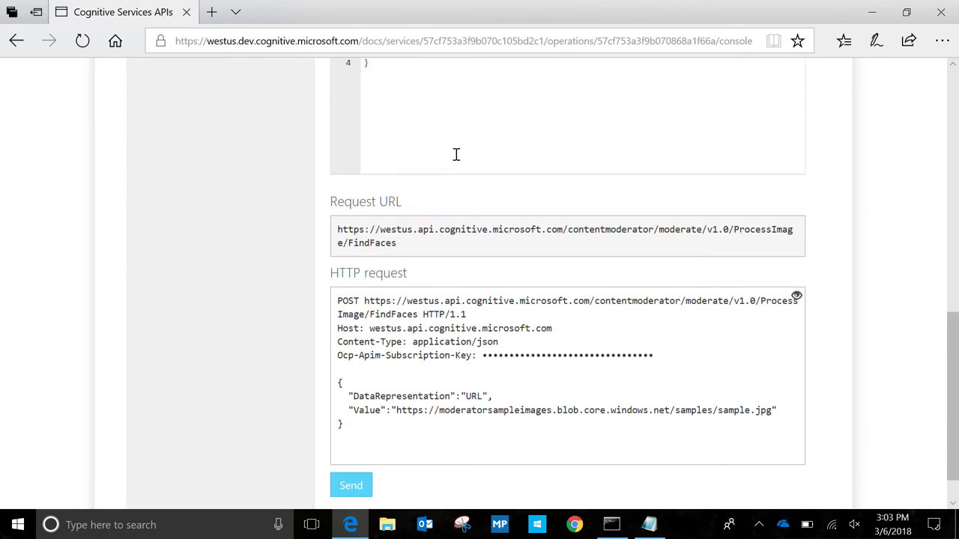
Send the default sample.jpg Find Faces request (zero faces), then copy the first faces image link
left_click(350, 485)
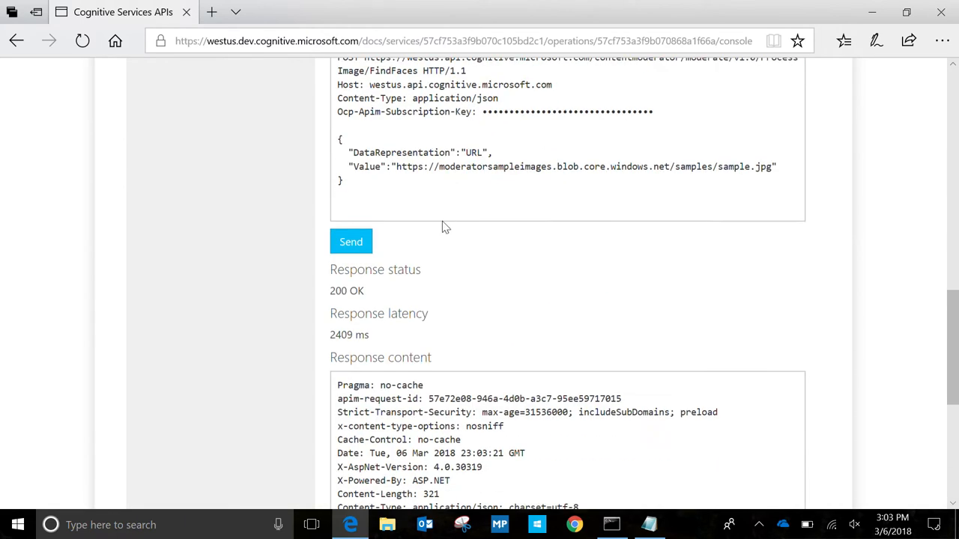
scroll("down", 3)
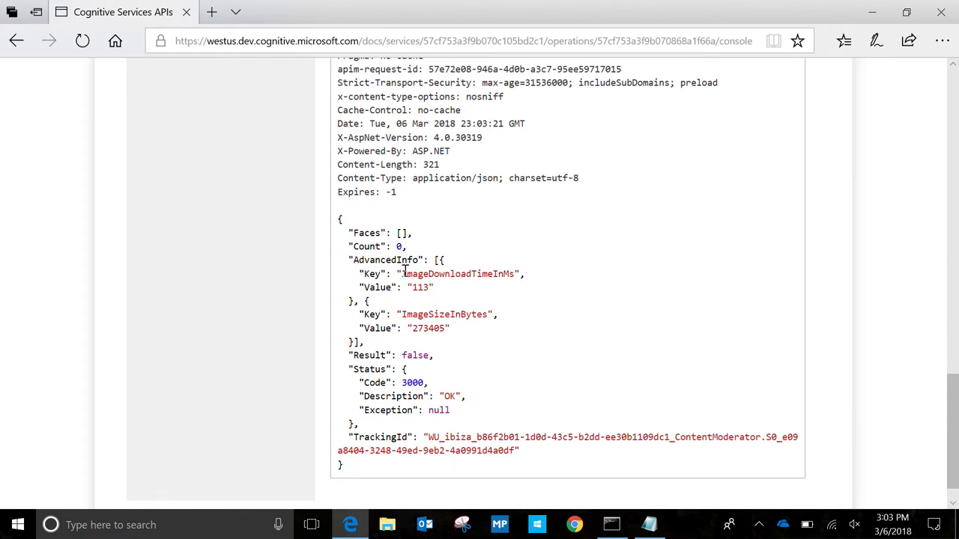
mouse_move(488, 283)
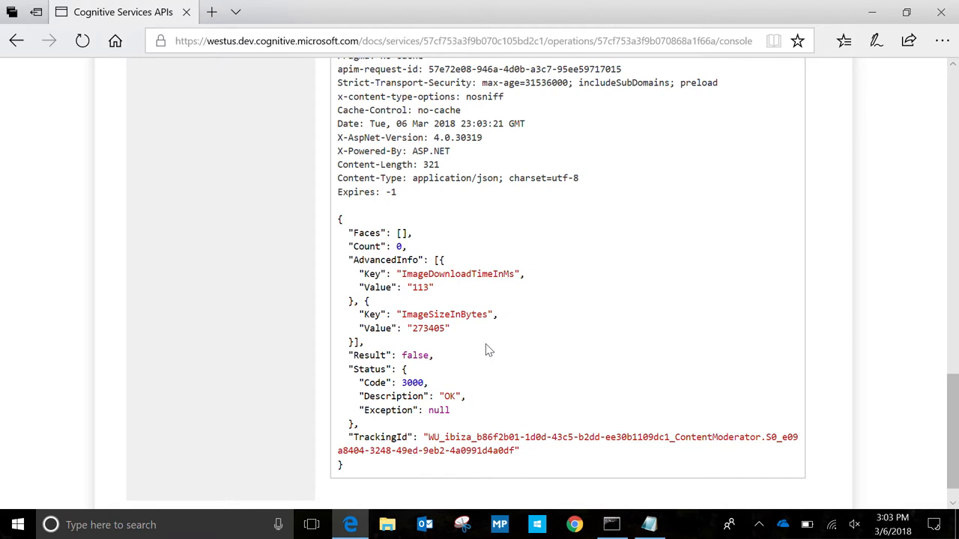
left_click(647, 523)
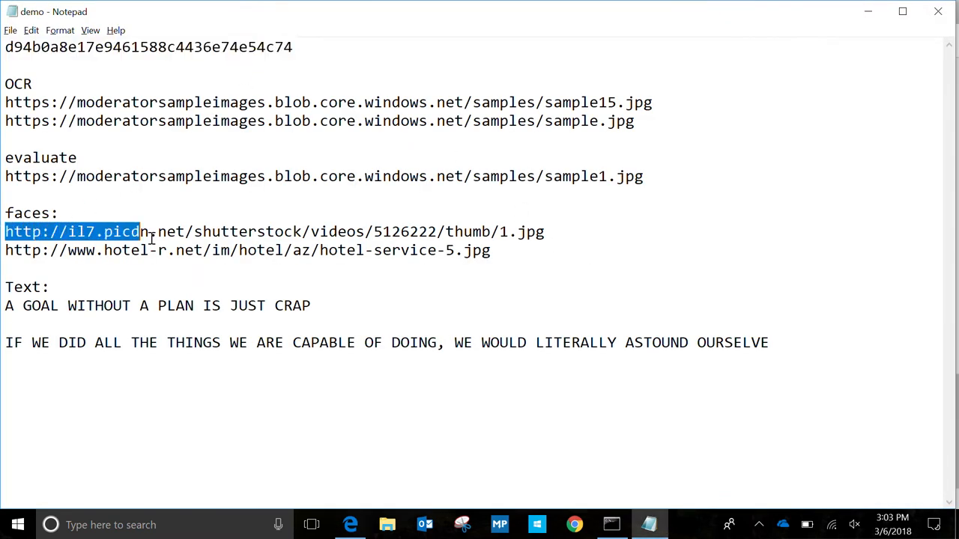
left_click_drag(137, 231, 544, 232)
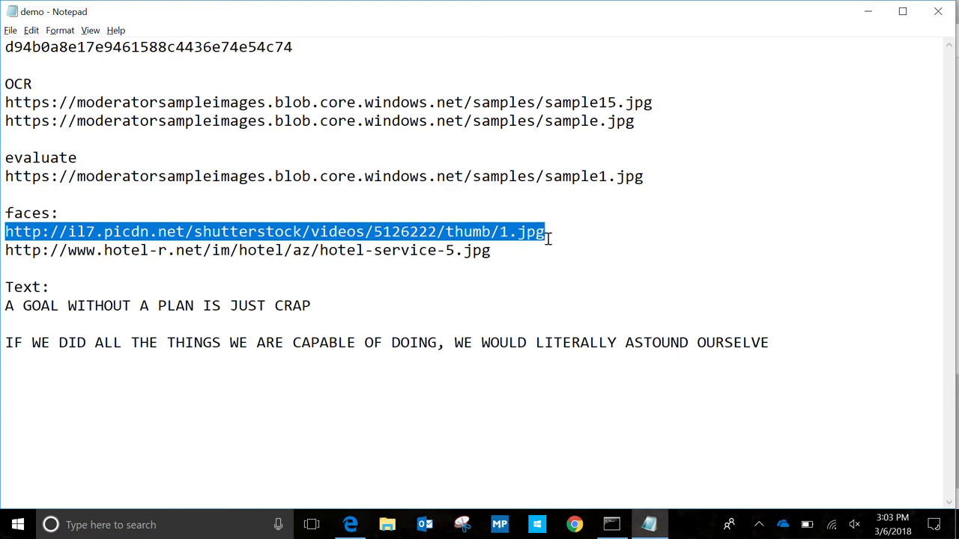
left_click(348, 526)
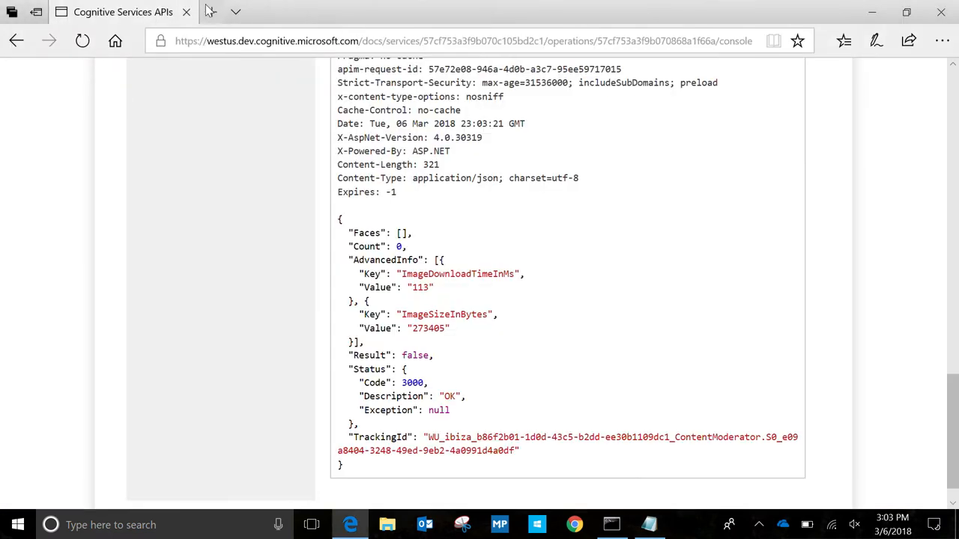
Leave the 1.jpg pool photo tab and return to the Cognitive Services APIs console tab
left_click(366, 10)
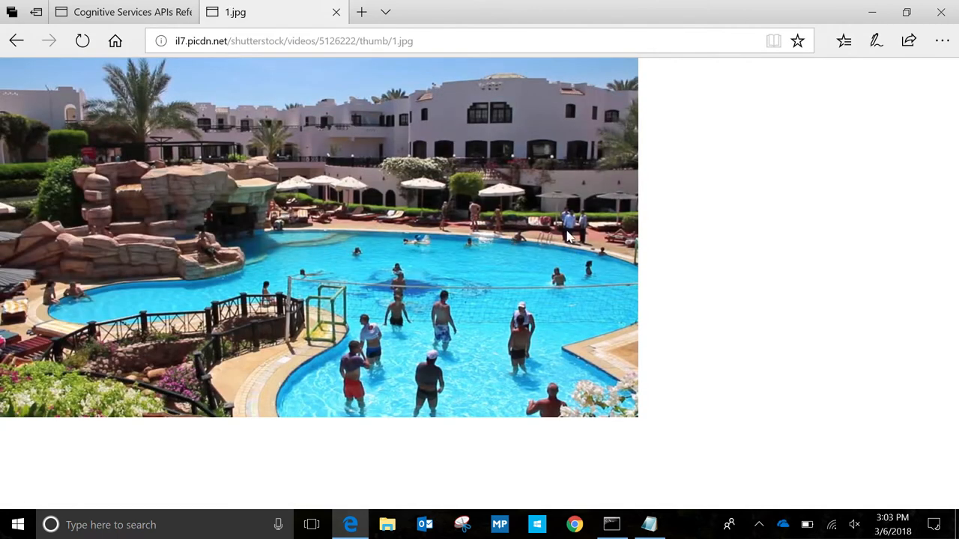
mouse_move(395, 296)
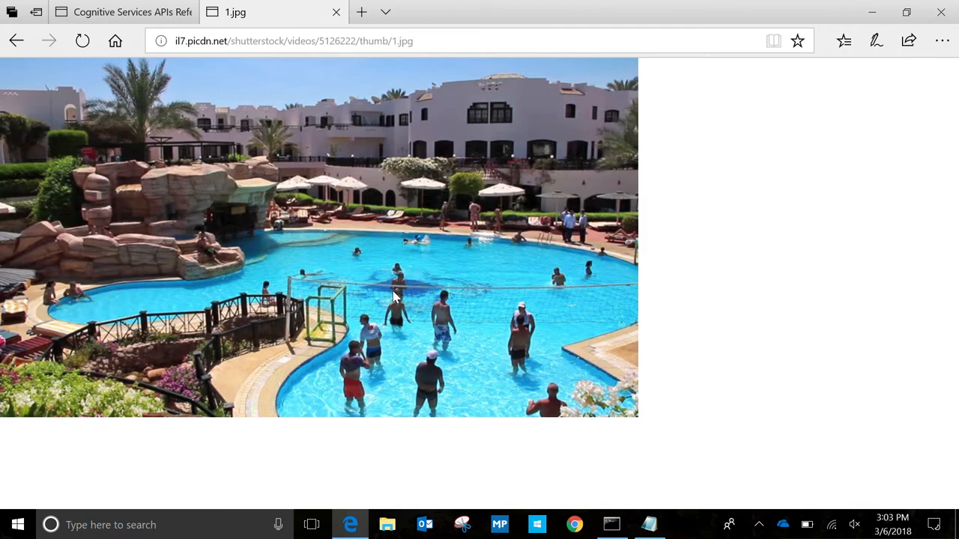
mouse_move(324, 201)
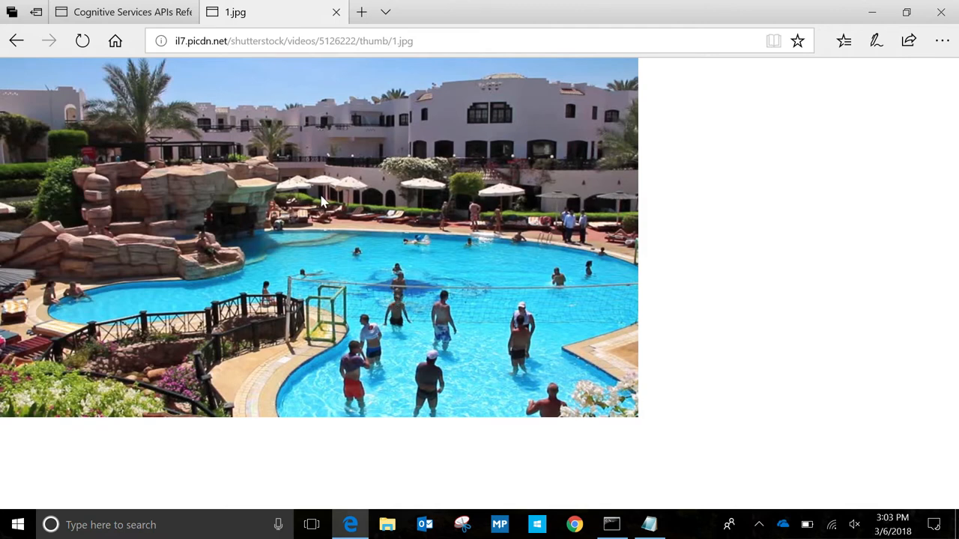
left_click(123, 12)
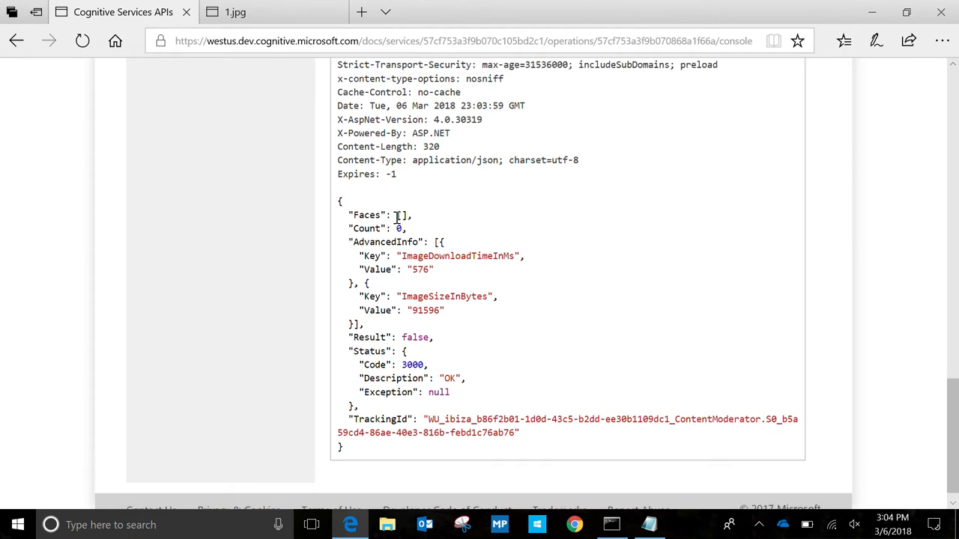
Resend the Find Faces request with the pool image URL and scroll to the Request body
scroll("down", 3)
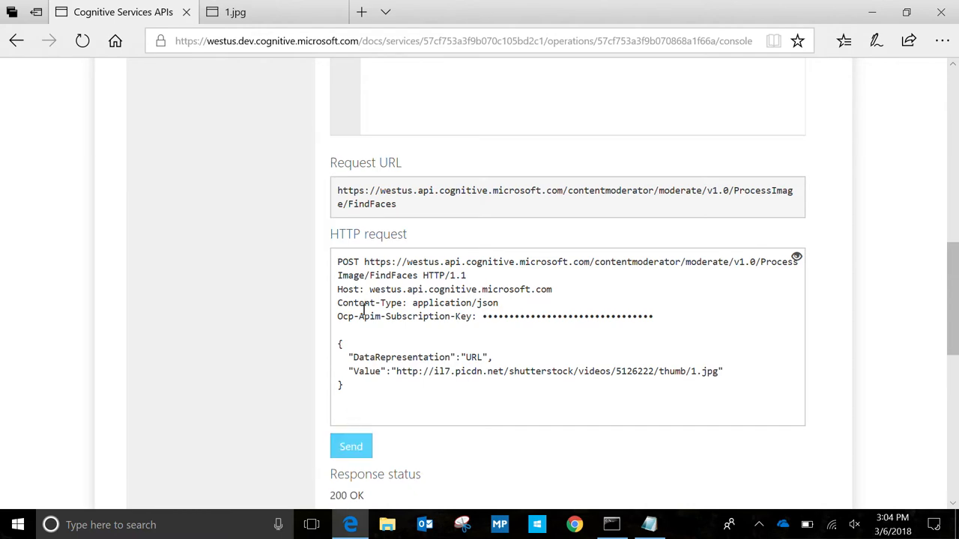
left_click(351, 446)
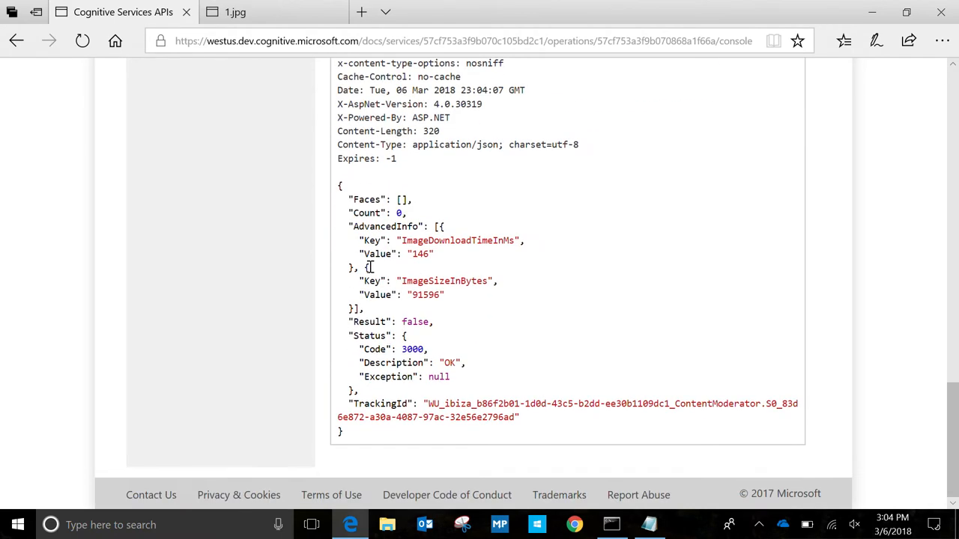
scroll("up", 3)
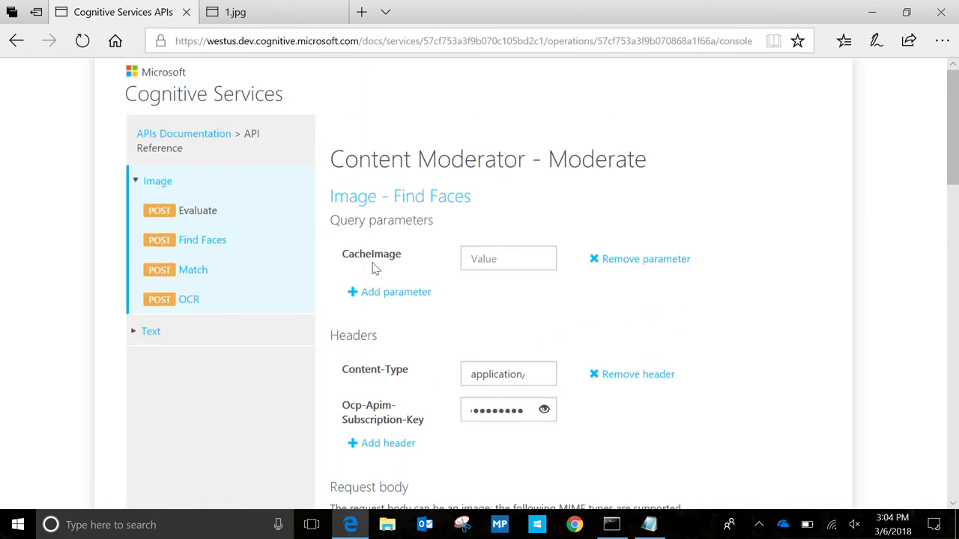
scroll("down", 3)
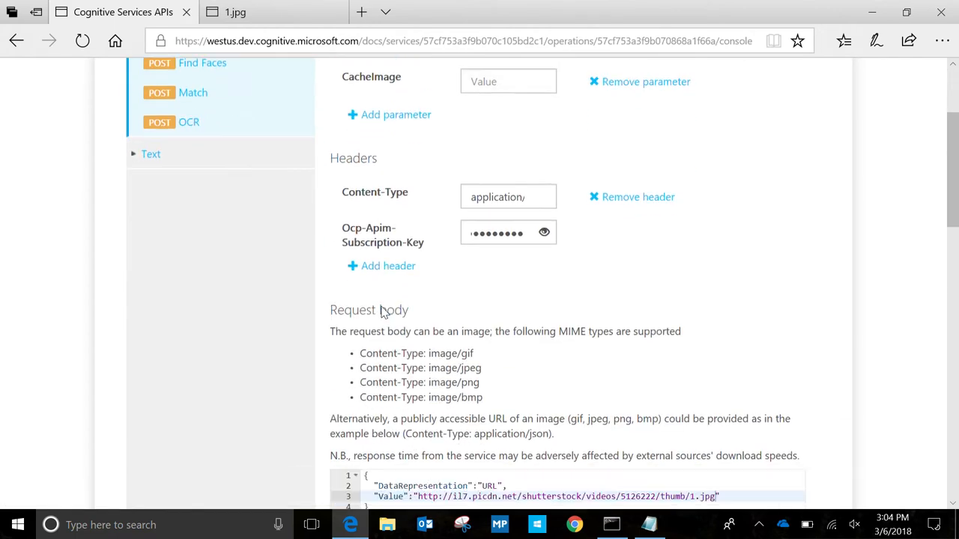
scroll("down", 3)
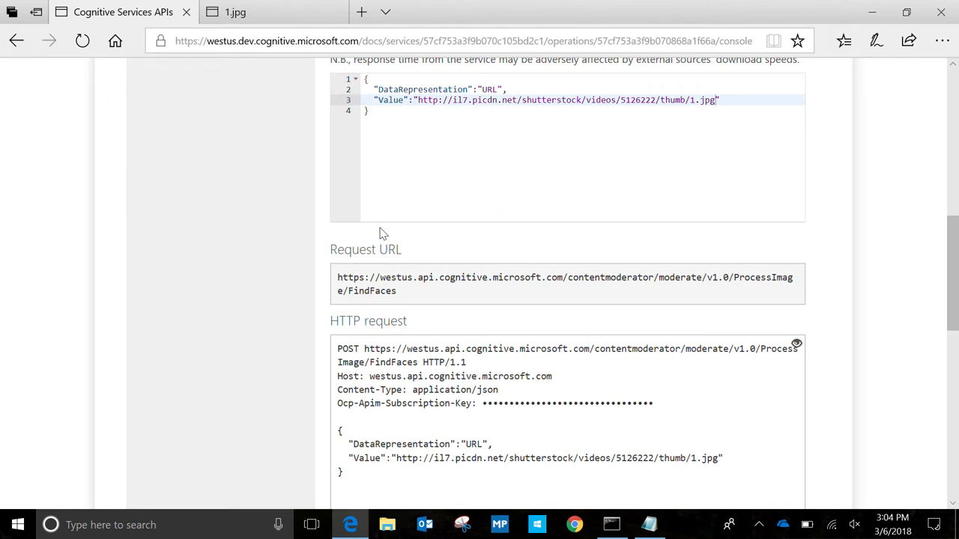
mouse_move(323, 265)
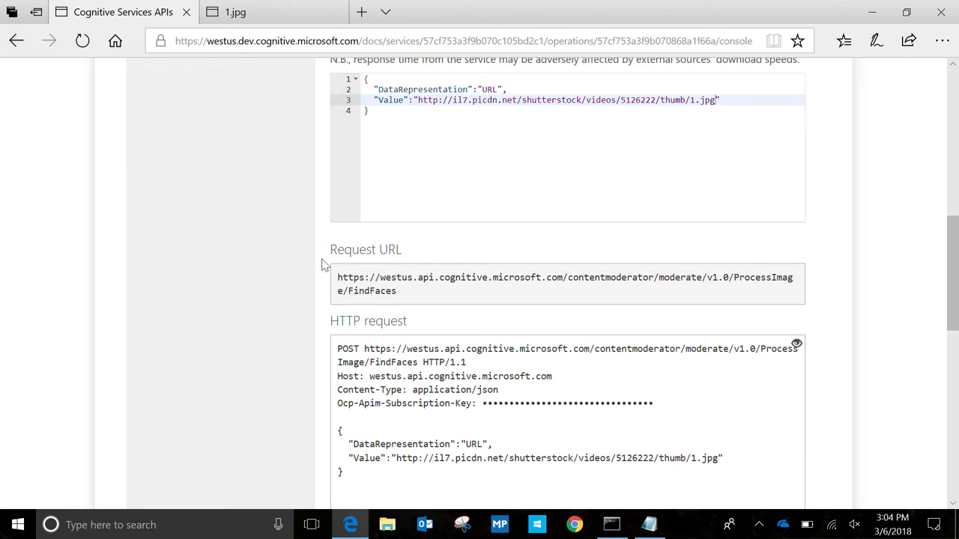
mouse_move(437, 219)
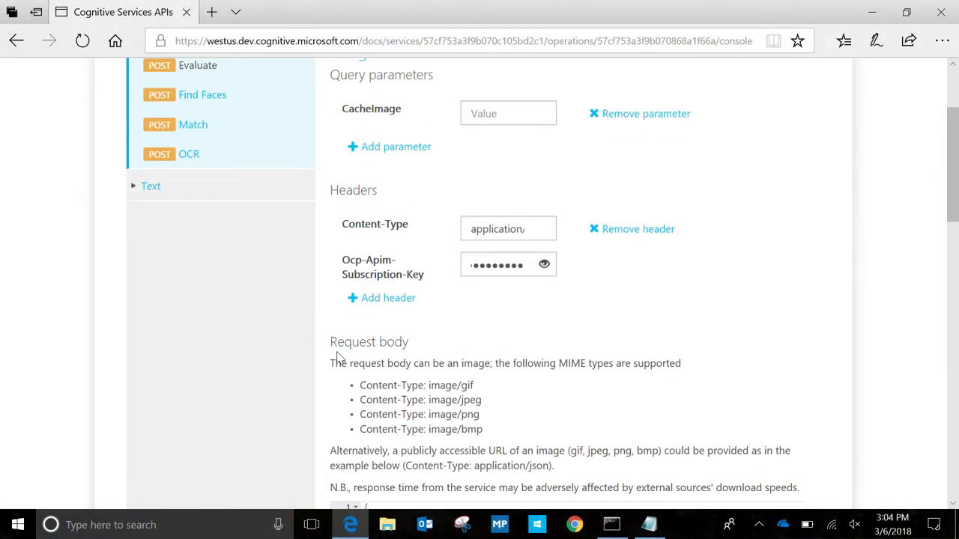
scroll("down", 3)
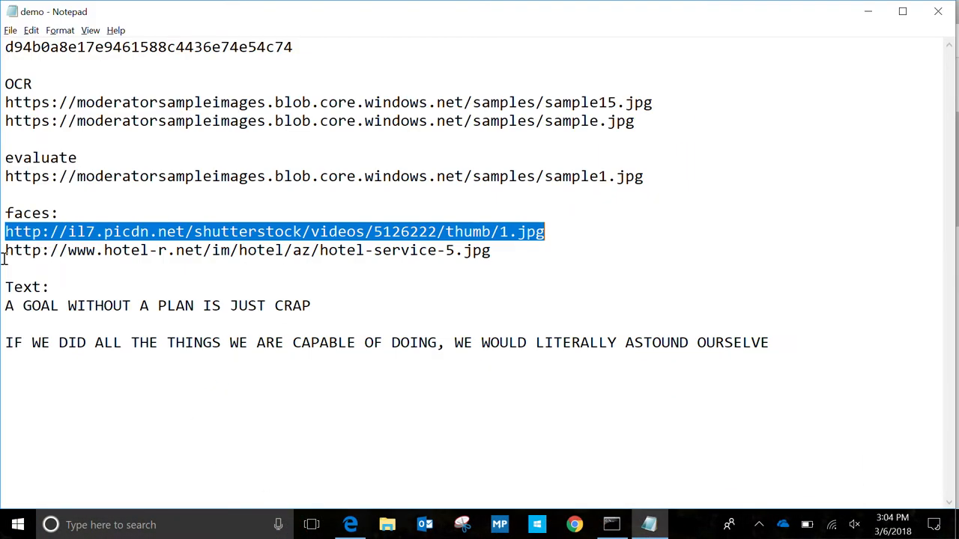
left_click(247, 250)
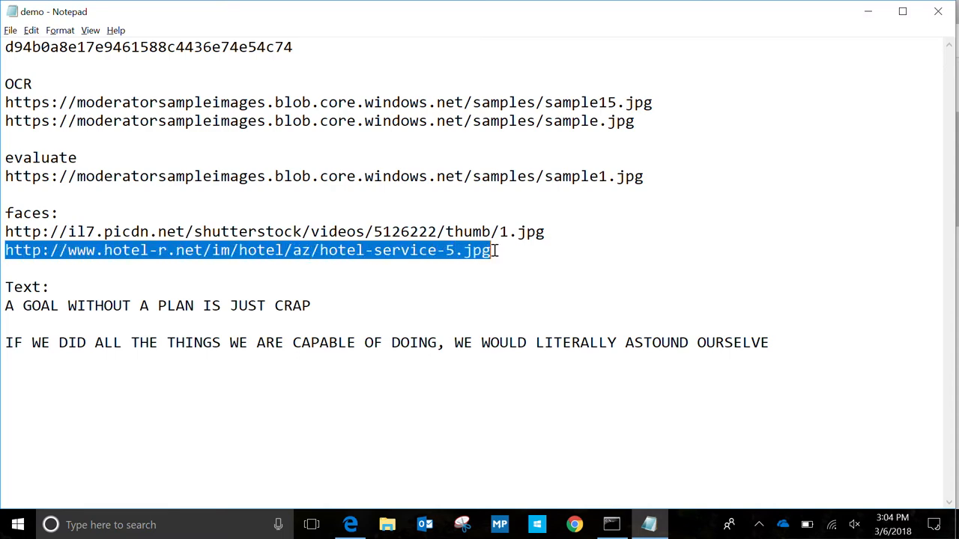
left_click(349, 525)
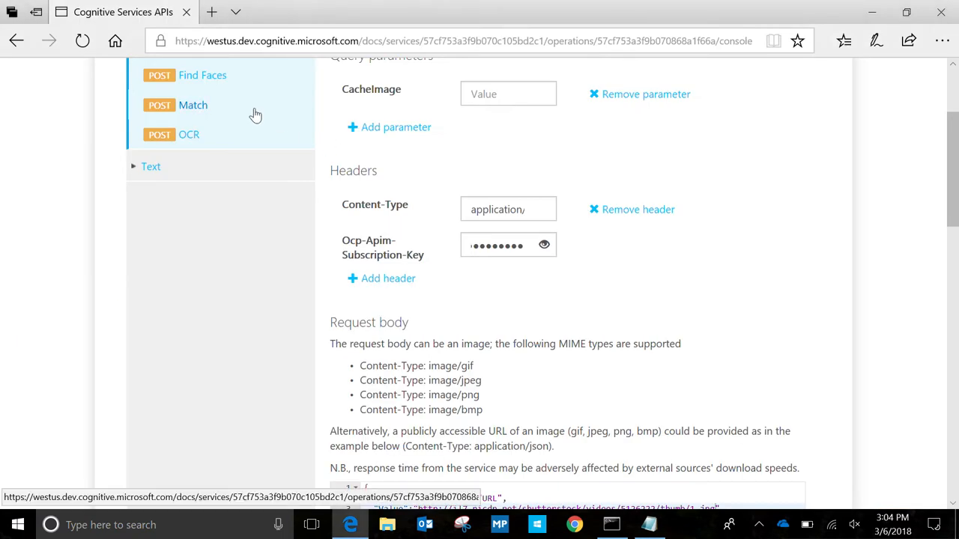
scroll("down", 3)
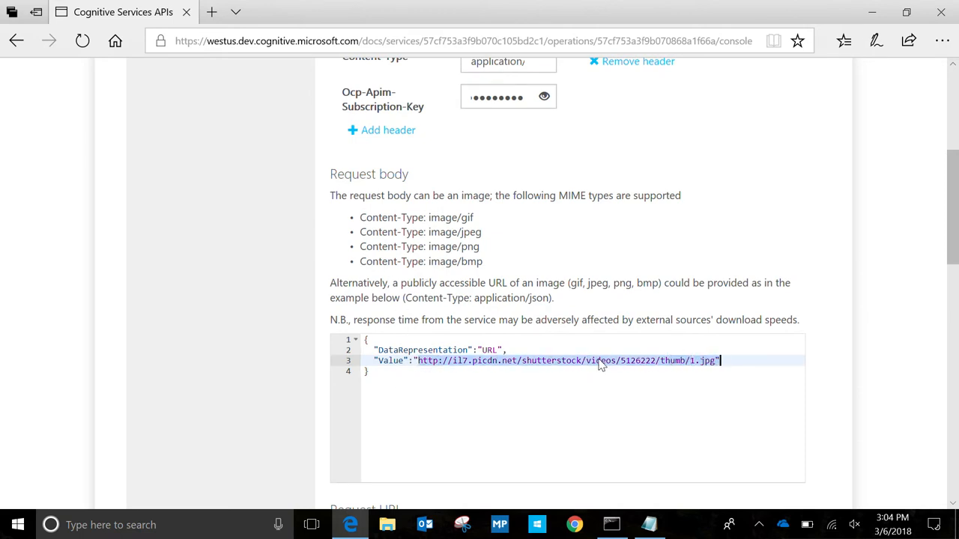
type("http://www.hotel-r.net/im/hotel/az/hotel-service-5.jpg")
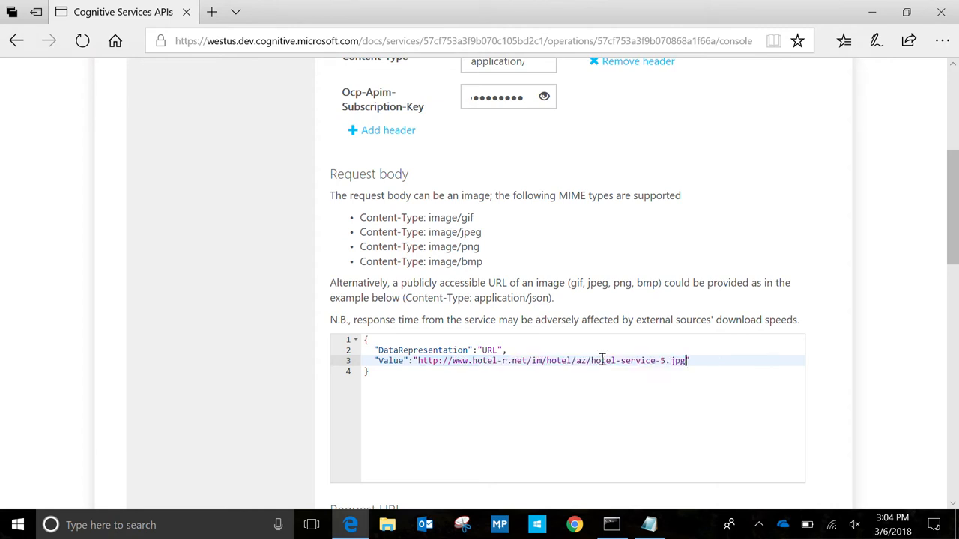
scroll("down", 3)
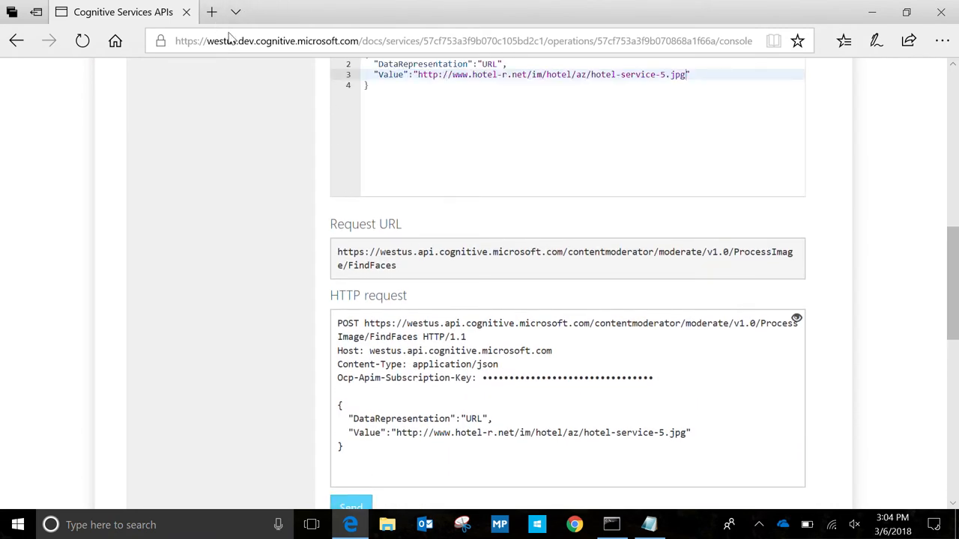
left_click(216, 11)
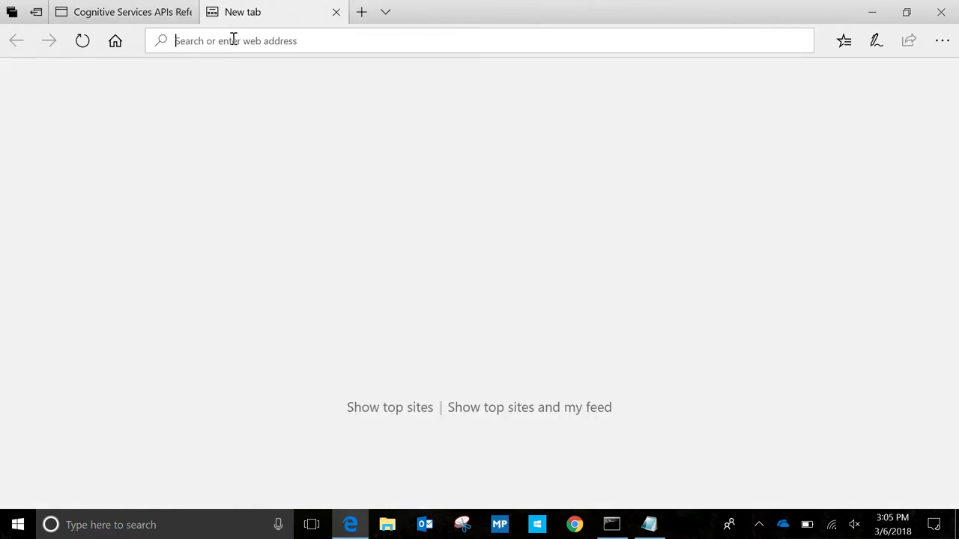
type("www.hotel-r.net/im/hotel/az/hotel-service-5.jpg")
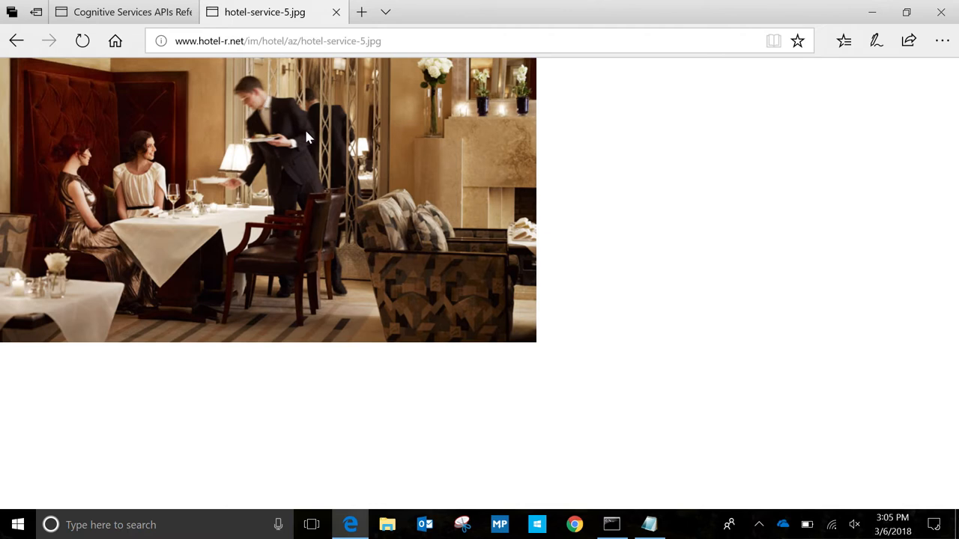
mouse_move(262, 101)
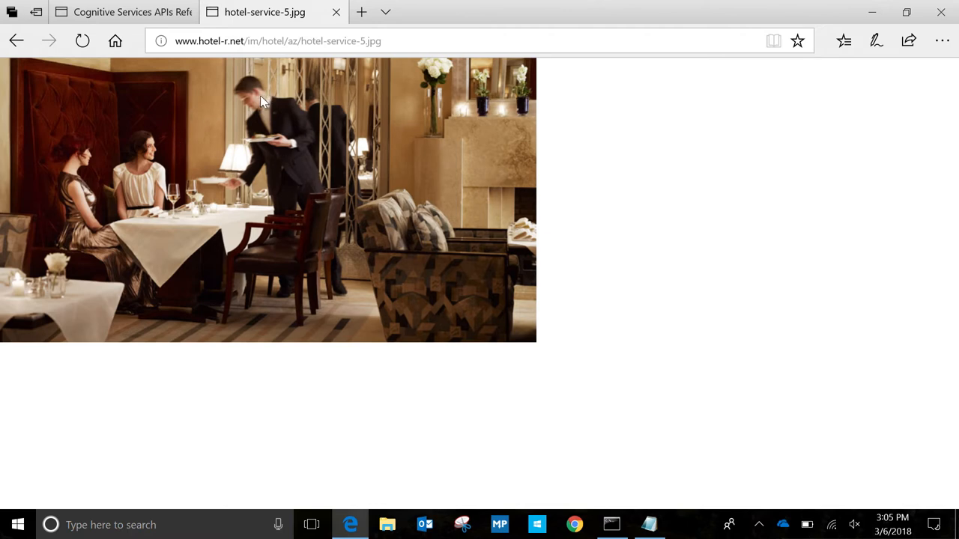
left_click(119, 12)
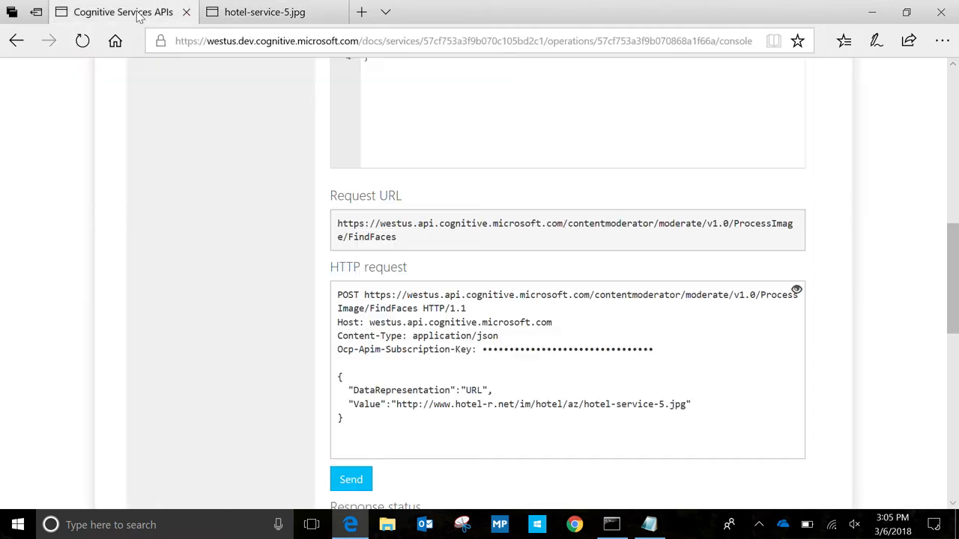
Send the Find Faces request for hotel-service-5.jpg, which returns a Count of 1
left_click(351, 479)
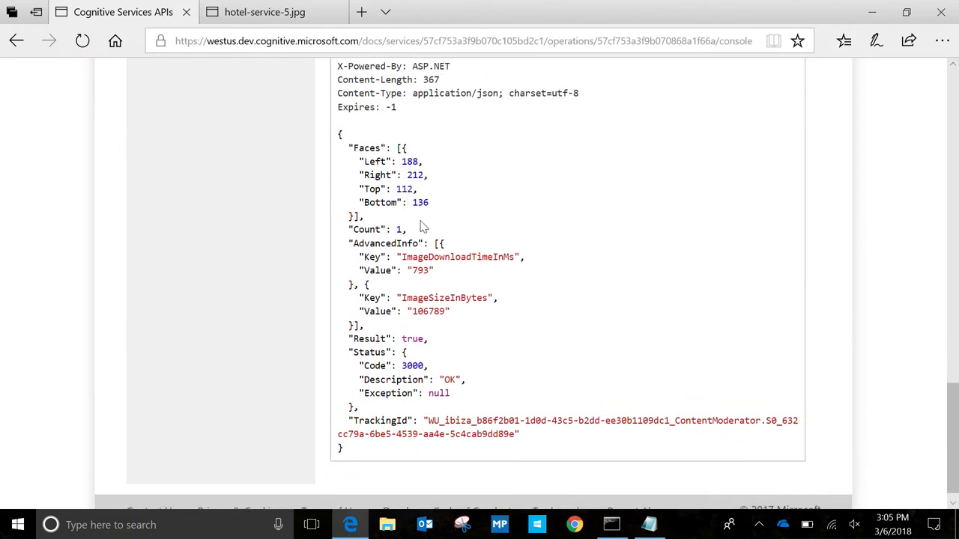
mouse_move(458, 186)
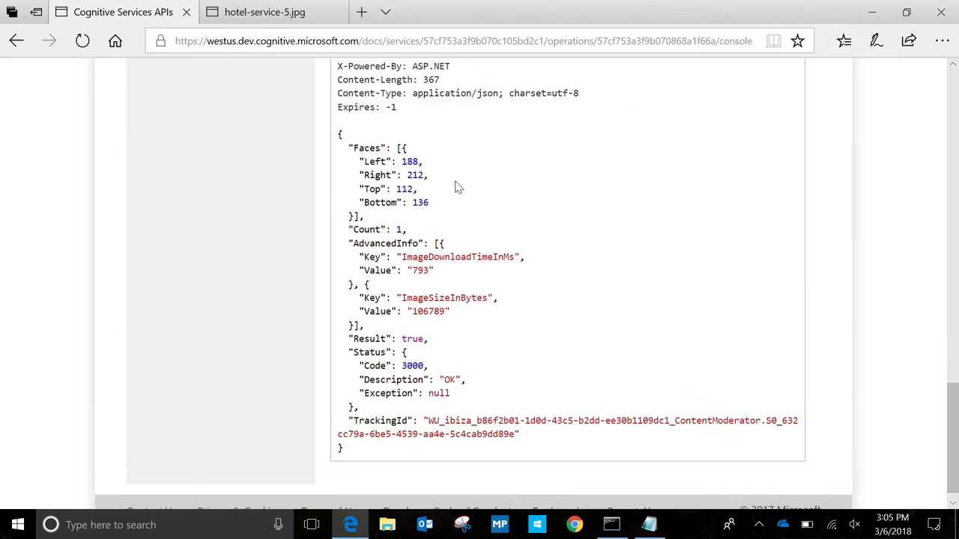
mouse_move(443, 218)
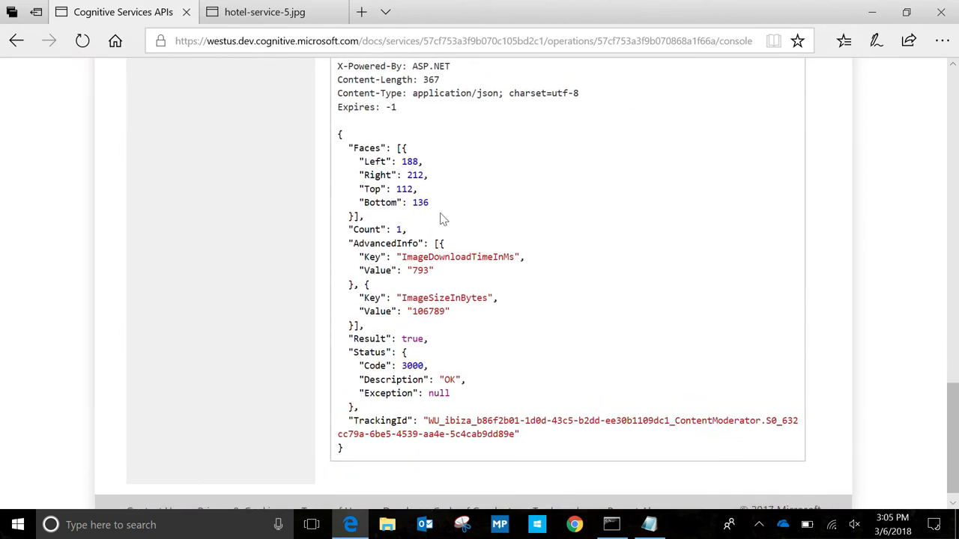
mouse_move(420, 228)
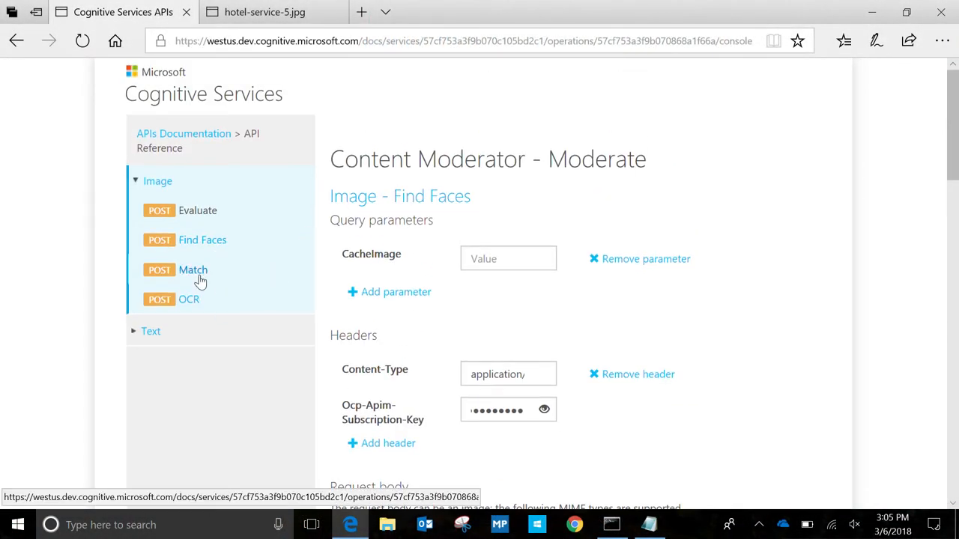
mouse_move(227, 279)
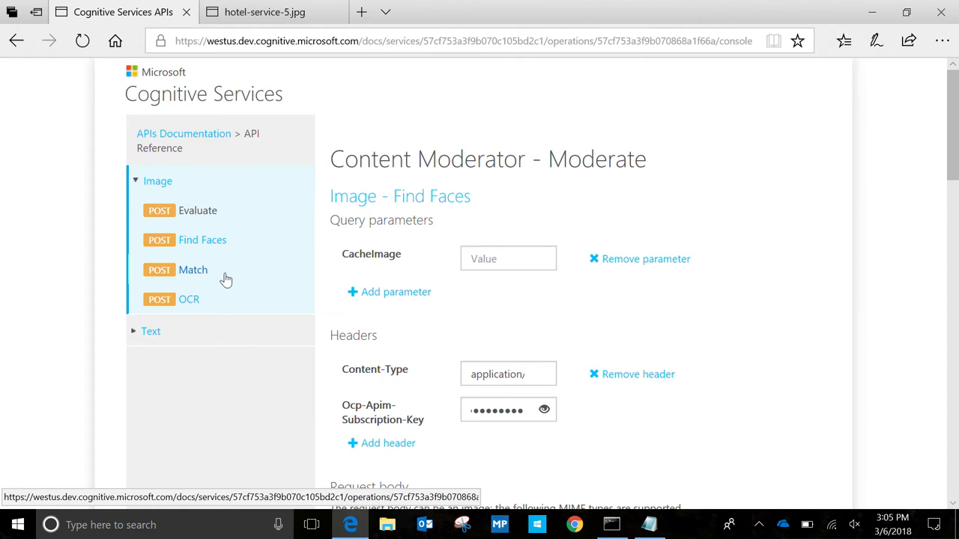
mouse_move(227, 283)
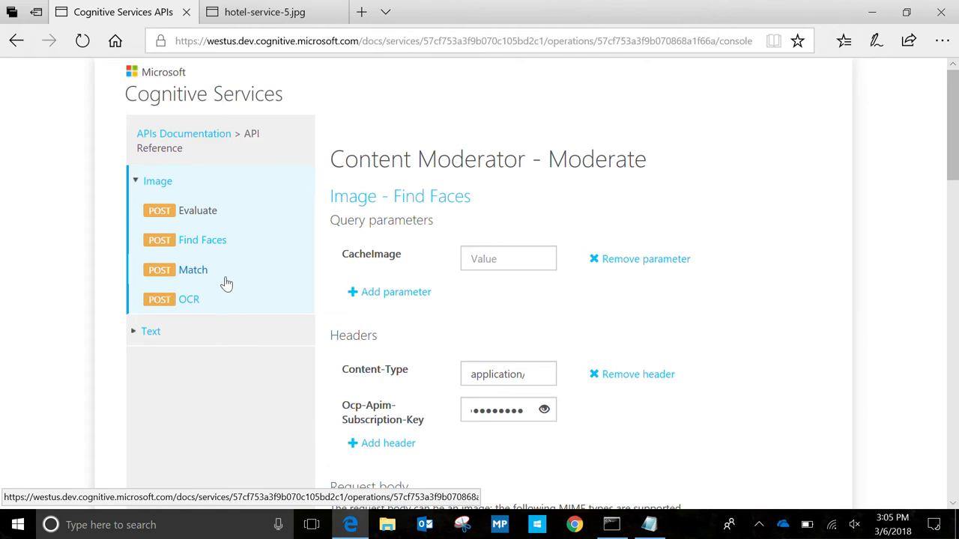
mouse_move(226, 281)
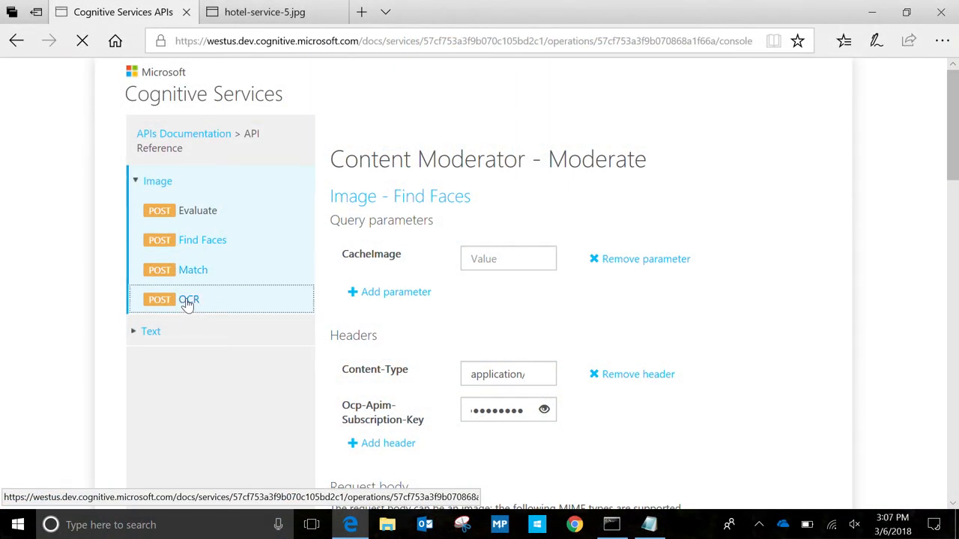
Open the OCR documentation and launch its West US Image - OCR testing console
left_click(189, 299)
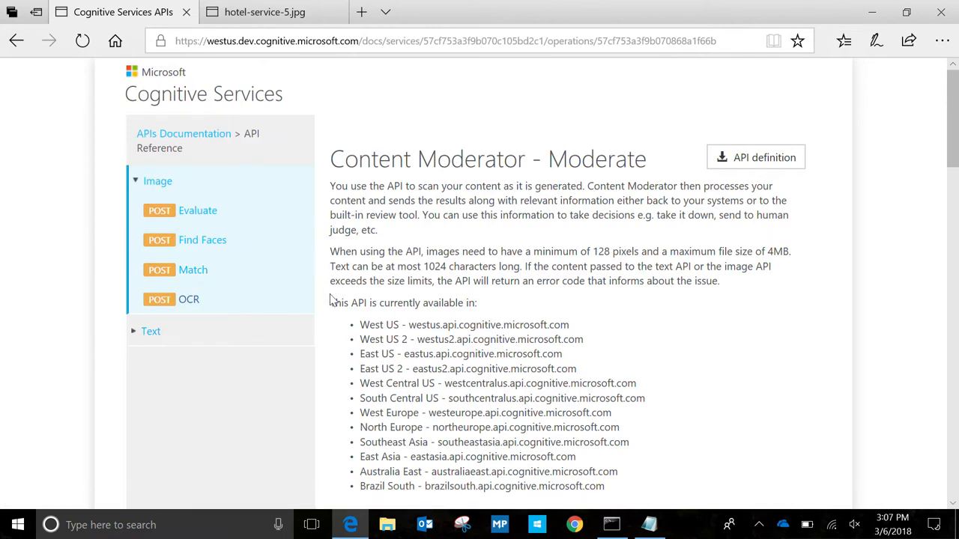
scroll("down", 3)
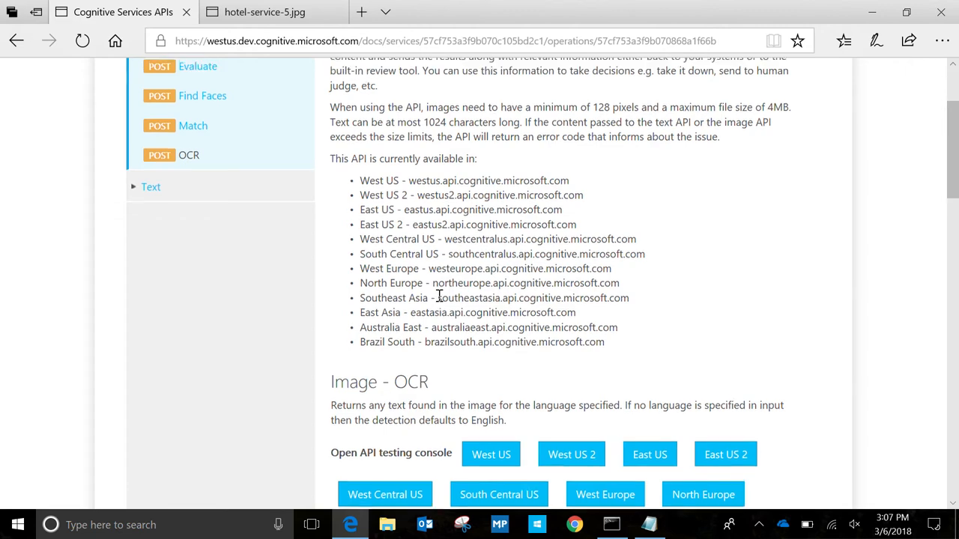
scroll("down", 3)
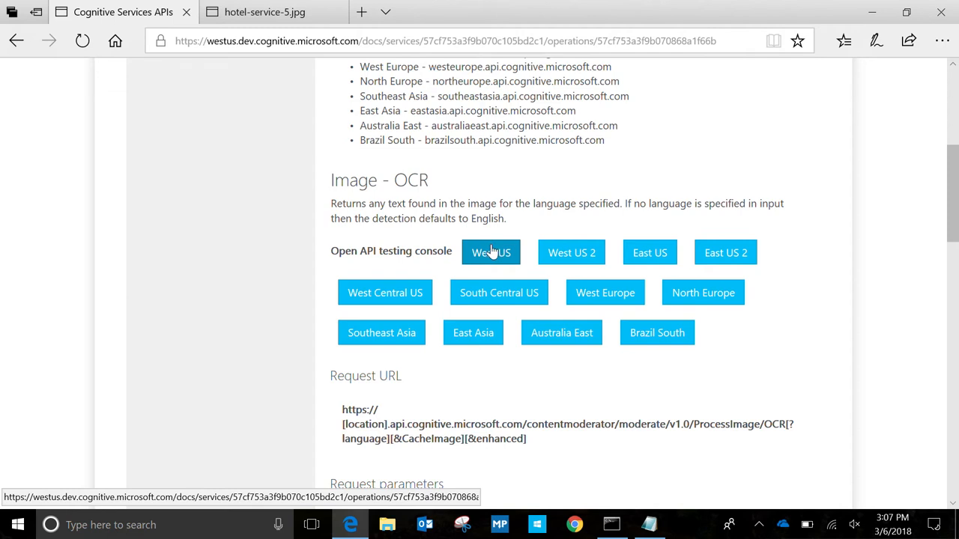
left_click(491, 253)
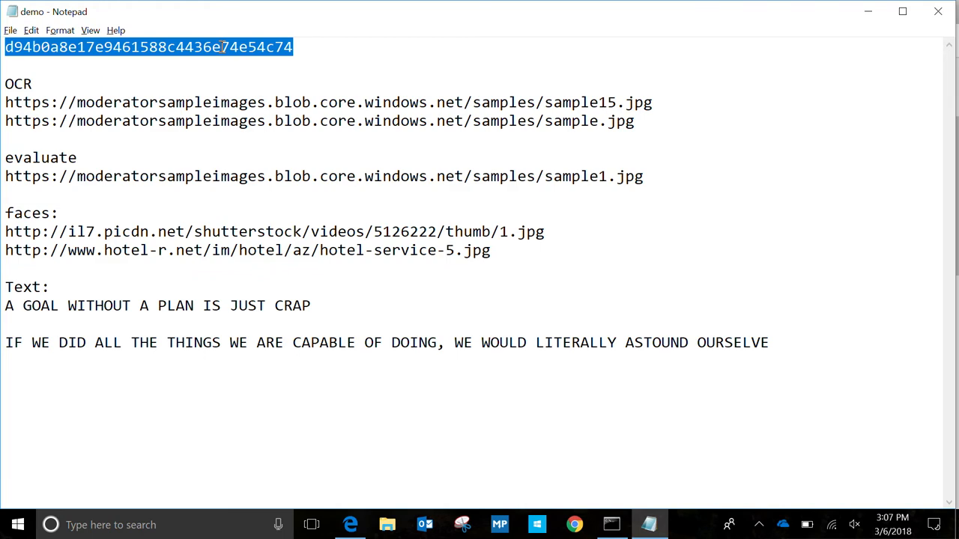
Paste the key into Ocp-Apim-Subscription-Key and place the cursor in the request body
left_click(349, 525)
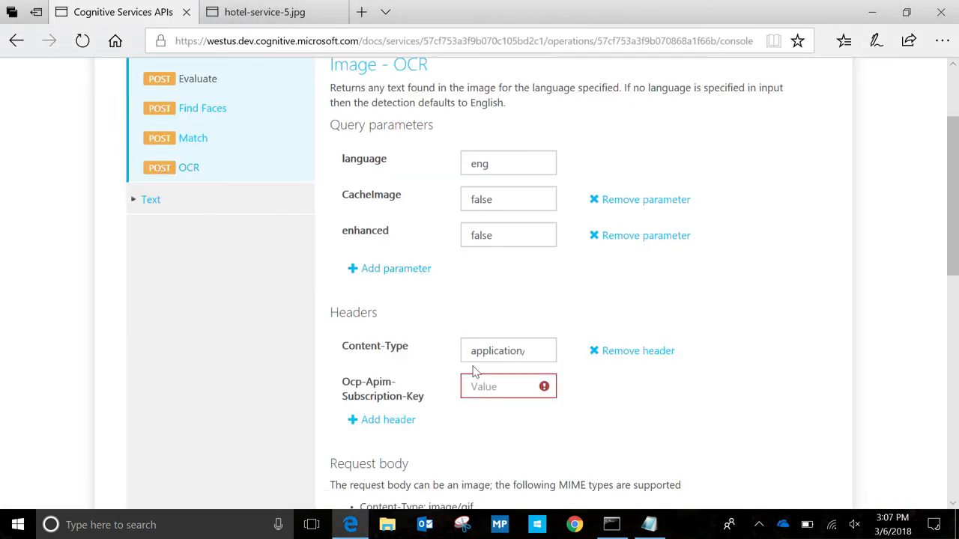
type("••••••••")
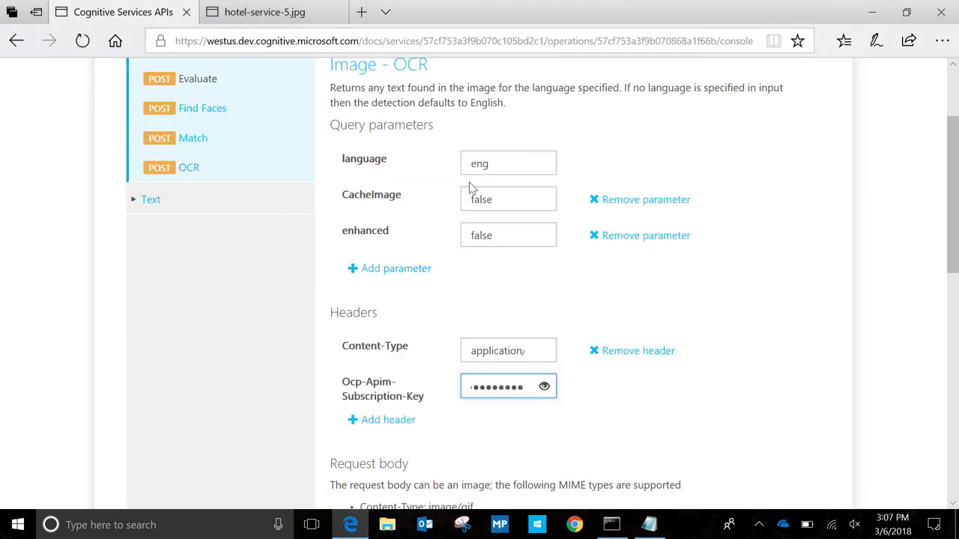
left_click(508, 235)
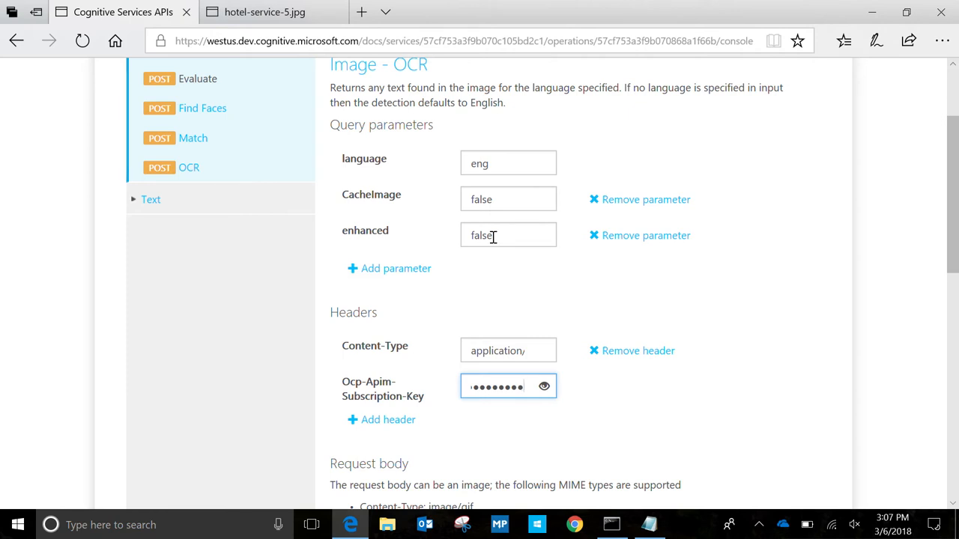
mouse_move(516, 273)
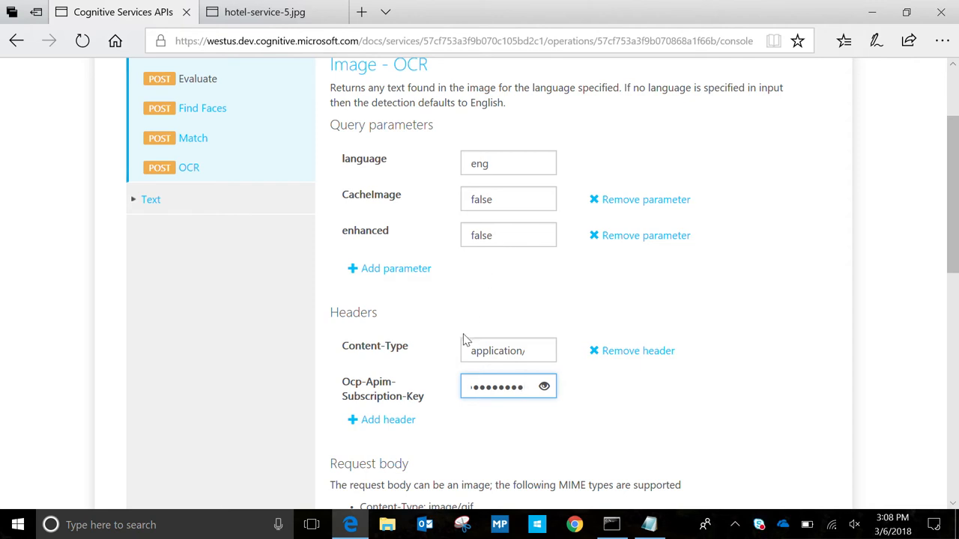
scroll("down", 3)
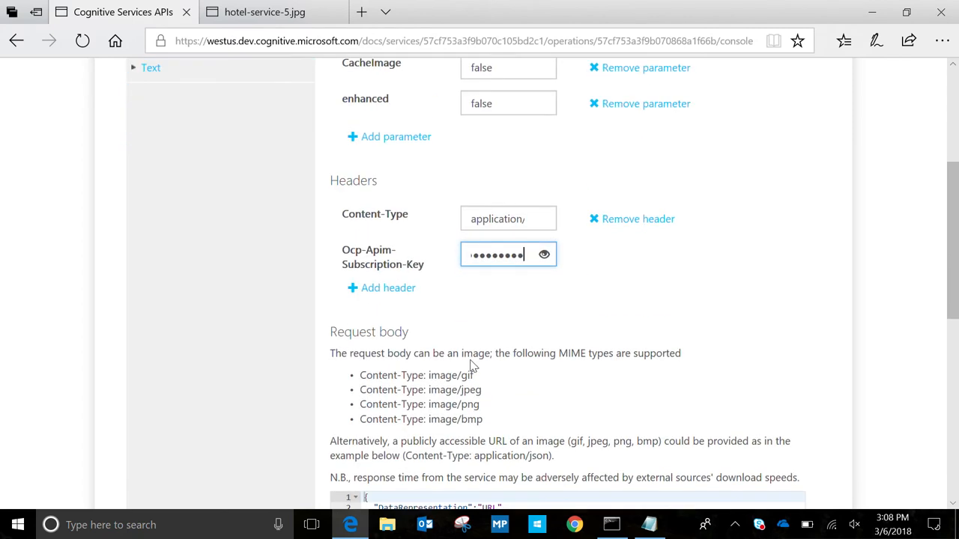
scroll("down", 3)
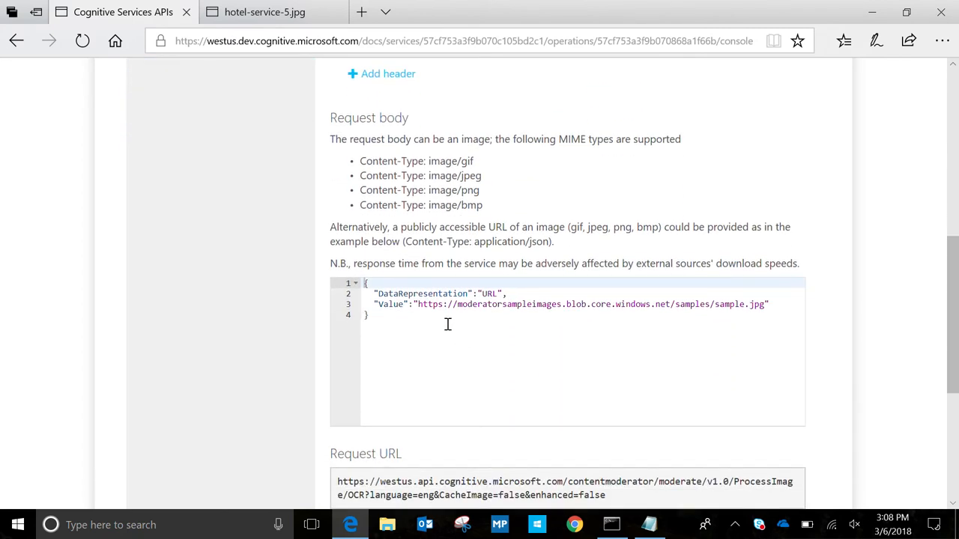
left_click(648, 523)
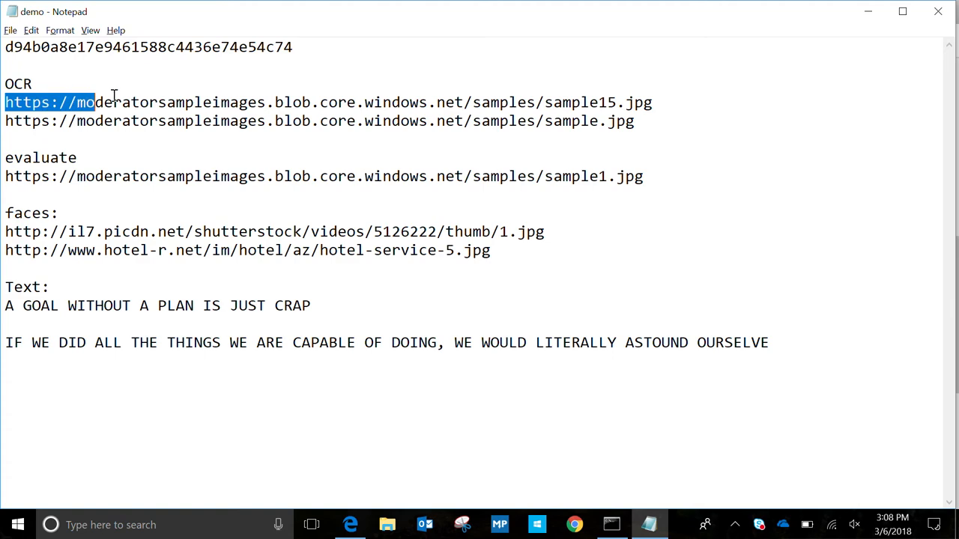
Load the sample15.jpg URL from the notes in the browser, then return to the console
left_click_drag(96, 103, 652, 102)
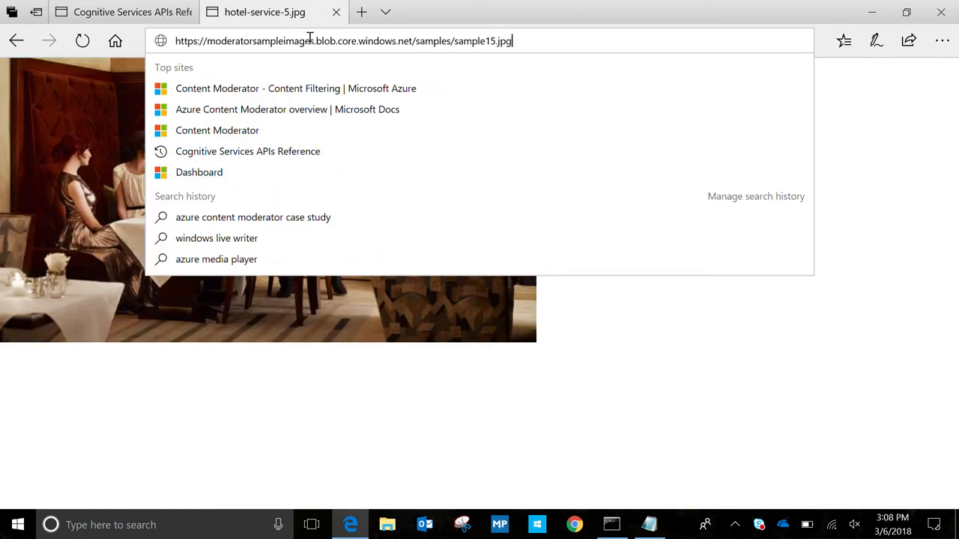
key("Enter")
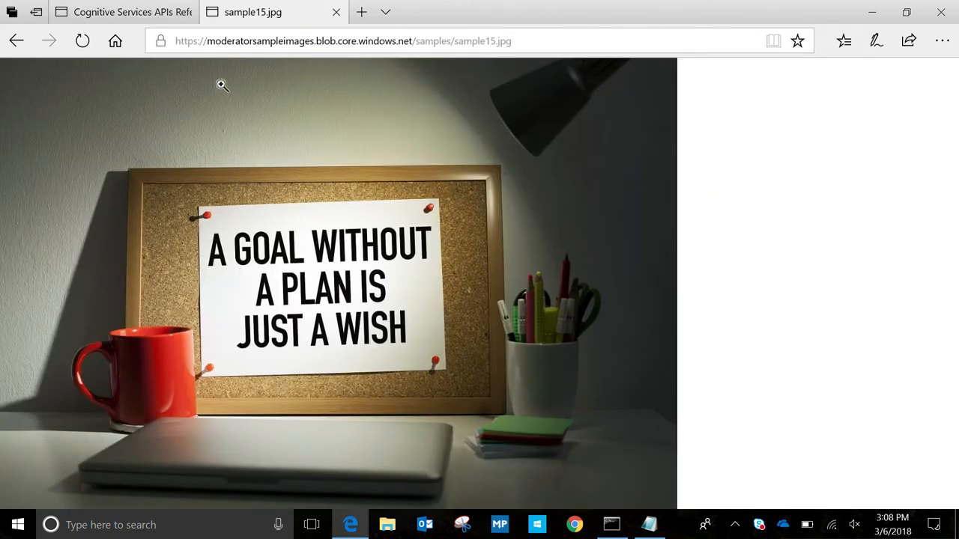
left_click(124, 12)
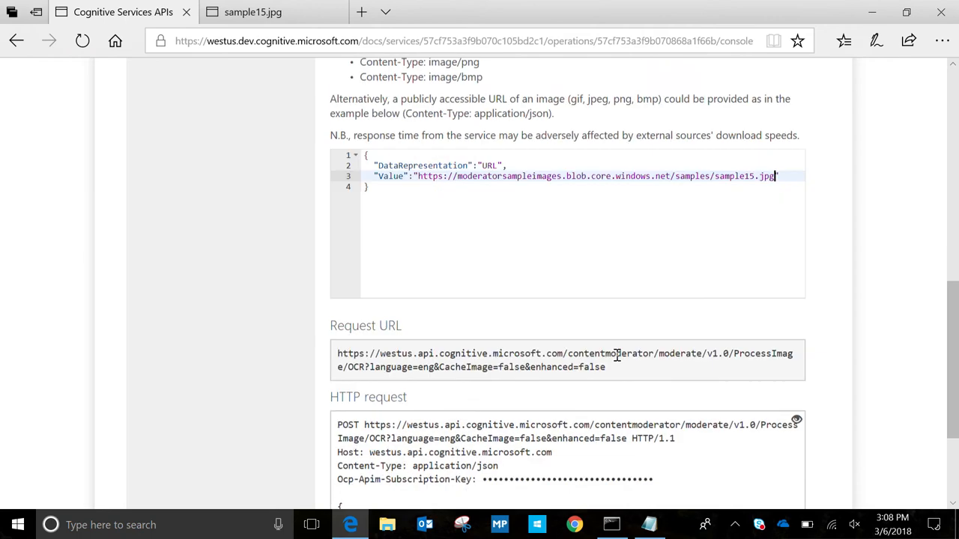
Send the sample15.jpg OCR request and review the 'A GOAL WITHOUT A PLAN IS JUST A WISH' response
scroll("down", 3)
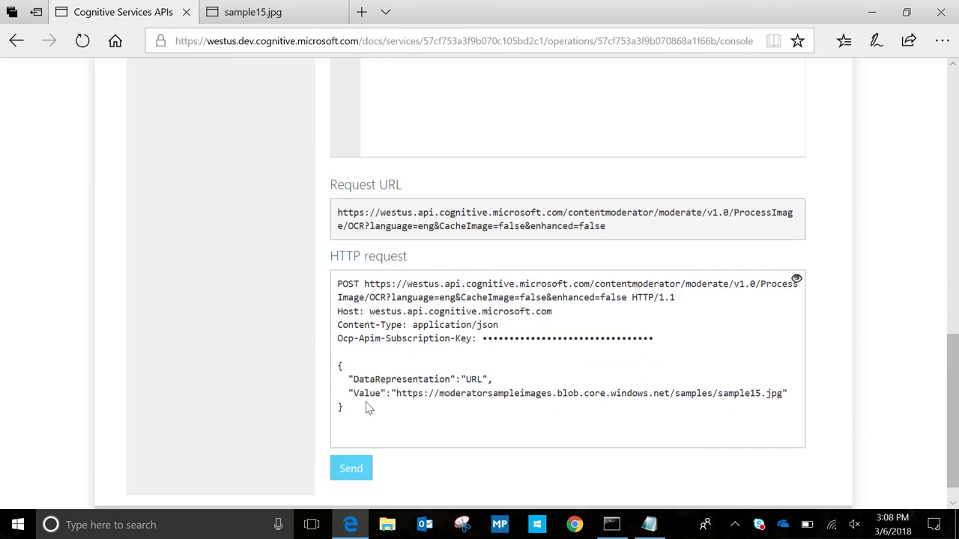
left_click(350, 467)
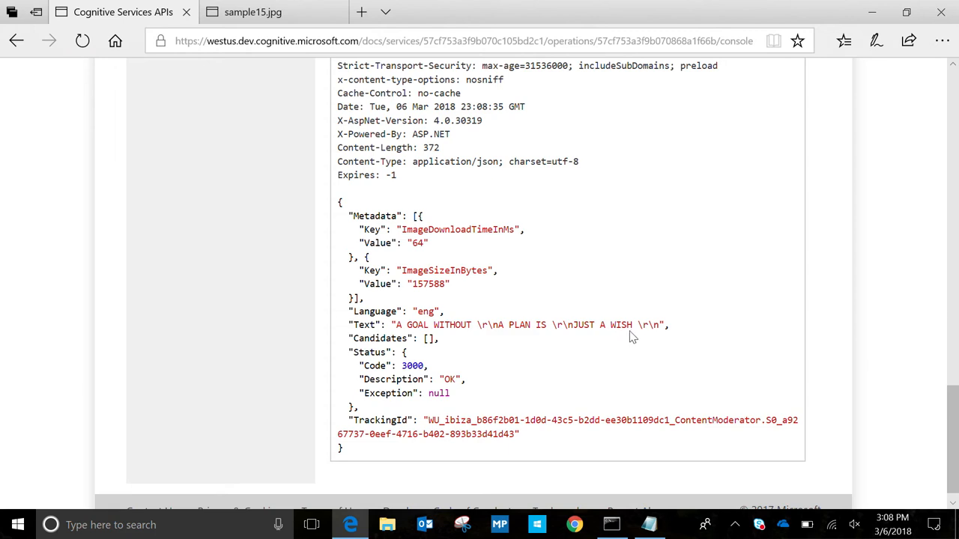
mouse_move(506, 373)
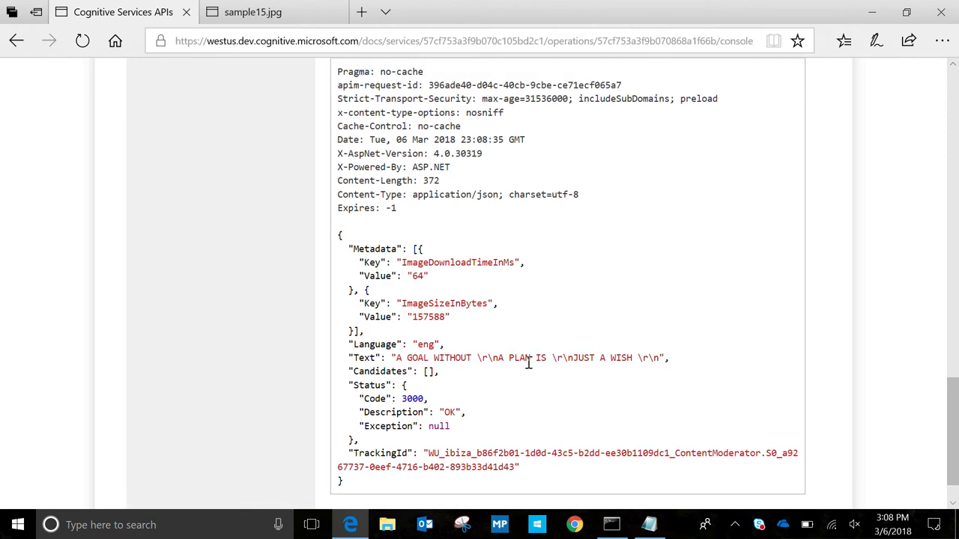
scroll("up", 3)
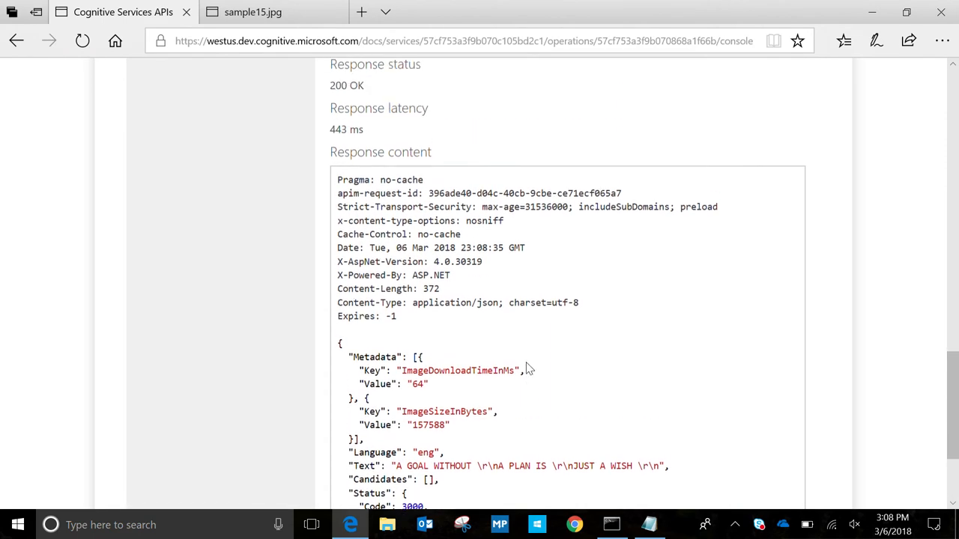
scroll("up", 3)
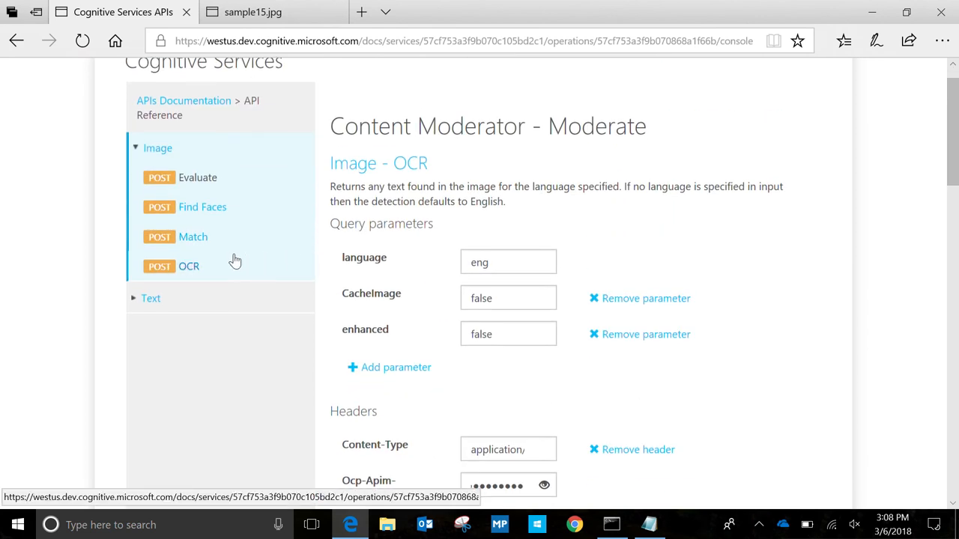
Expand the Text operations and open the West US Text - Screen testing console
scroll("down", 3)
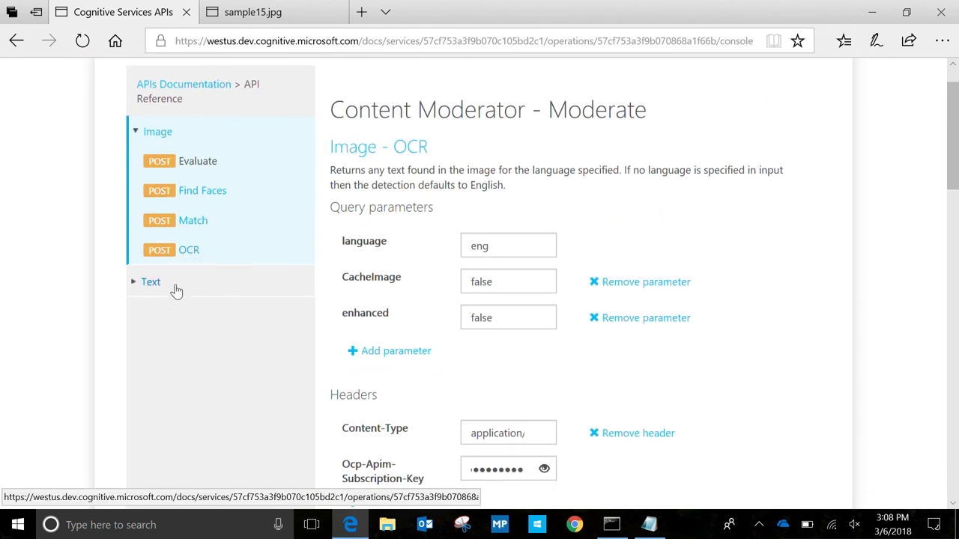
left_click(151, 282)
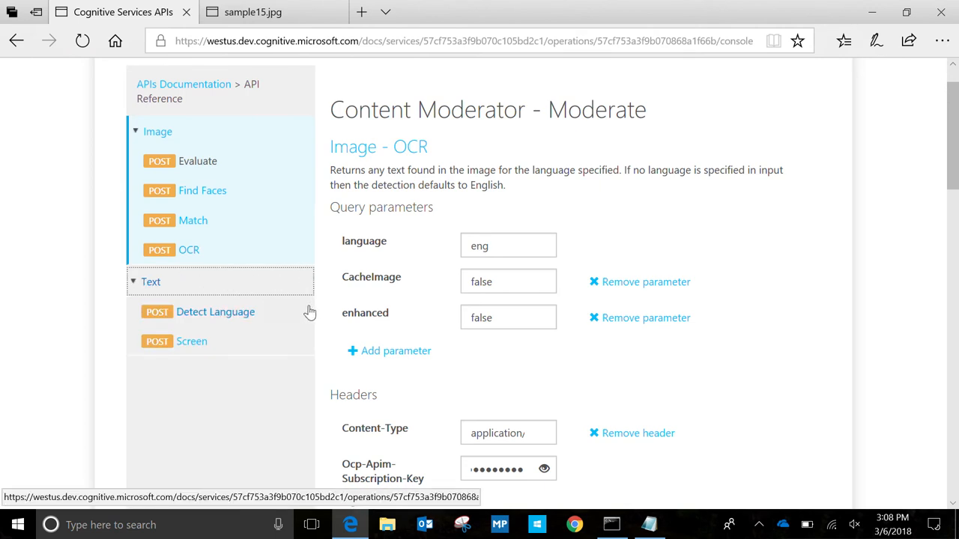
mouse_move(265, 352)
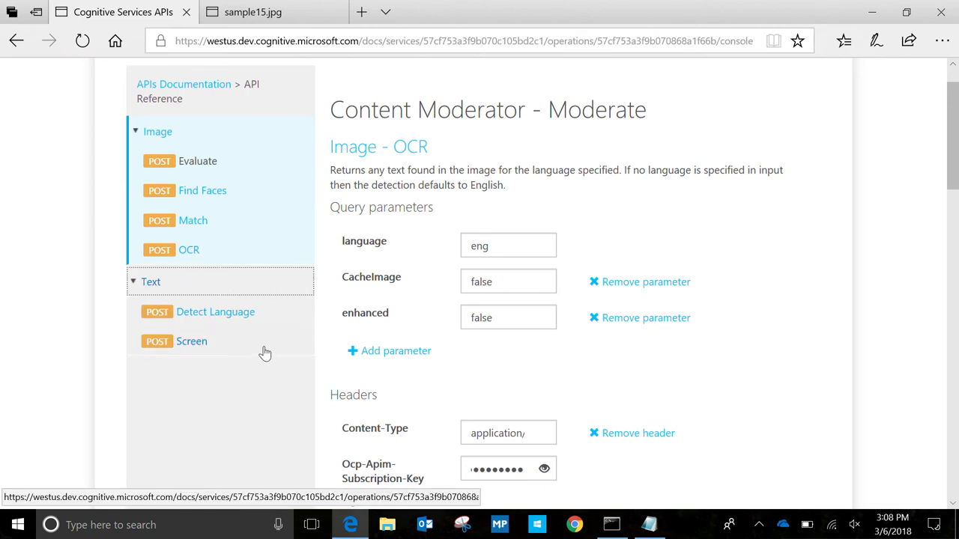
mouse_move(253, 353)
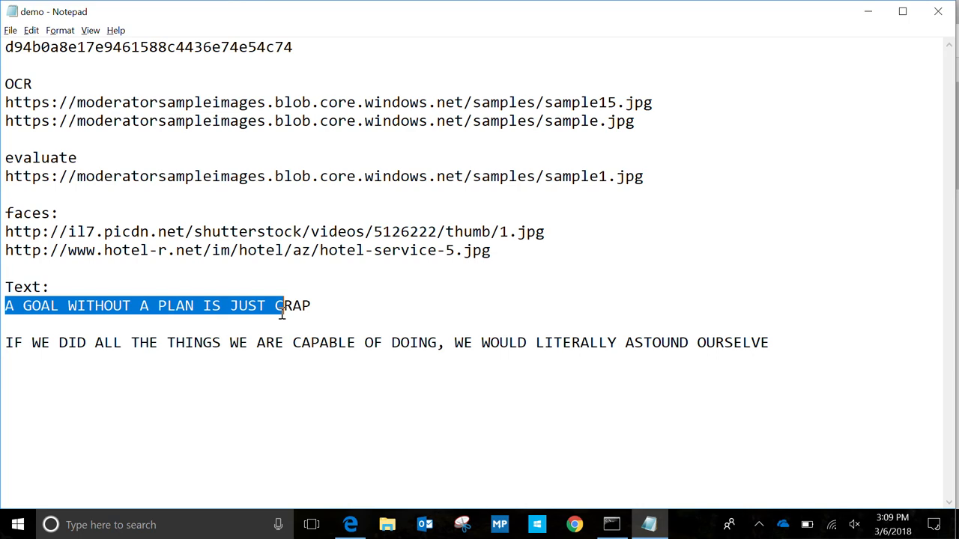
left_click(350, 525)
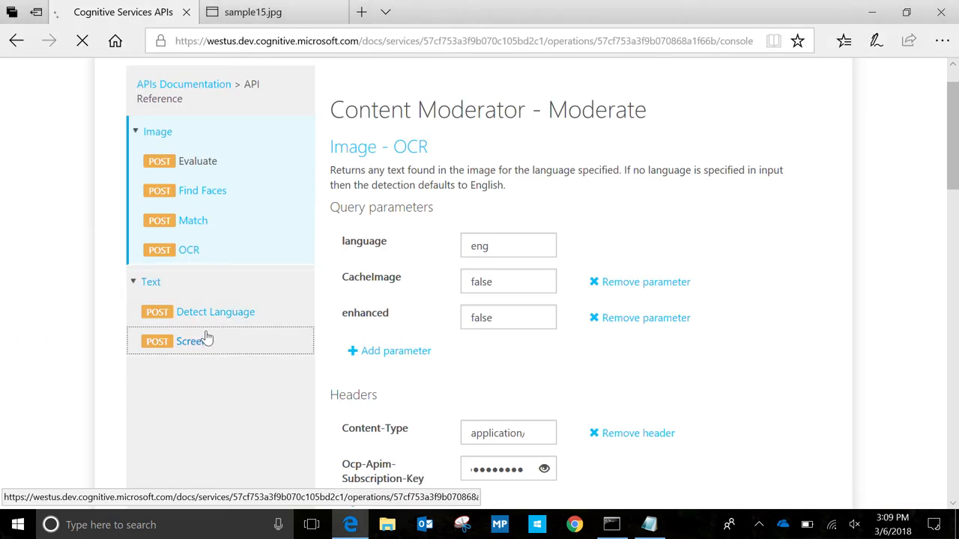
left_click(192, 341)
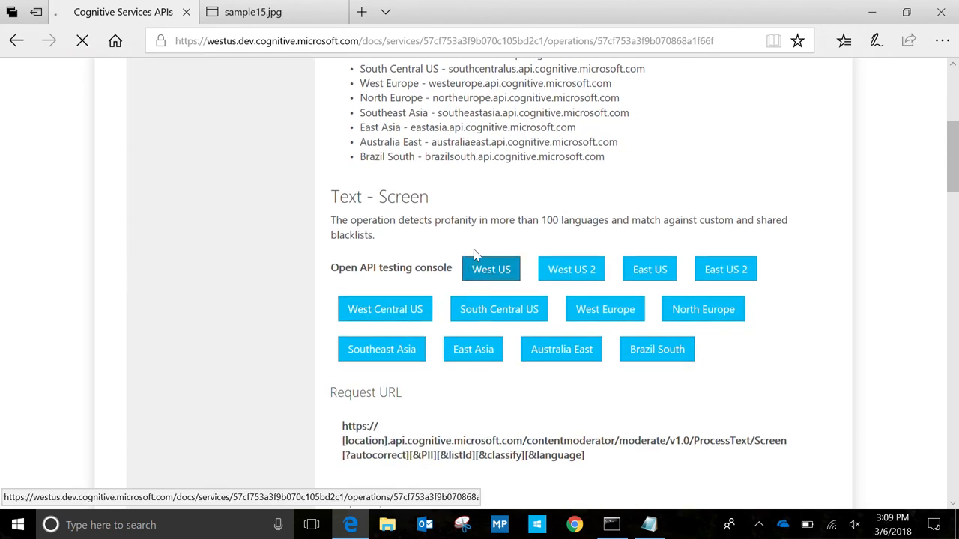
left_click(490, 269)
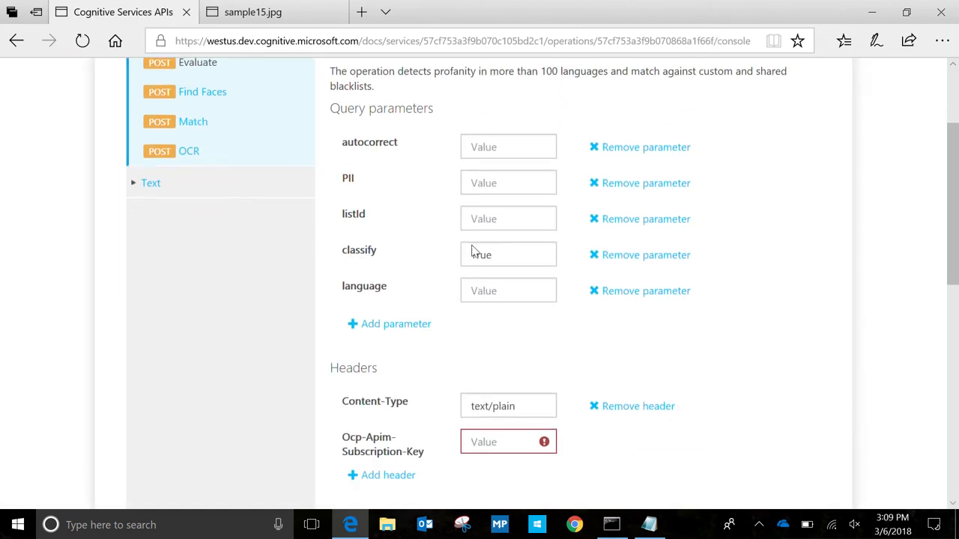
Delete the sample body text and enter 'A GOAL WITHOUT A PLAN IS JUST CRAP'
scroll("down", 3)
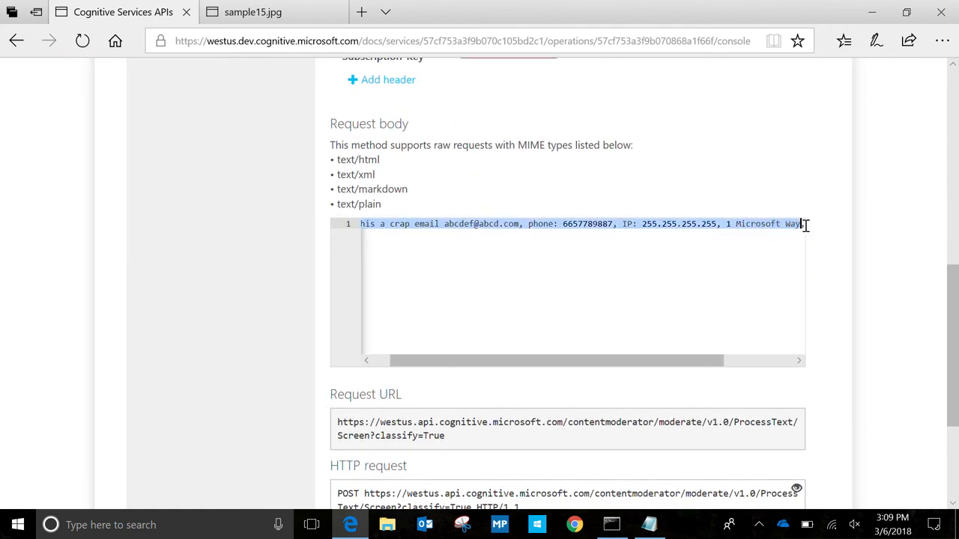
key("Delete")
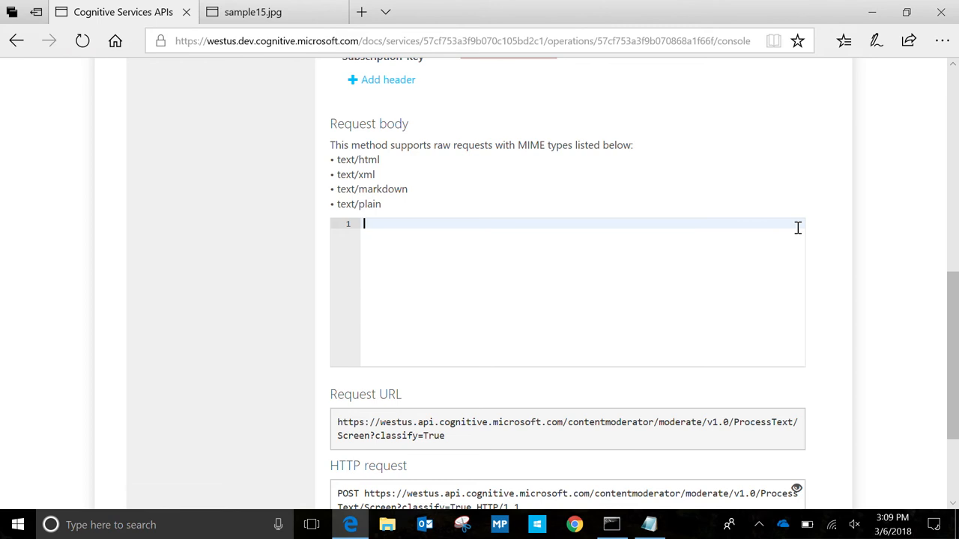
type("A GOAL WITHOUT A PLAN IS JUST CRAP")
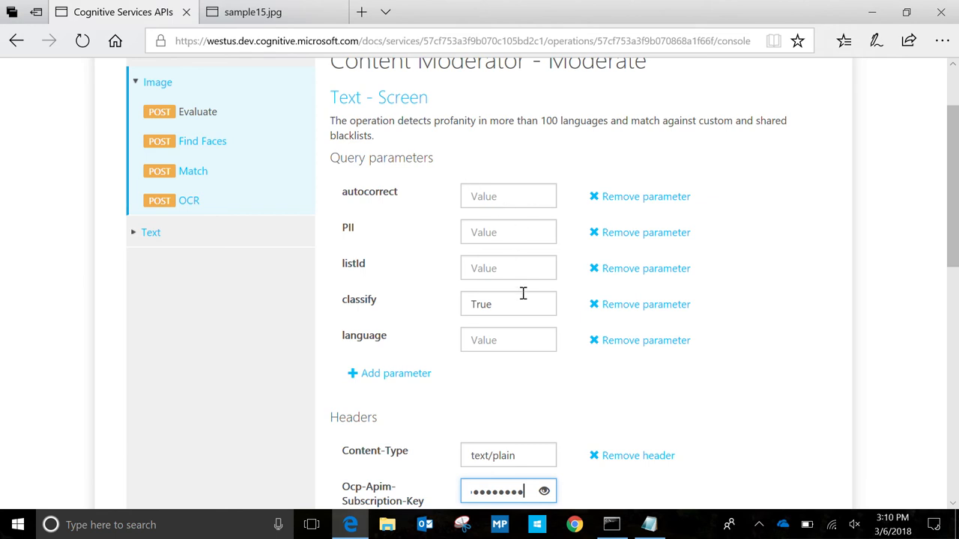
mouse_move(574, 289)
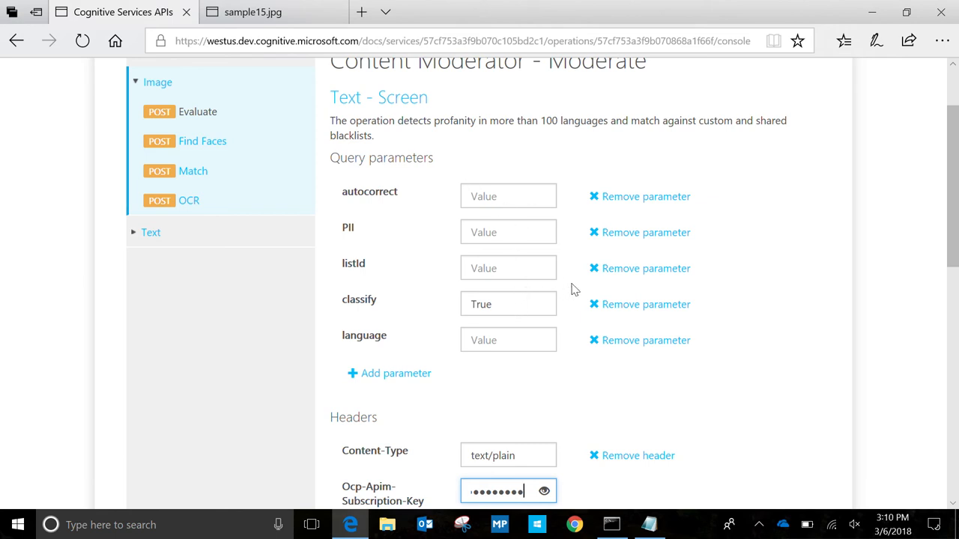
mouse_move(537, 240)
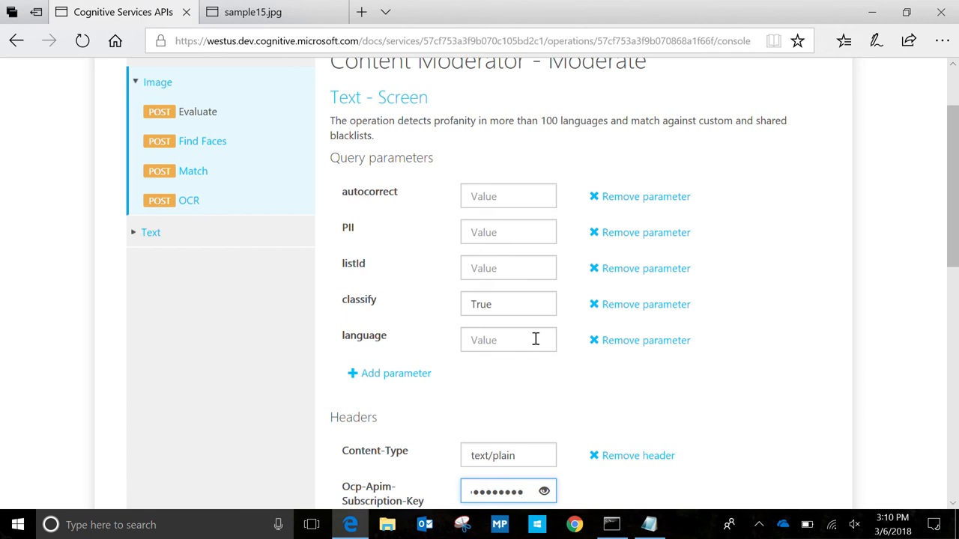
scroll("down", 3)
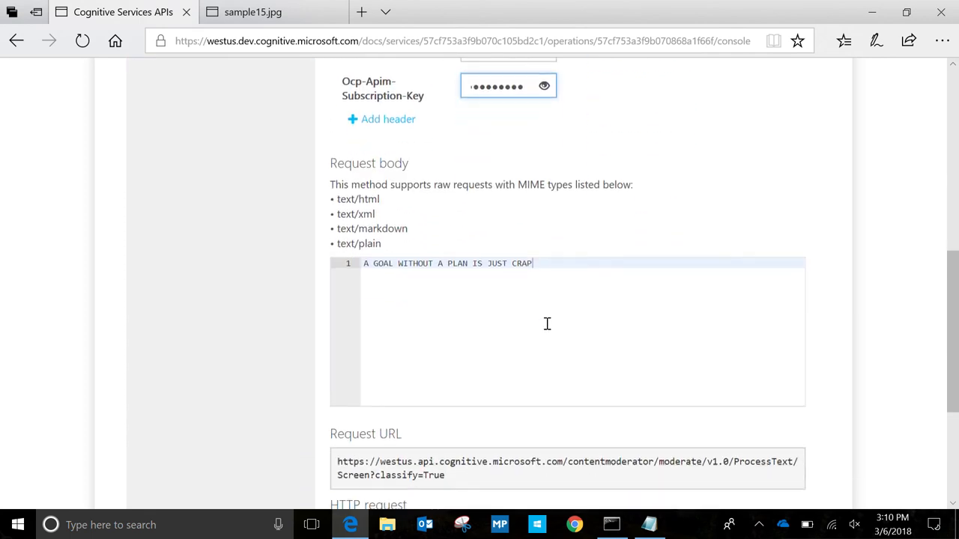
scroll("down", 3)
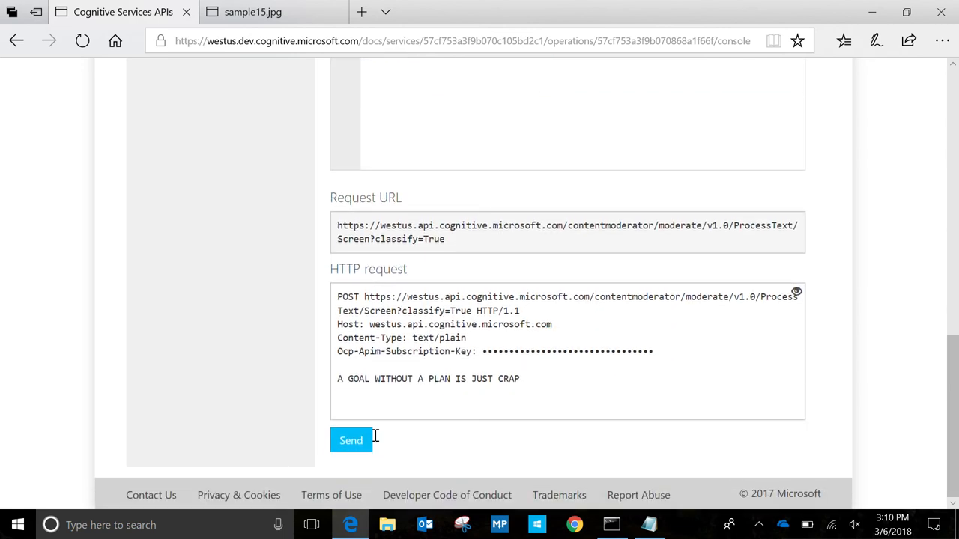
Send the Text Screen request and highlight the Classification scores and ReviewRecommended field
left_click(351, 441)
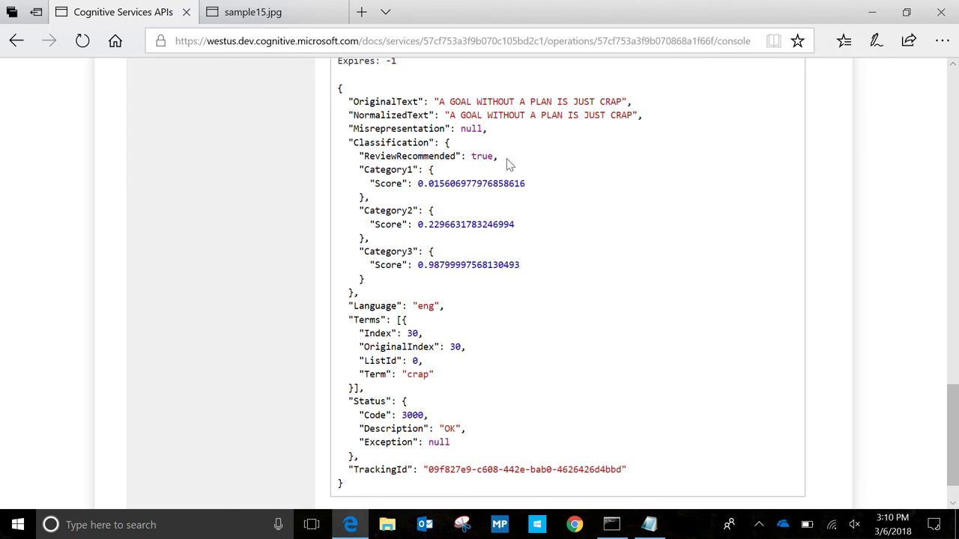
mouse_move(459, 114)
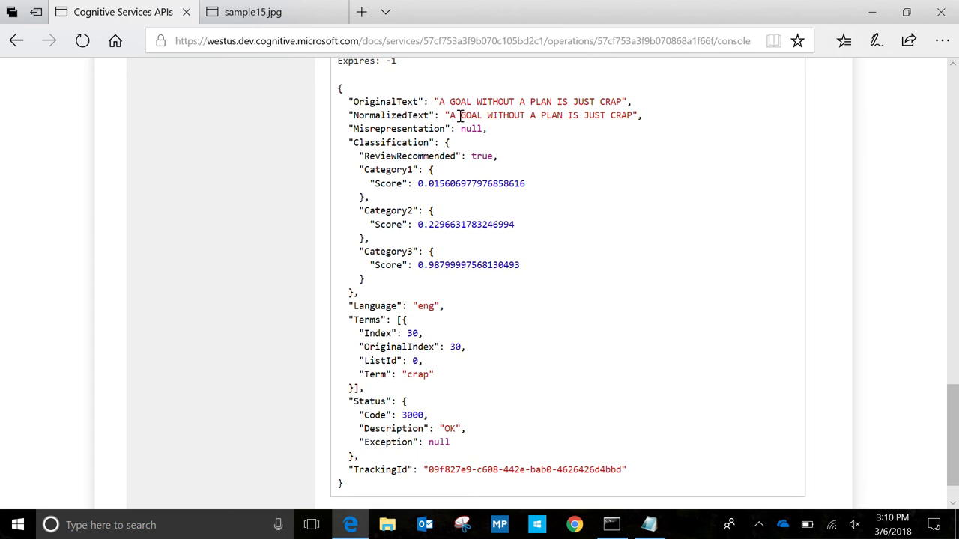
mouse_move(533, 154)
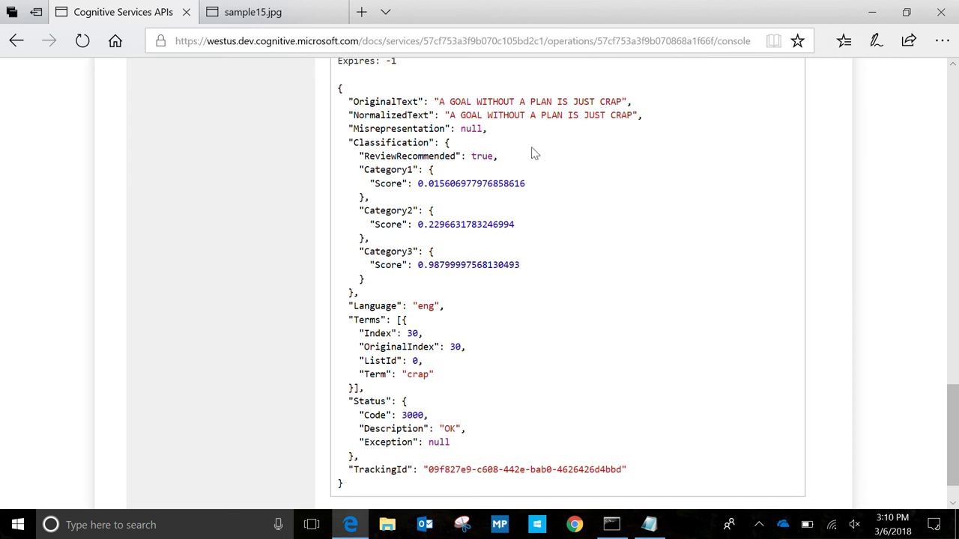
mouse_move(399, 164)
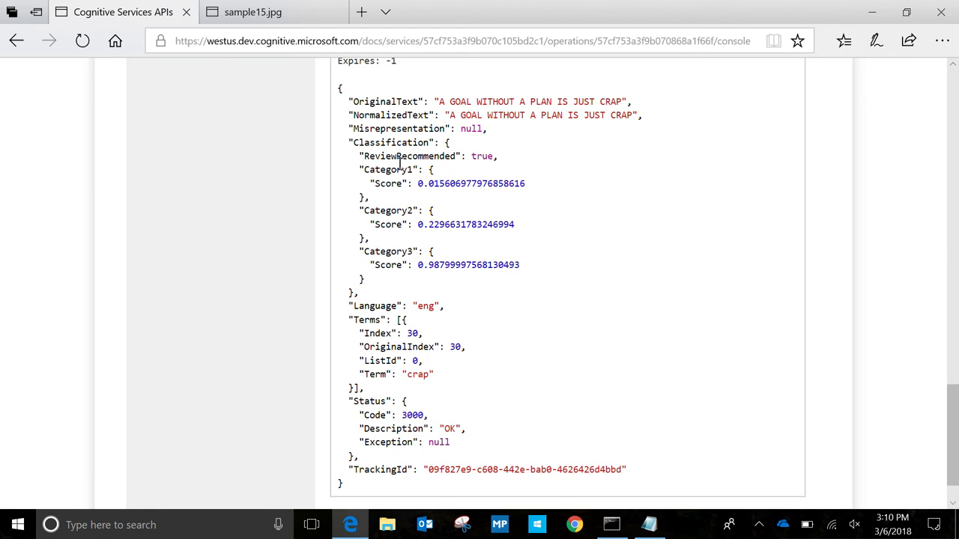
left_click_drag(359, 156, 519, 264)
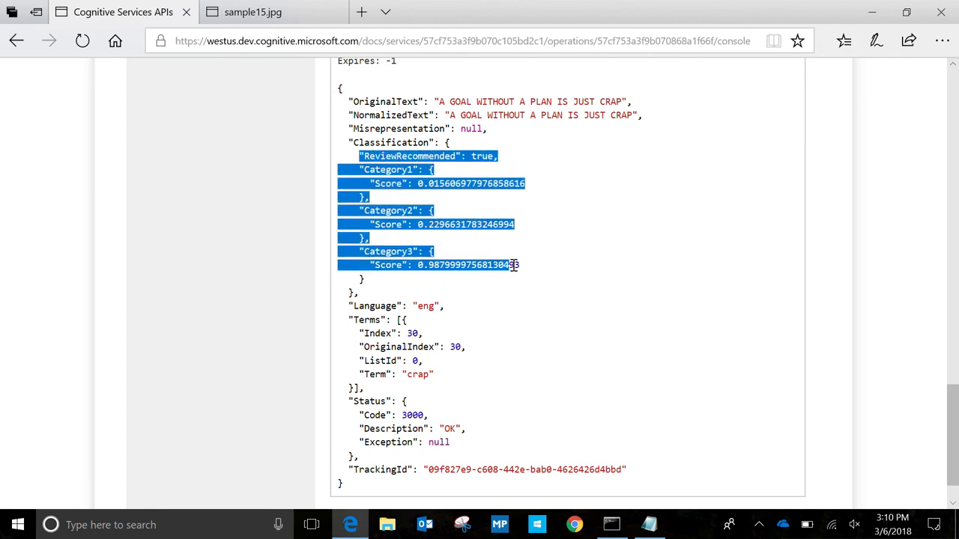
left_click(486, 156)
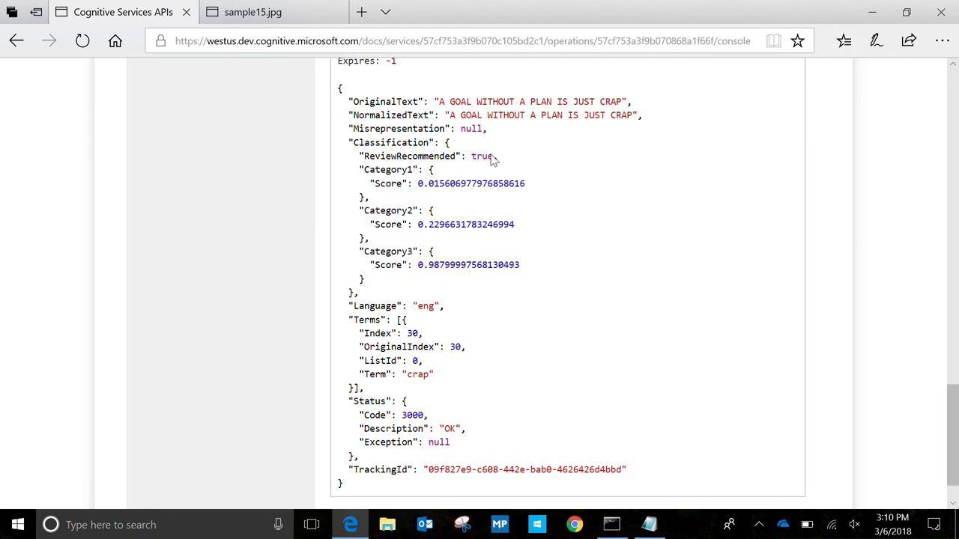
mouse_move(415, 189)
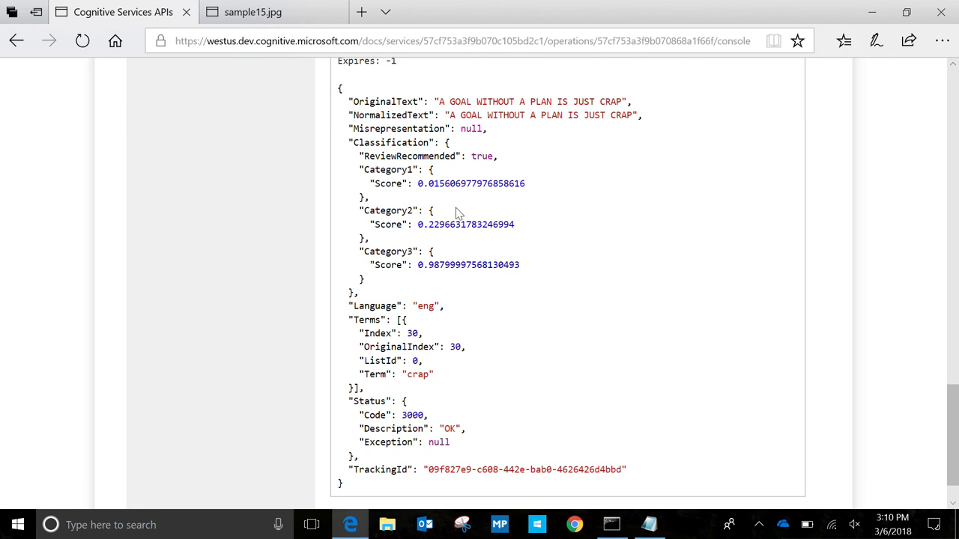
mouse_move(479, 228)
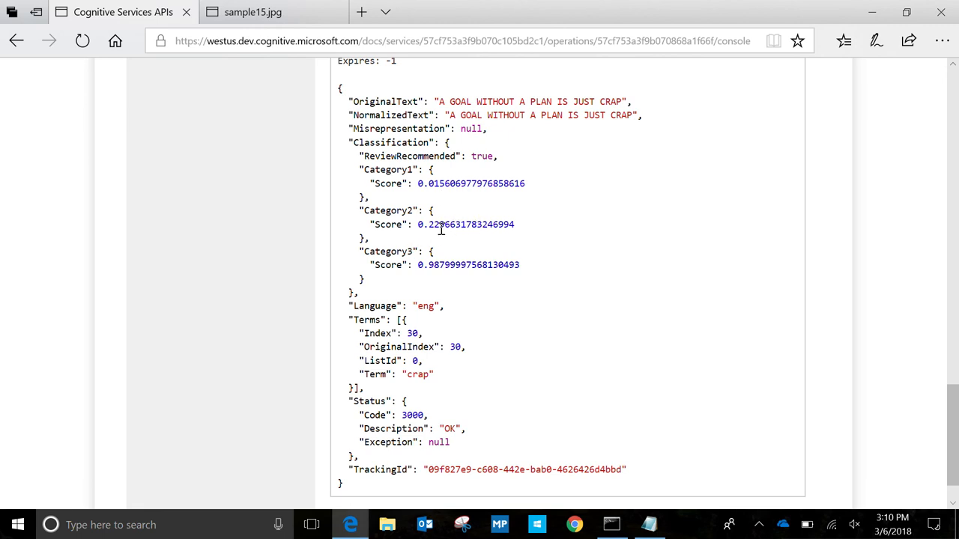
mouse_move(445, 230)
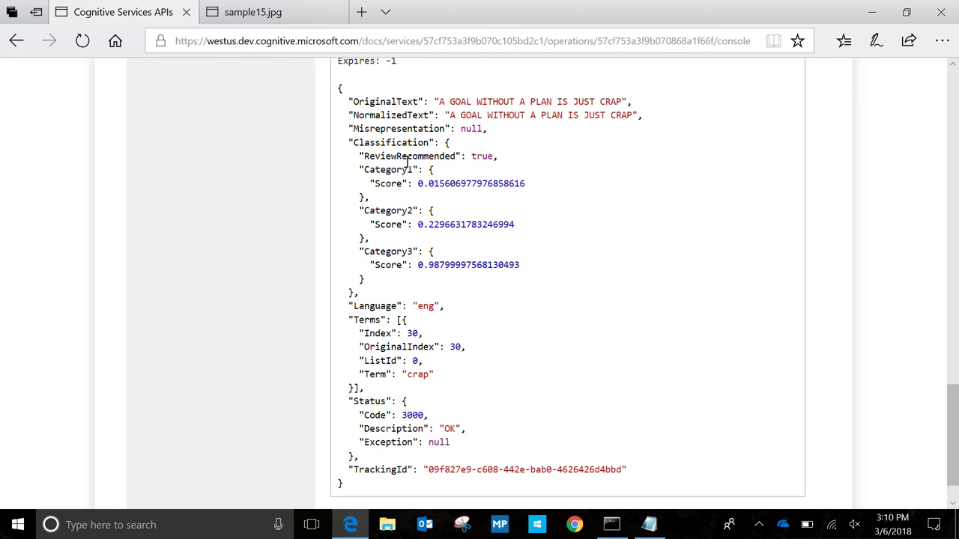
double_click(432, 156)
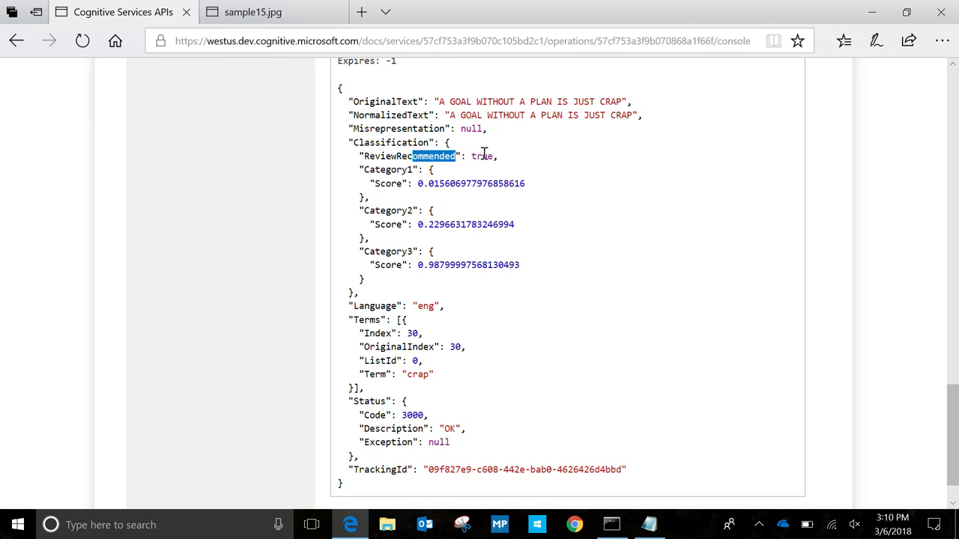
left_click(560, 195)
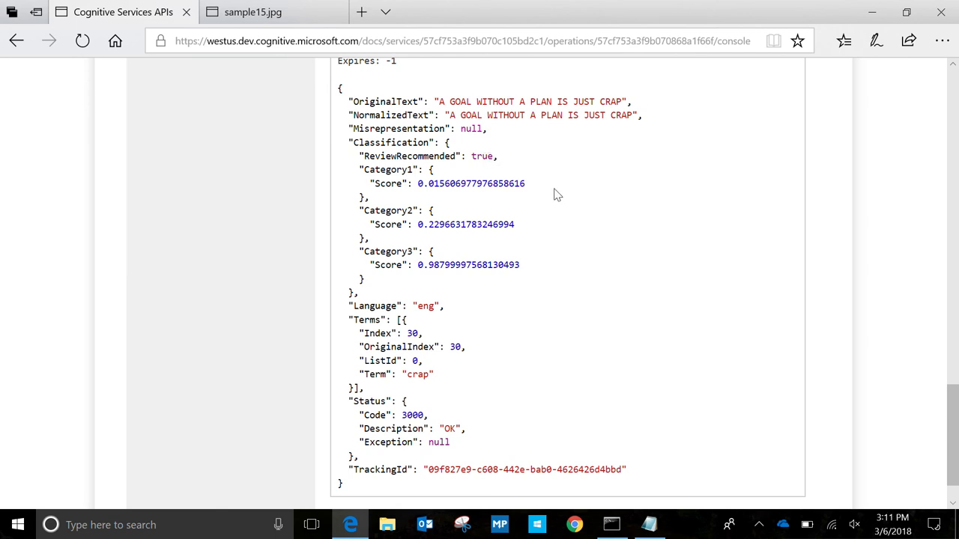
mouse_move(541, 224)
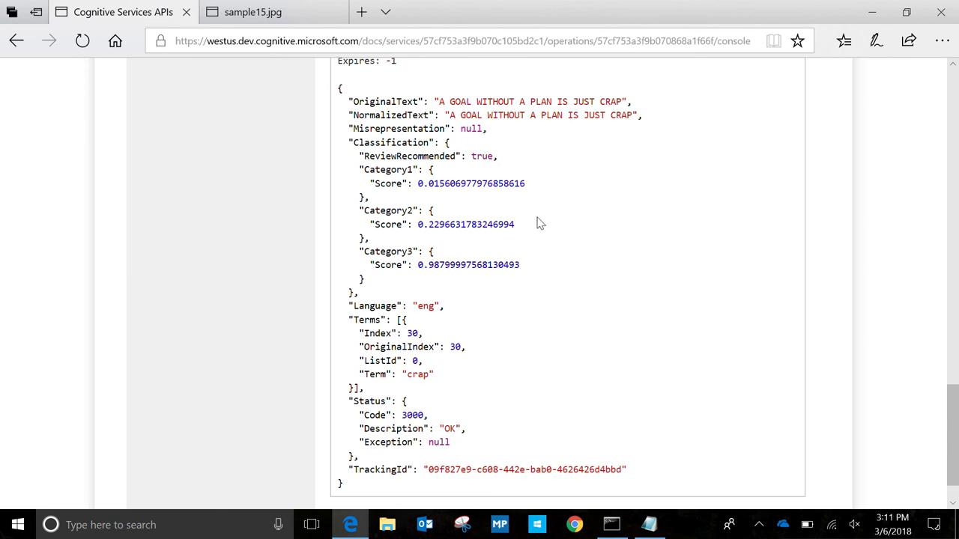
mouse_move(477, 250)
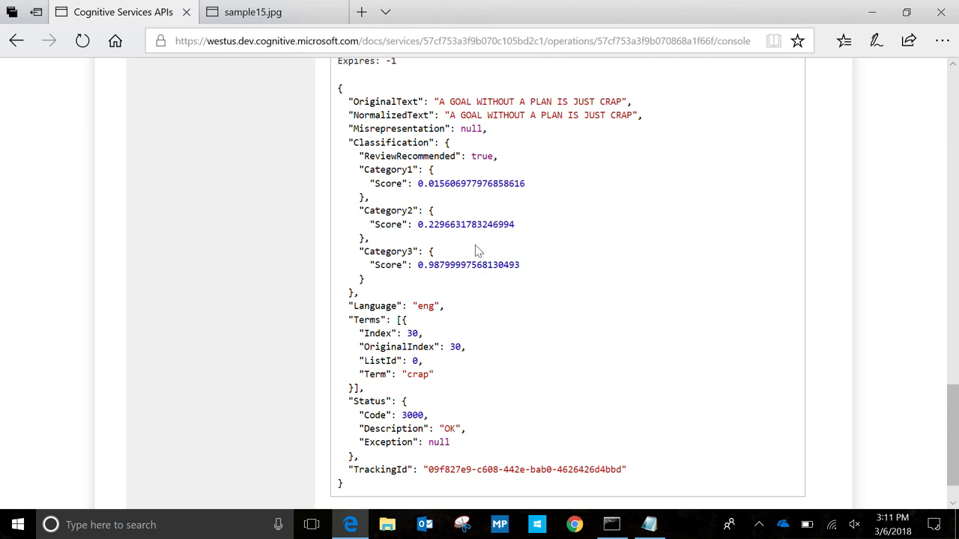
mouse_move(484, 247)
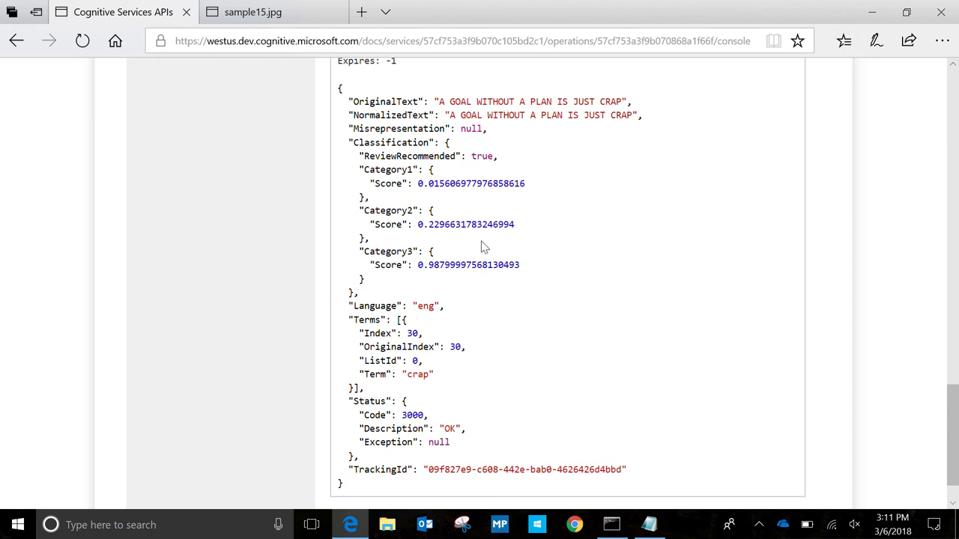
scroll("down", 3)
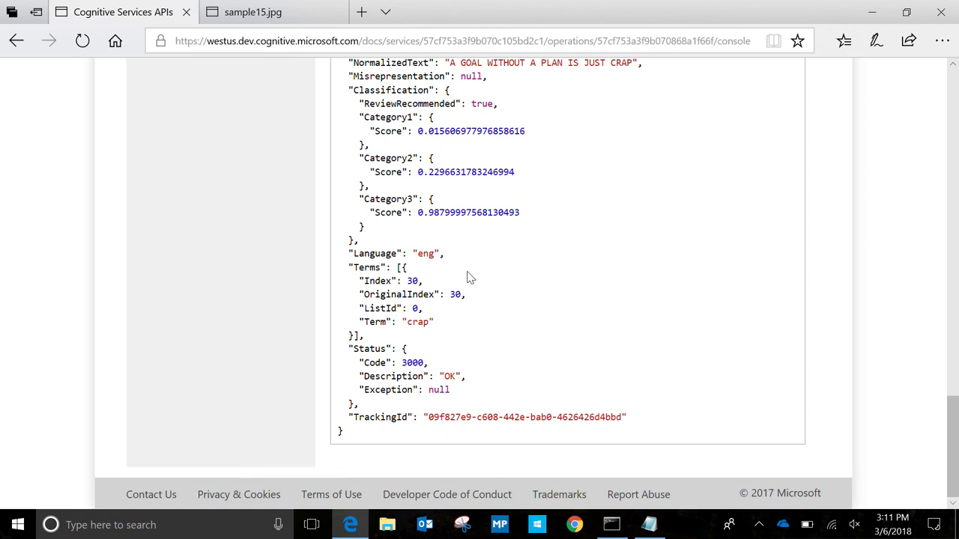
mouse_move(370, 254)
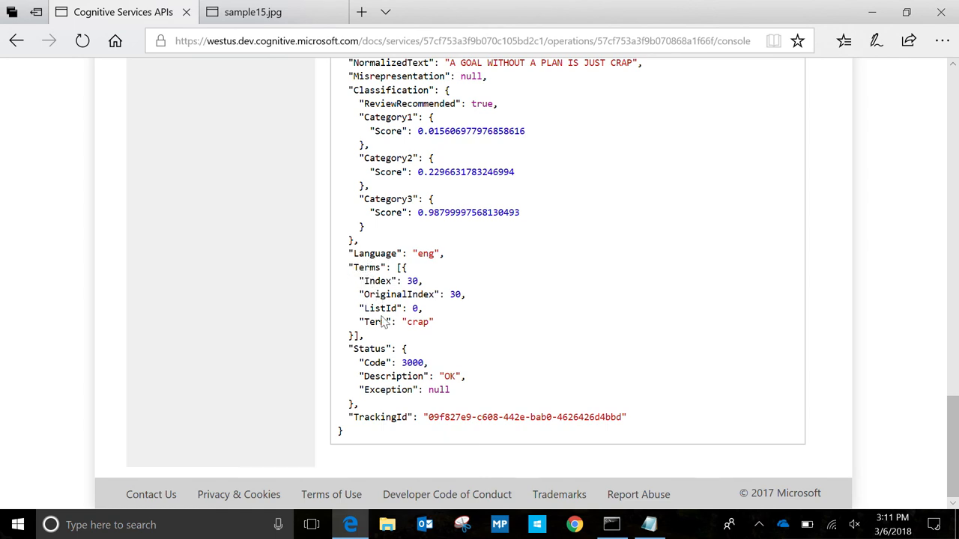
key("ctrl+a")
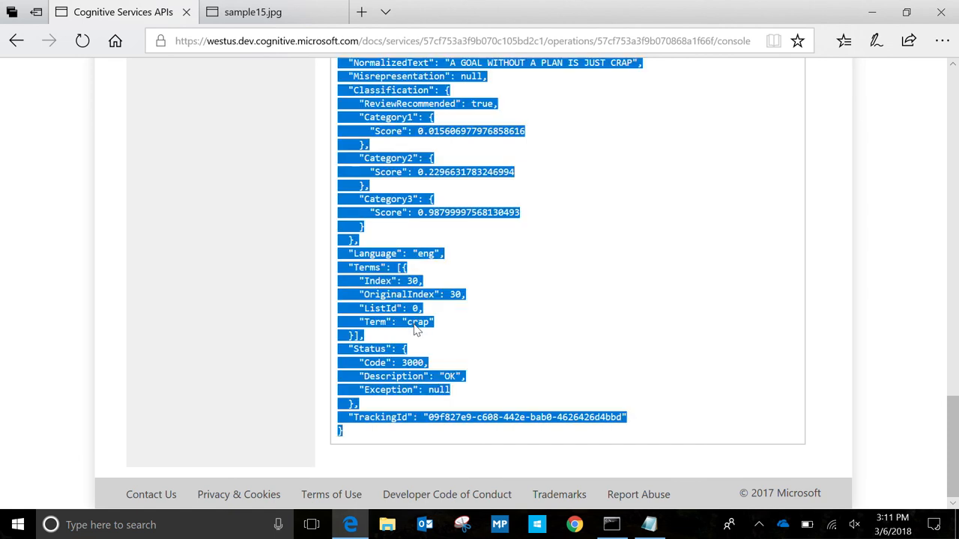
left_click(391, 308)
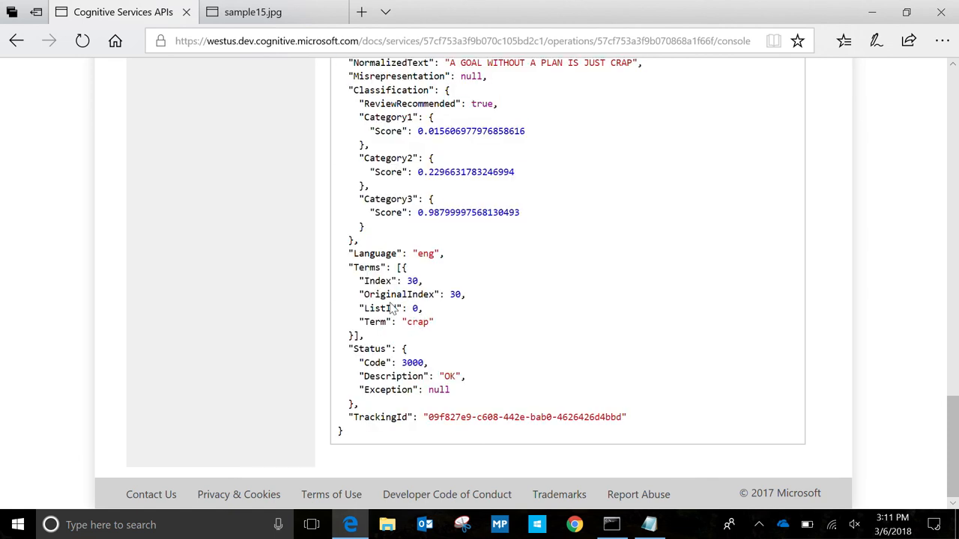
double_click(379, 281)
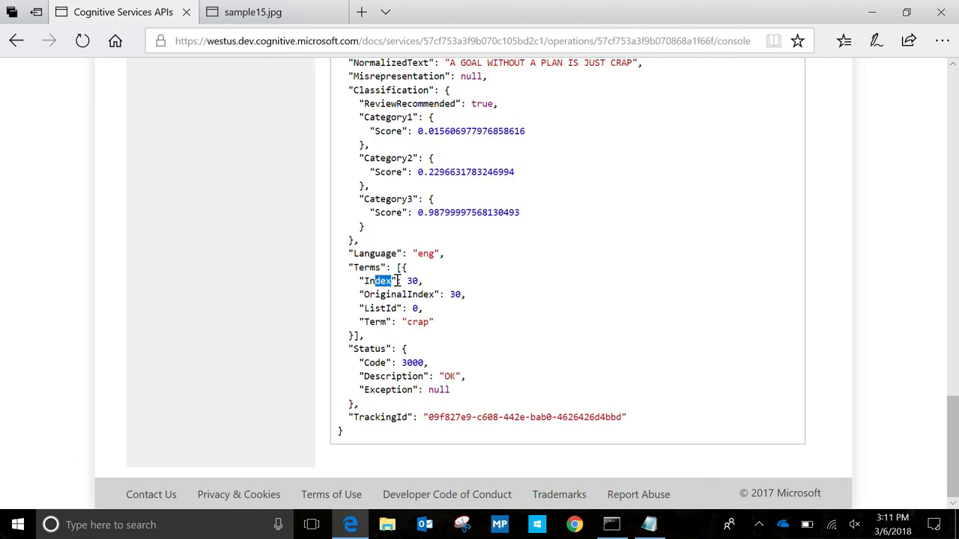